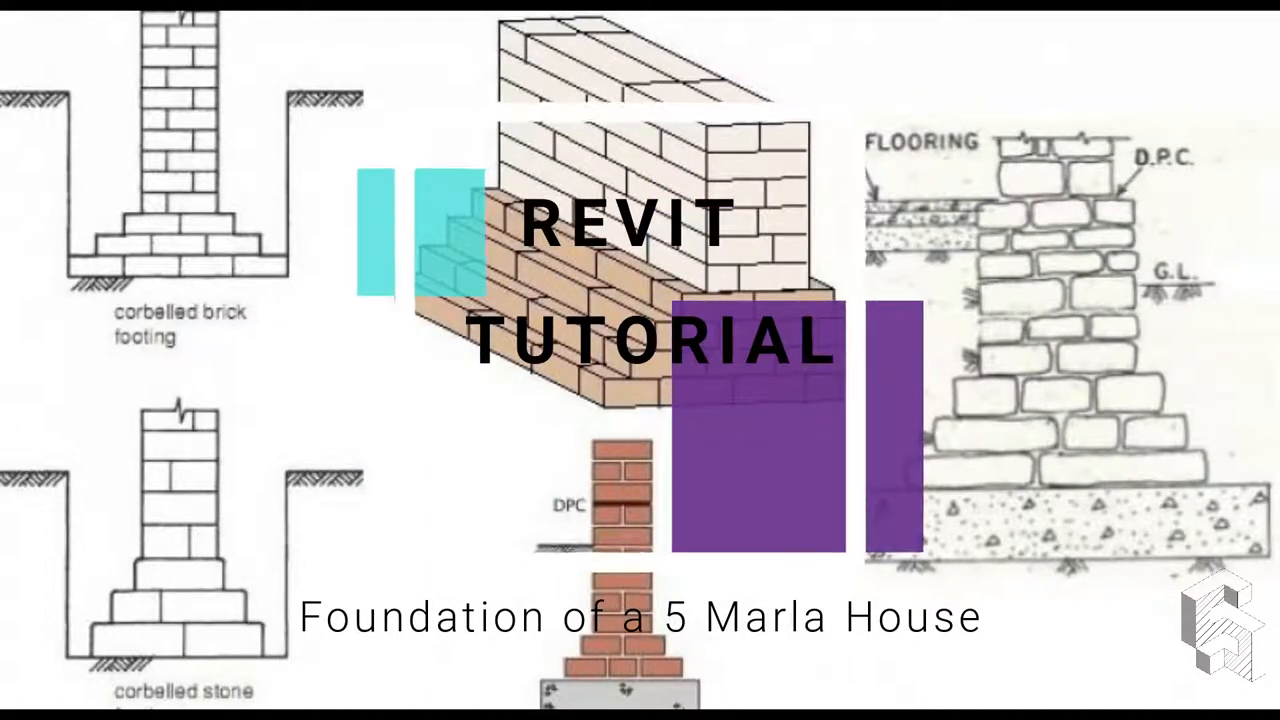
- Begin a new project from the Models section of the Revit Home screen
left_click(569, 700)
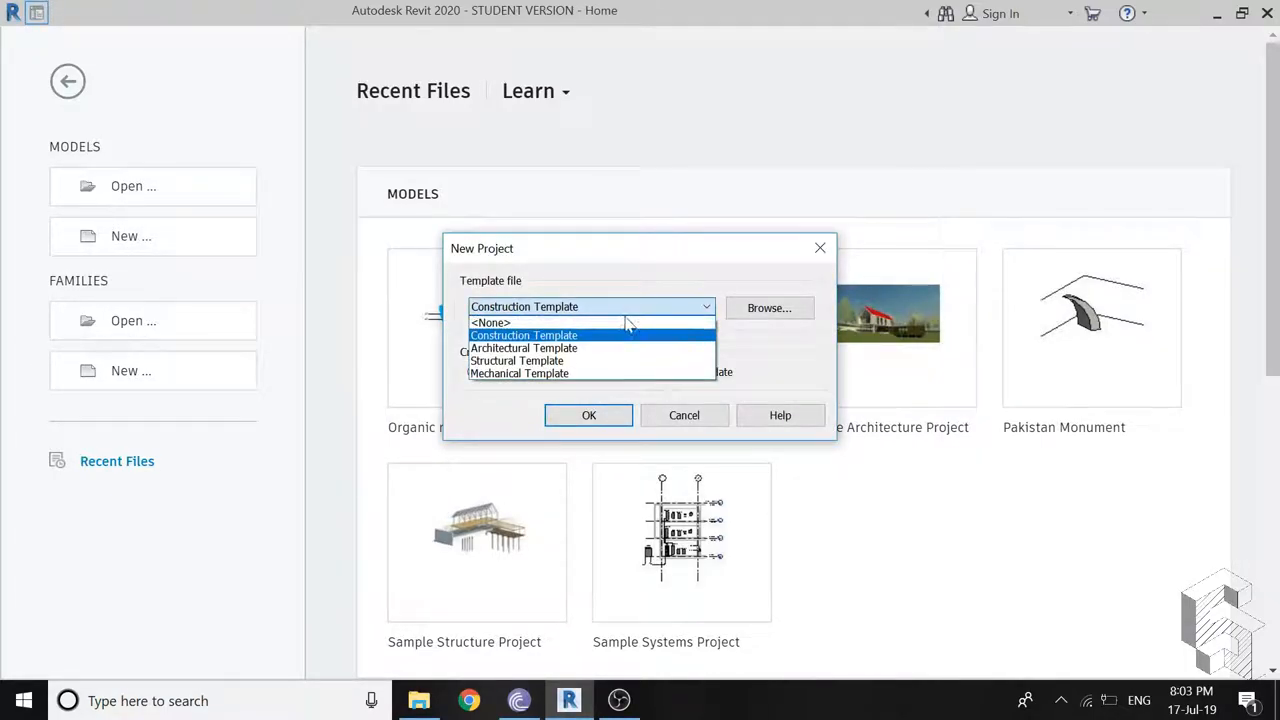
- Use the construction template and draw Level 3 at 20' in the North elevation
left_click(588, 415)
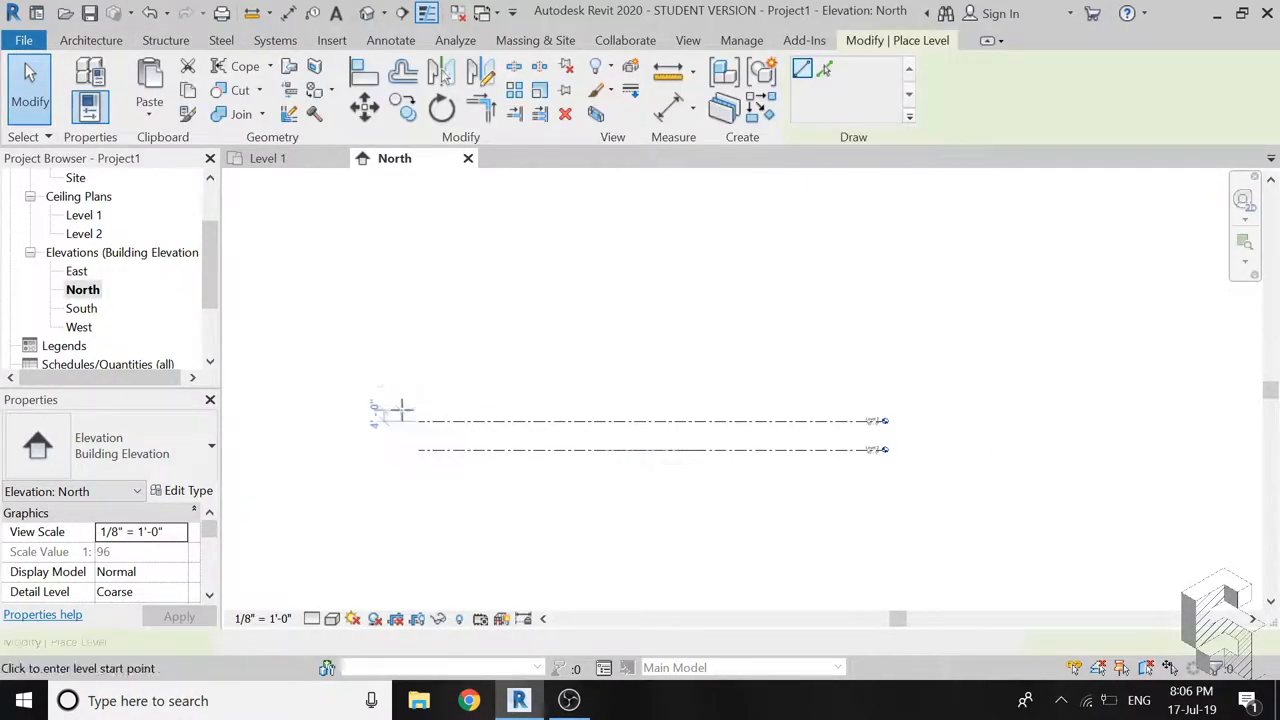
left_click(380, 410)
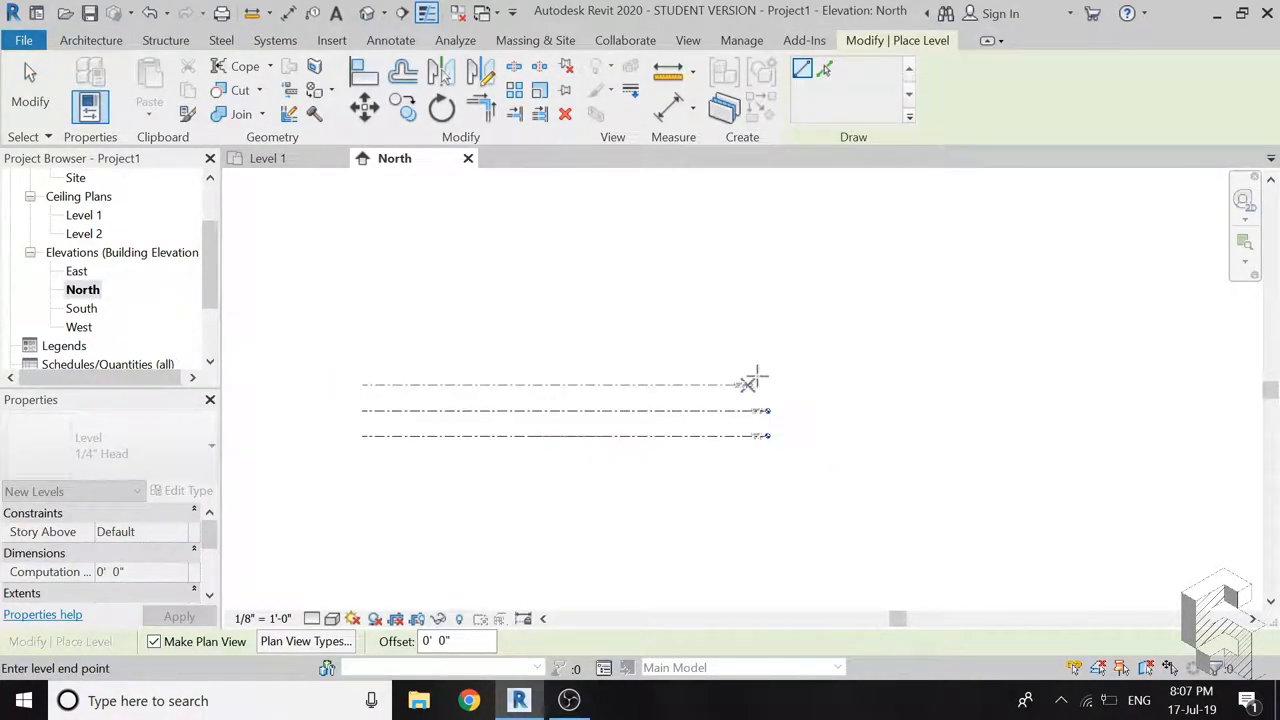
left_click(765, 384)
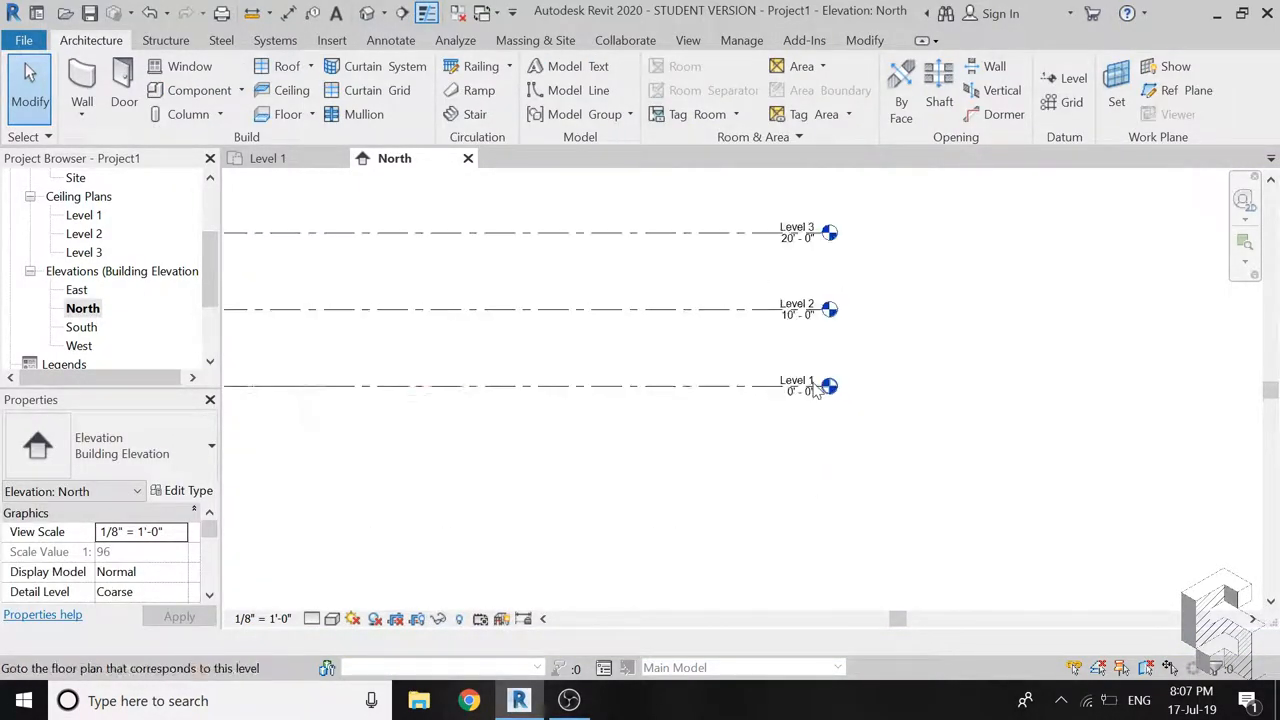
- Rename Level 1 to Ground Floor, renaming its matching views too
left_click(795, 385)
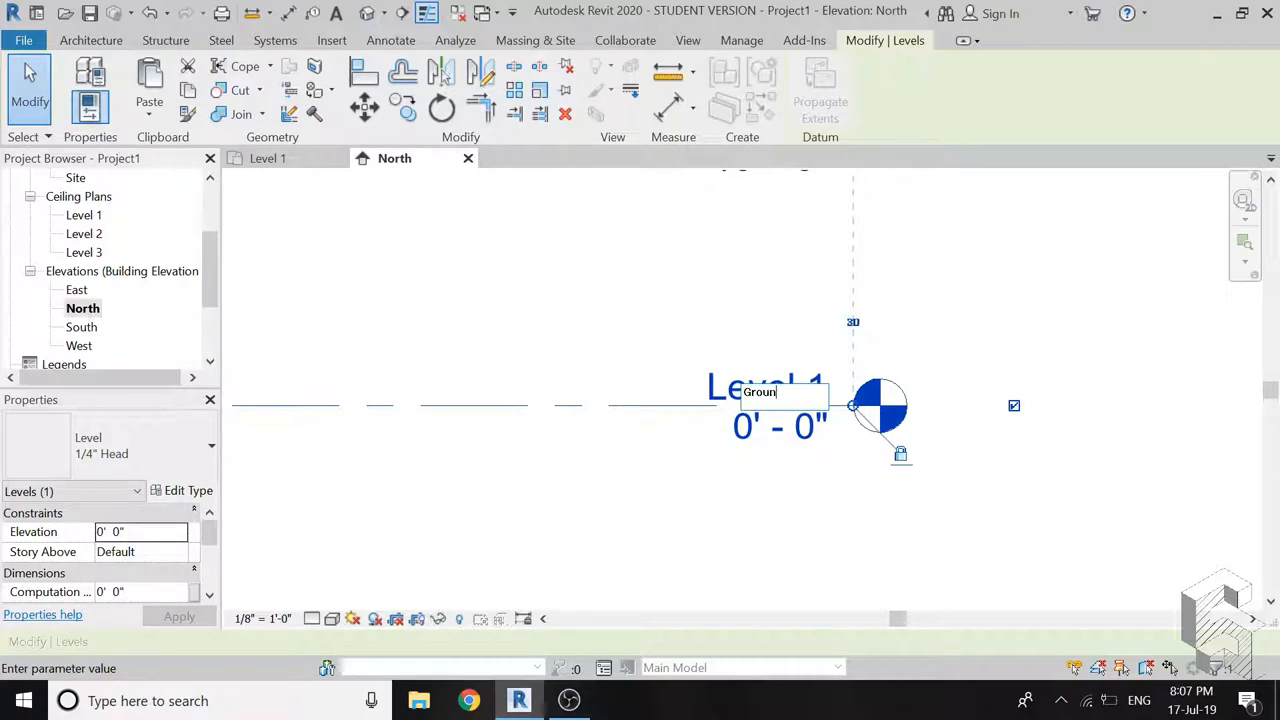
type("Ground Floor")
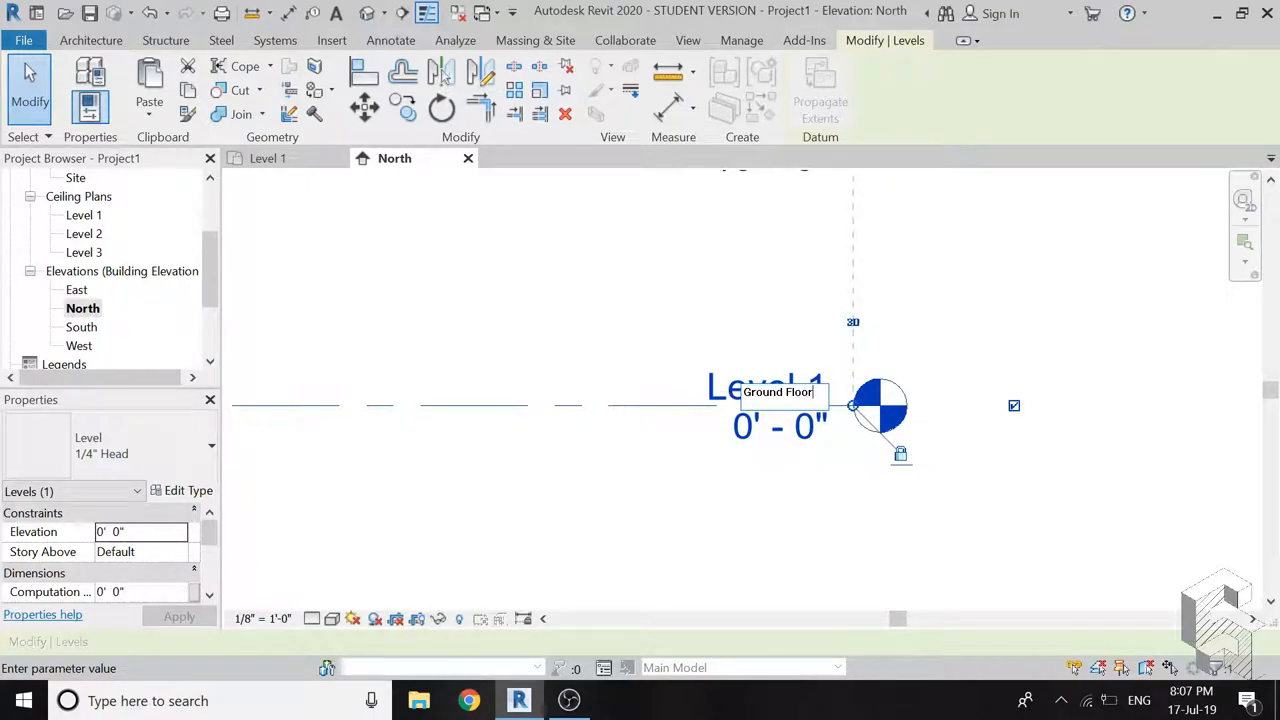
key("Return")
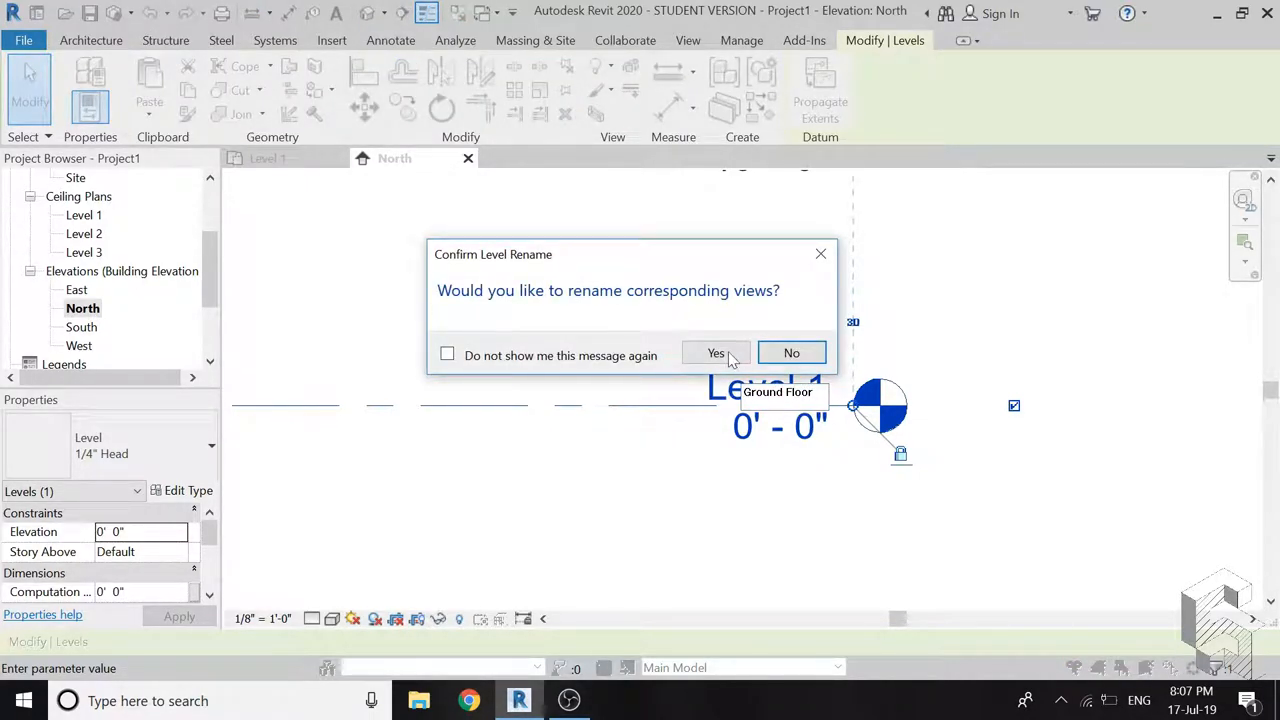
left_click(715, 352)
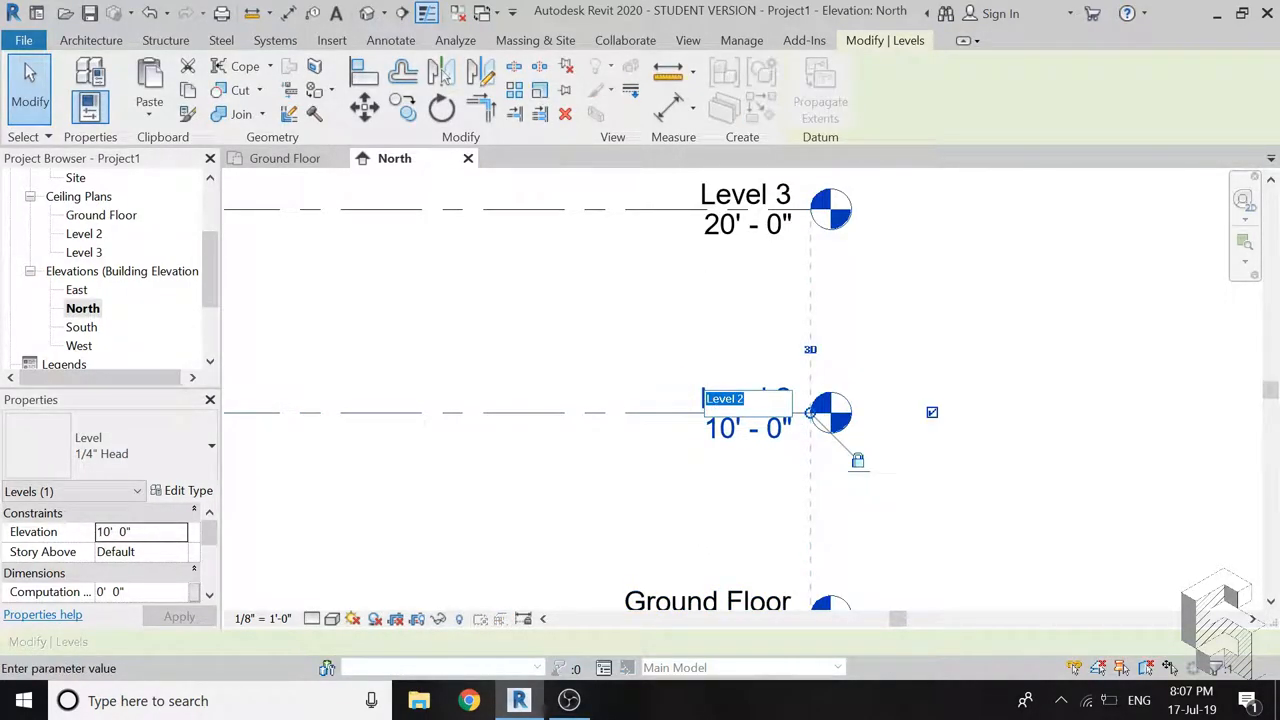
- Rename the upper levels First Floor and Second Floor, along with their views
type("First F")
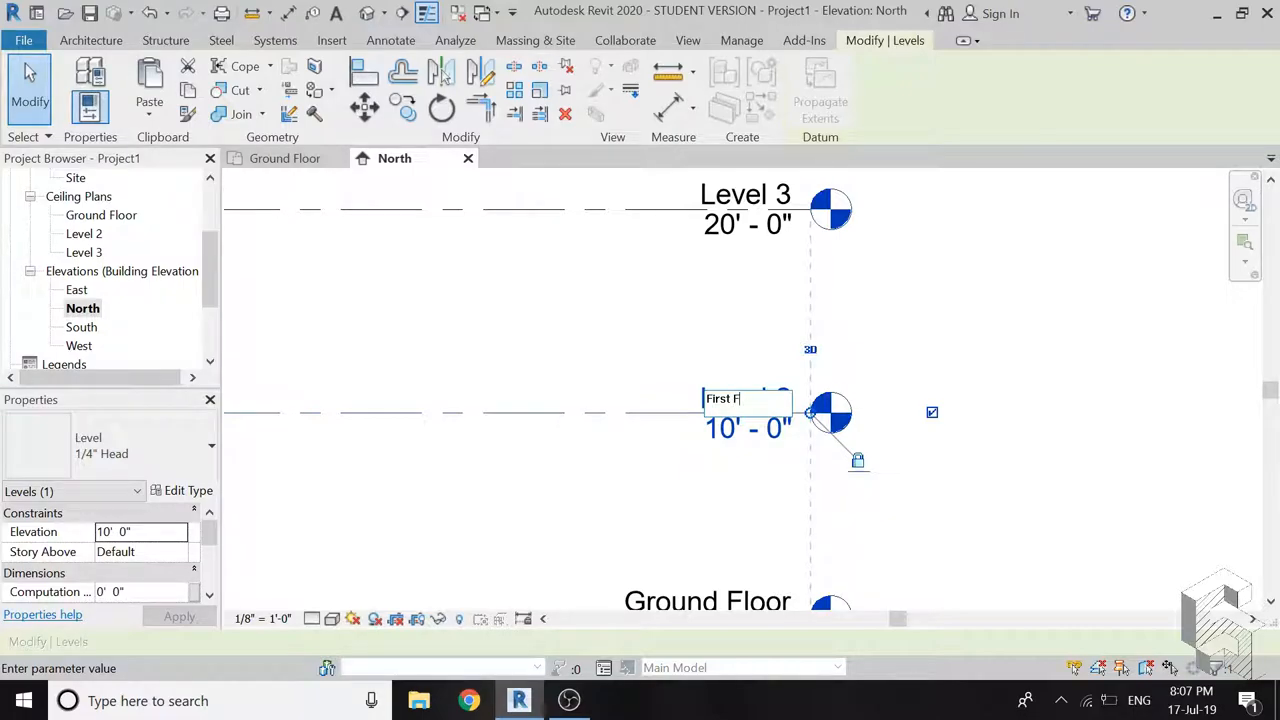
type("loor")
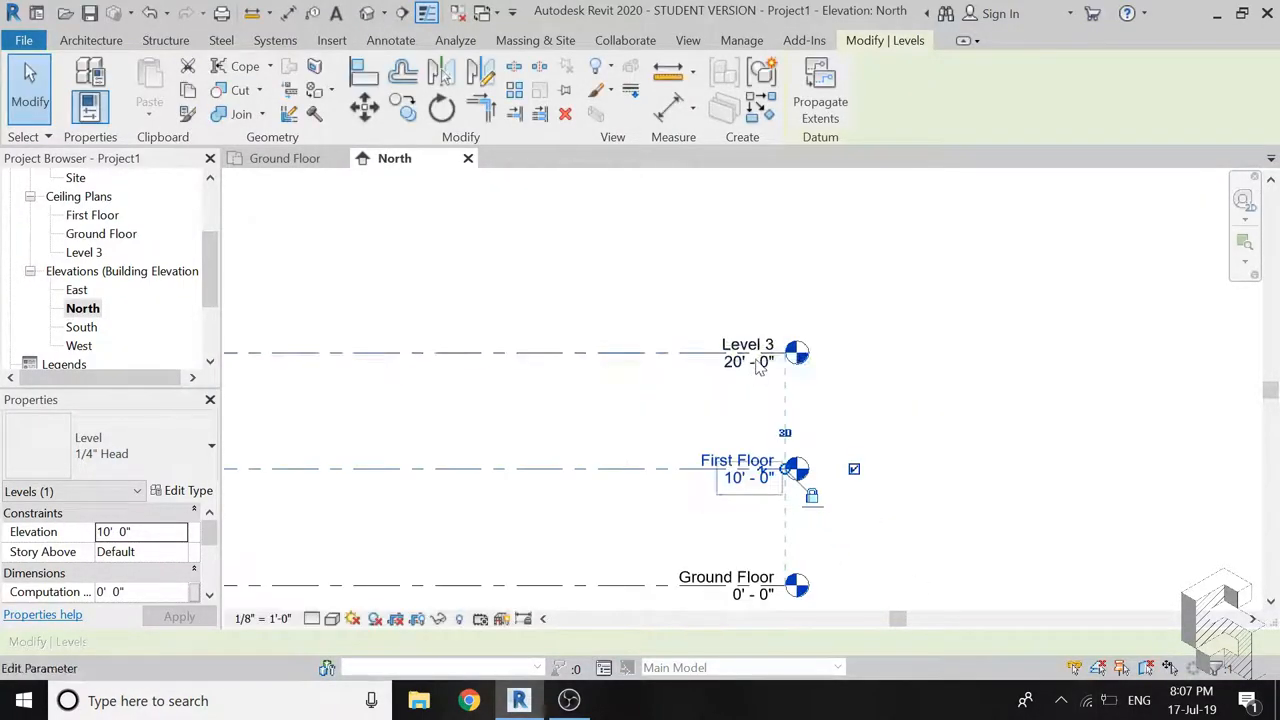
double_click(748, 344)
type("2")
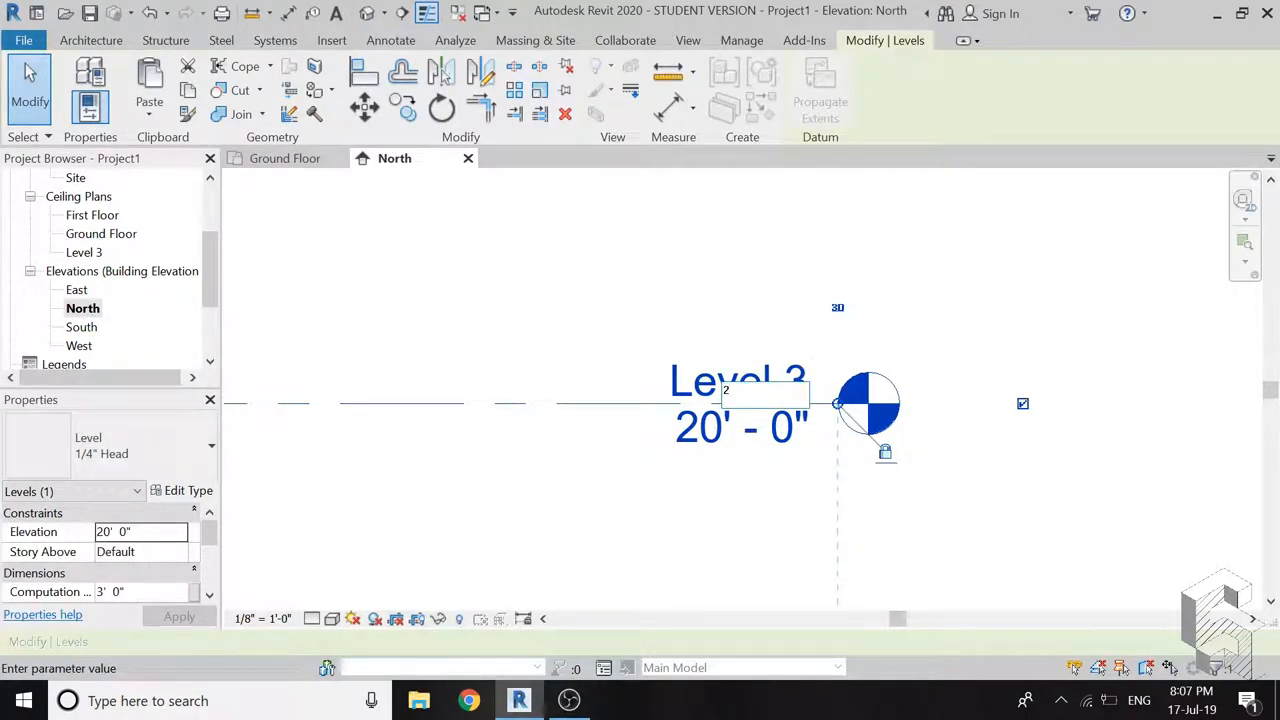
type("Second Fl")
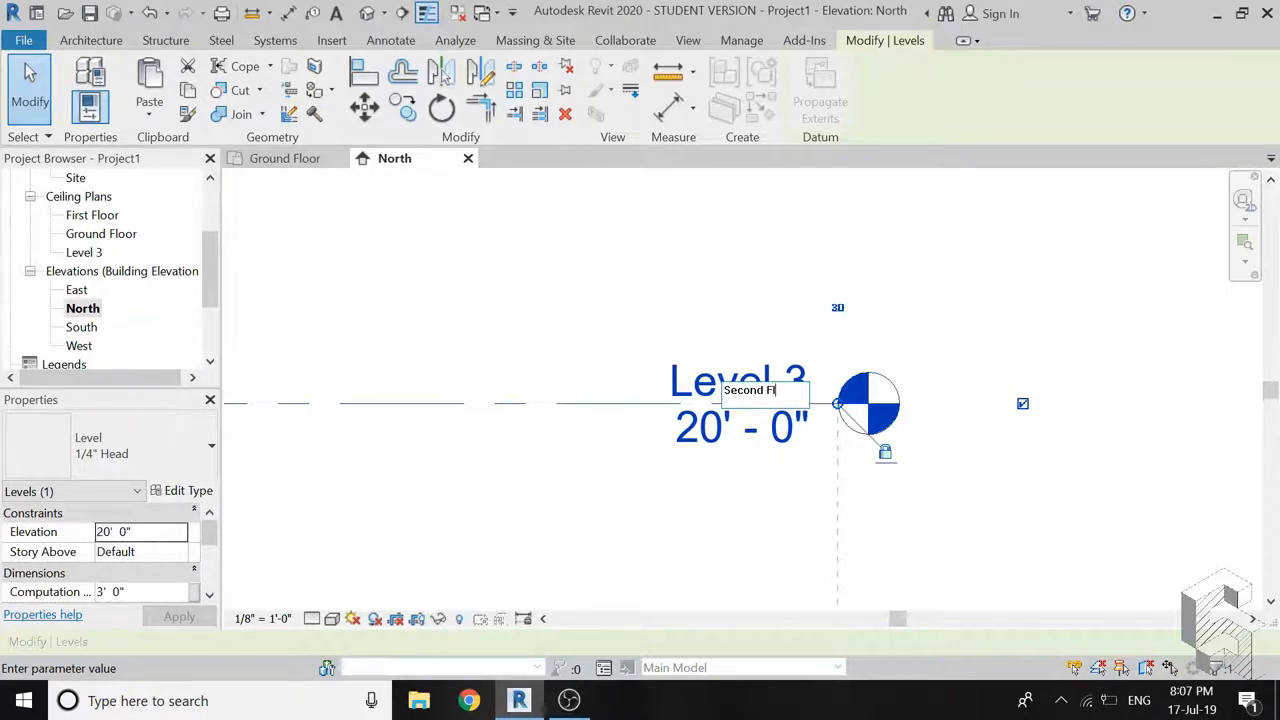
key("Return")
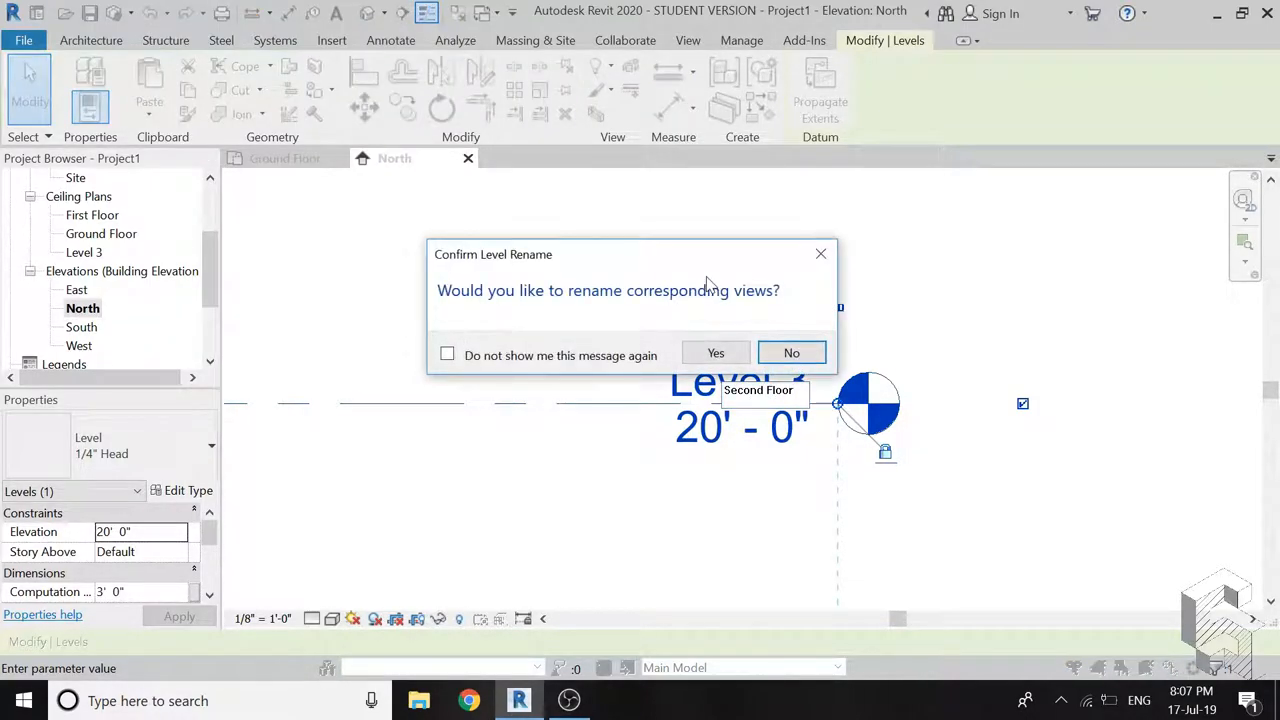
left_click(715, 352)
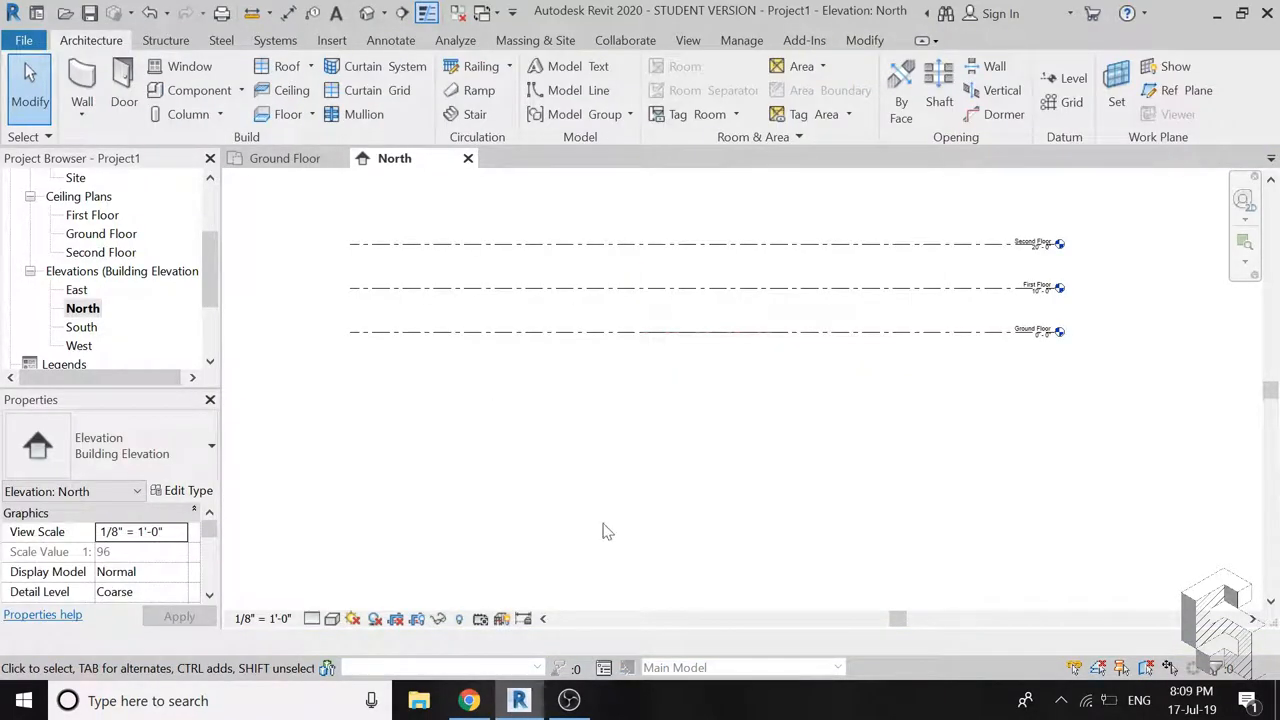
- Add levels below Ground Floor, naming one DPC at elevation -0' 2"
left_click(1074, 78)
type("DP")
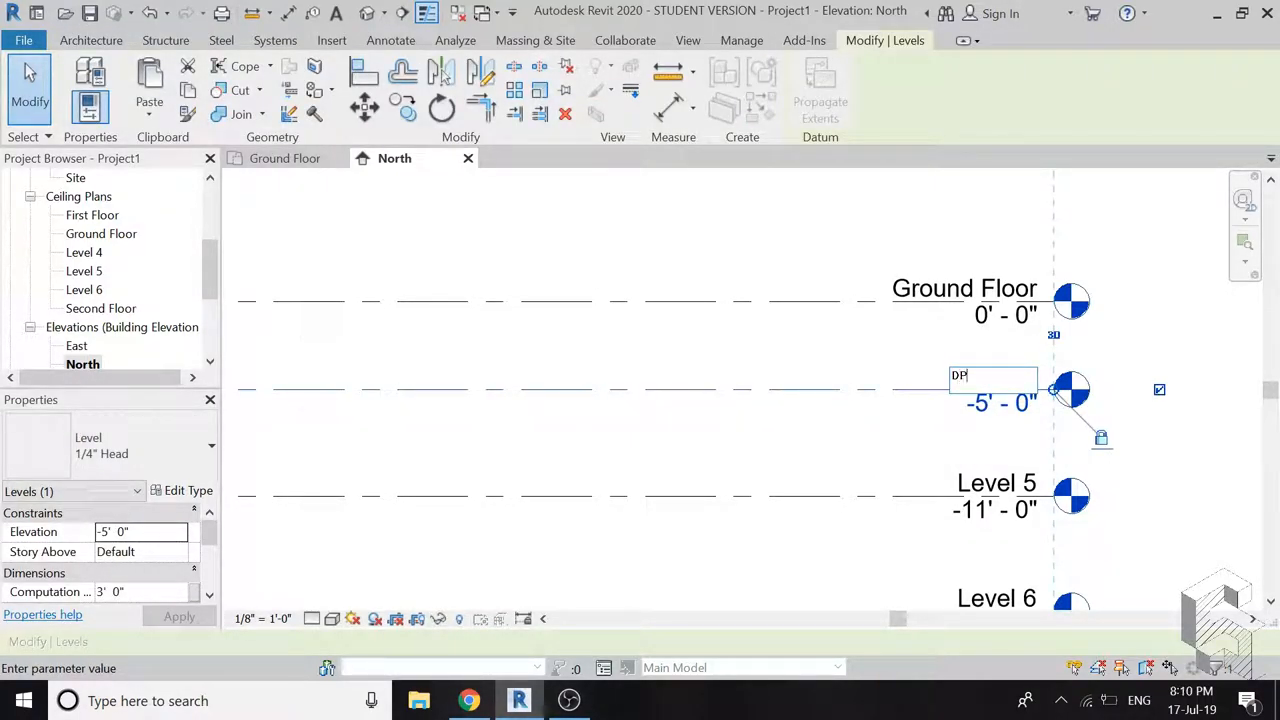
key("Return")
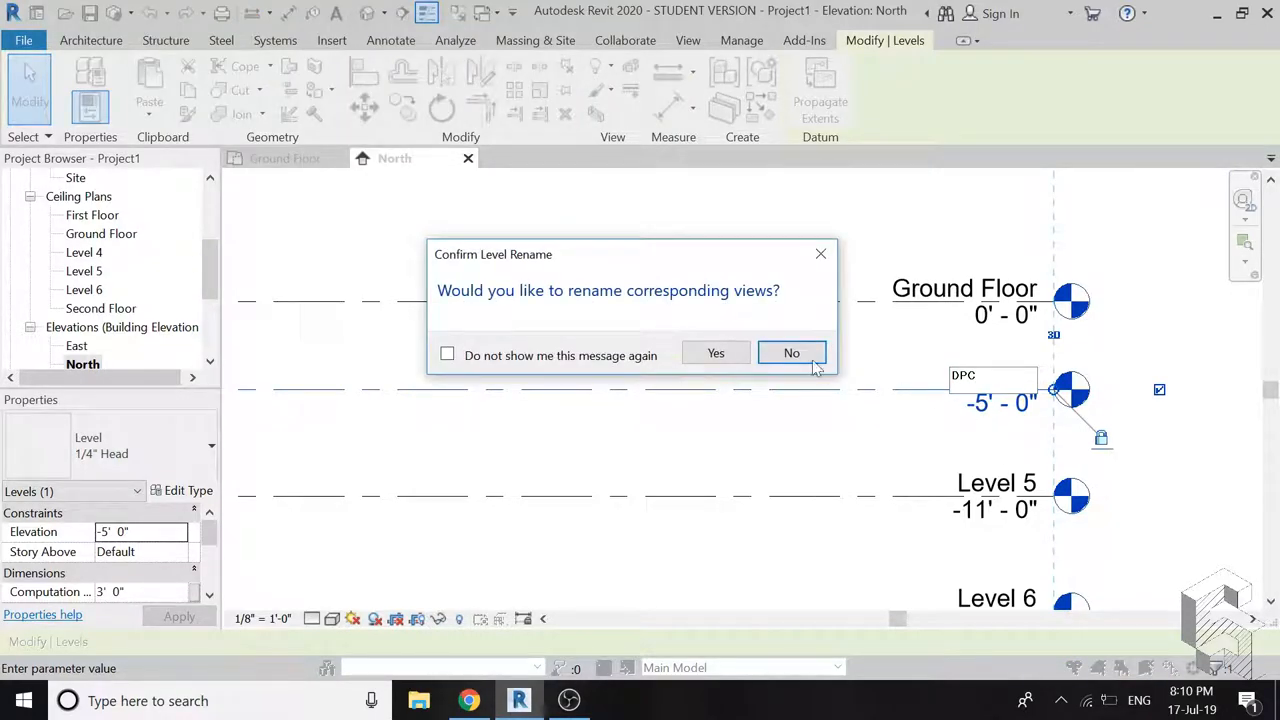
left_click(791, 352)
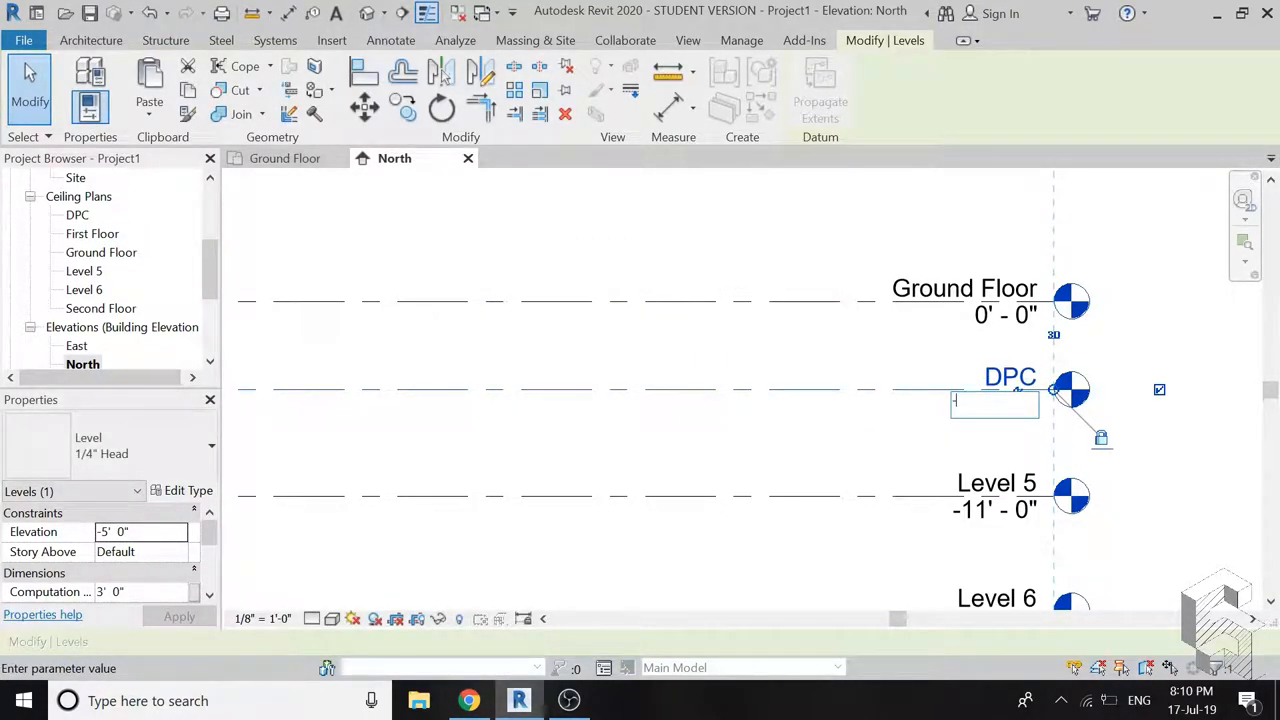
type("-0'2")
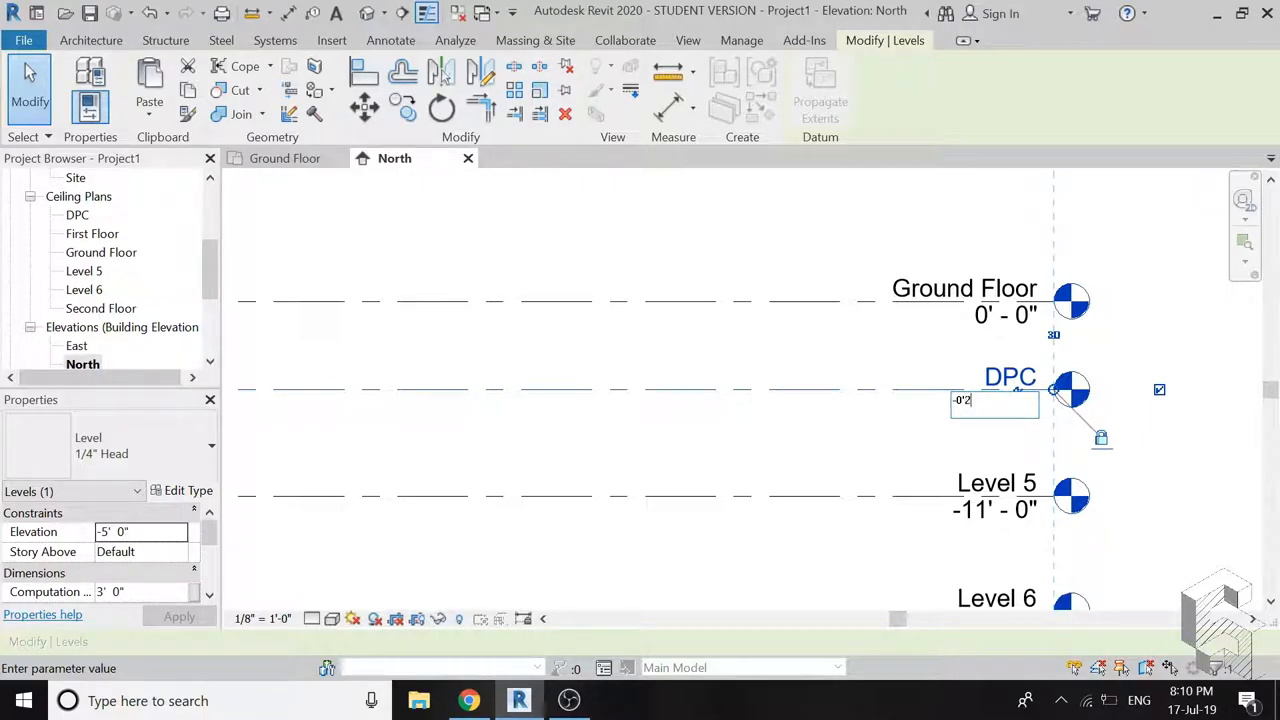
key("Return")
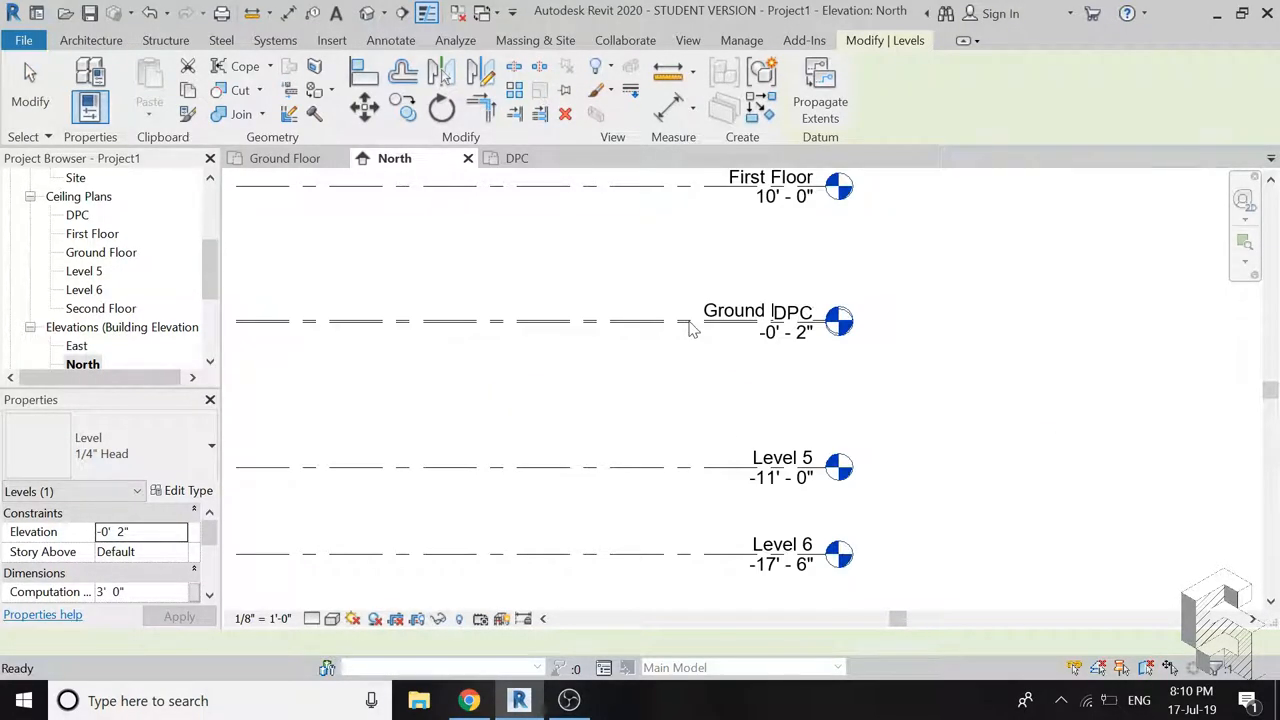
left_click(840, 320)
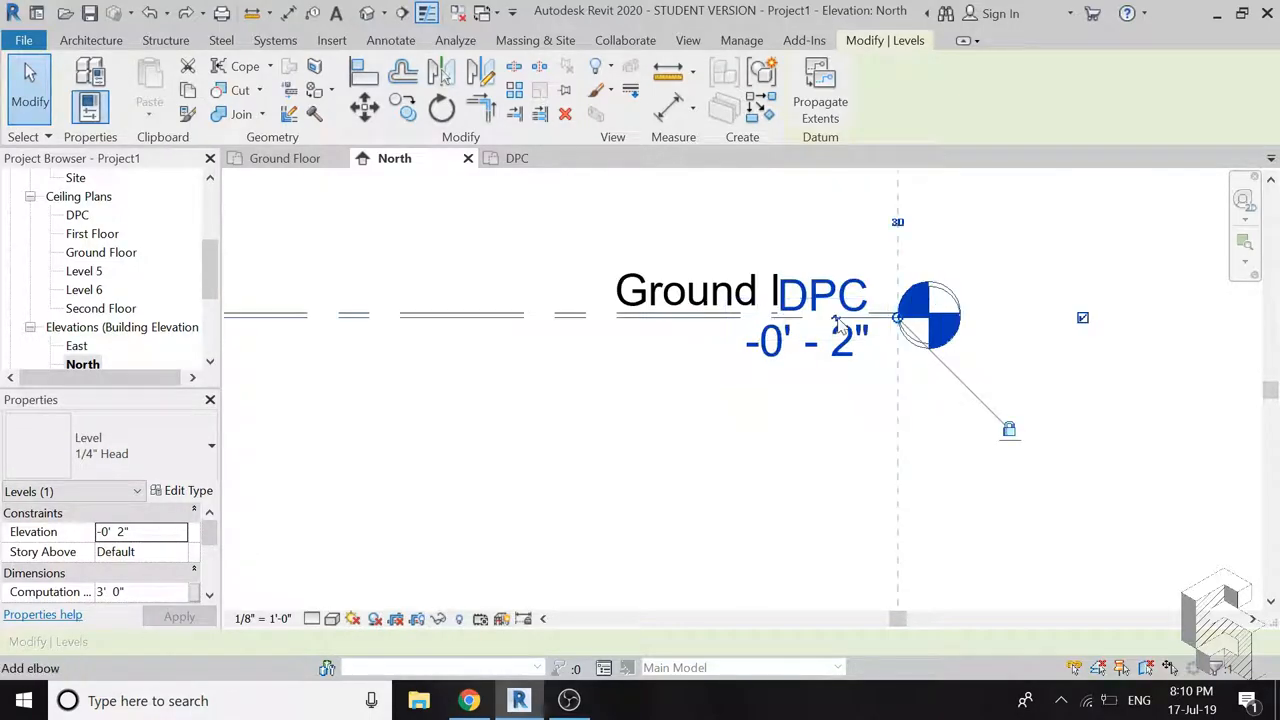
mouse_move(917, 340)
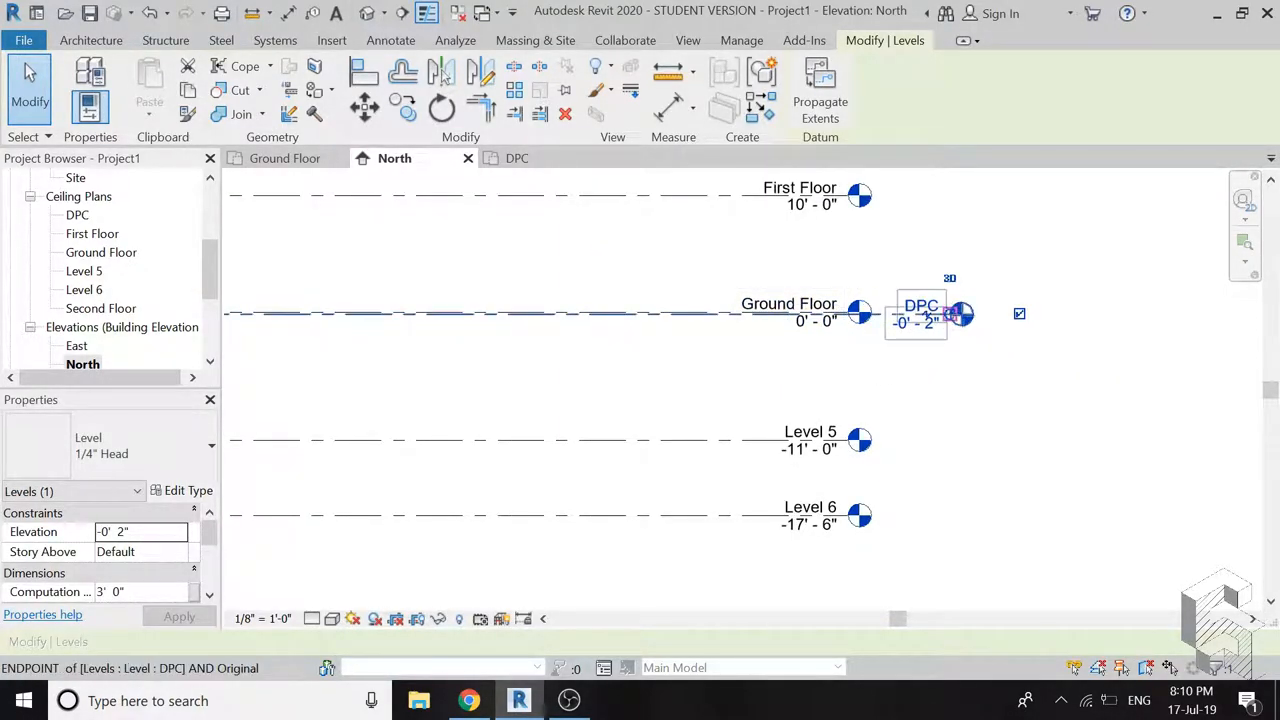
- Offset the DPC level head to the right of the Ground Floor head
left_click(989, 414)
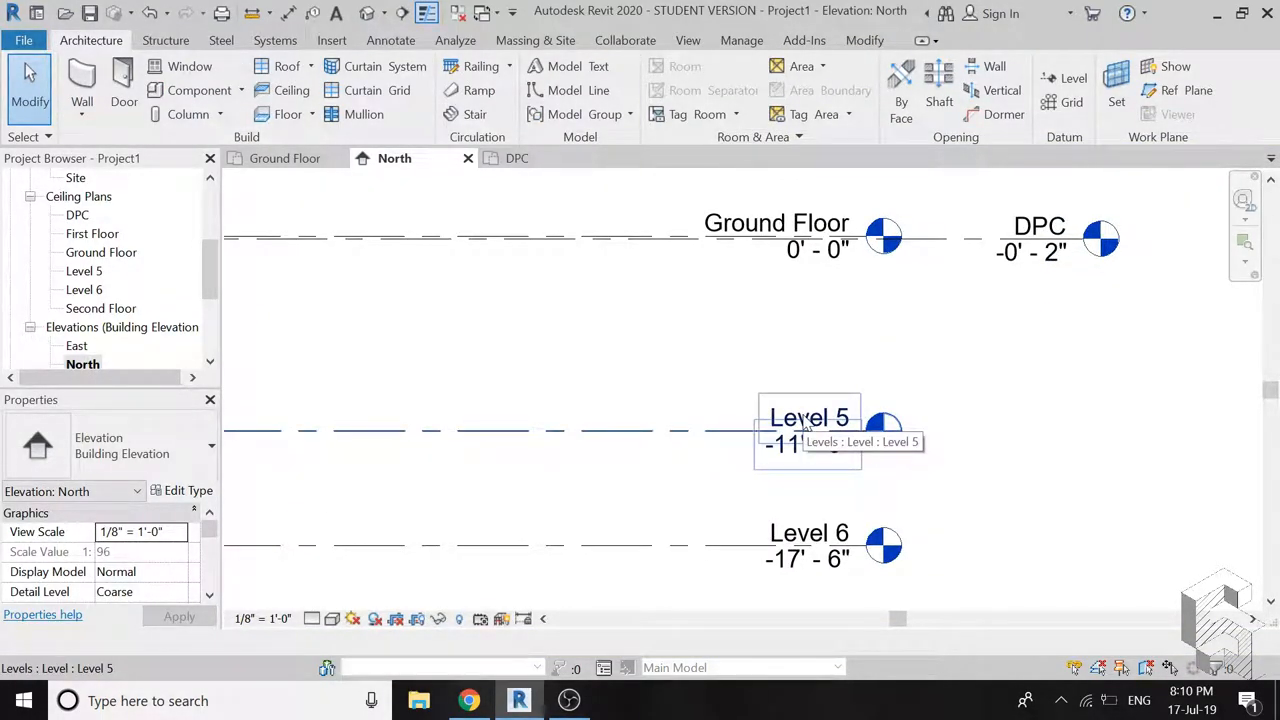
- Rename Level 5 to Foundation at -3' 2" and Level 6 to PCC
left_click(808, 417)
type("Foundation")
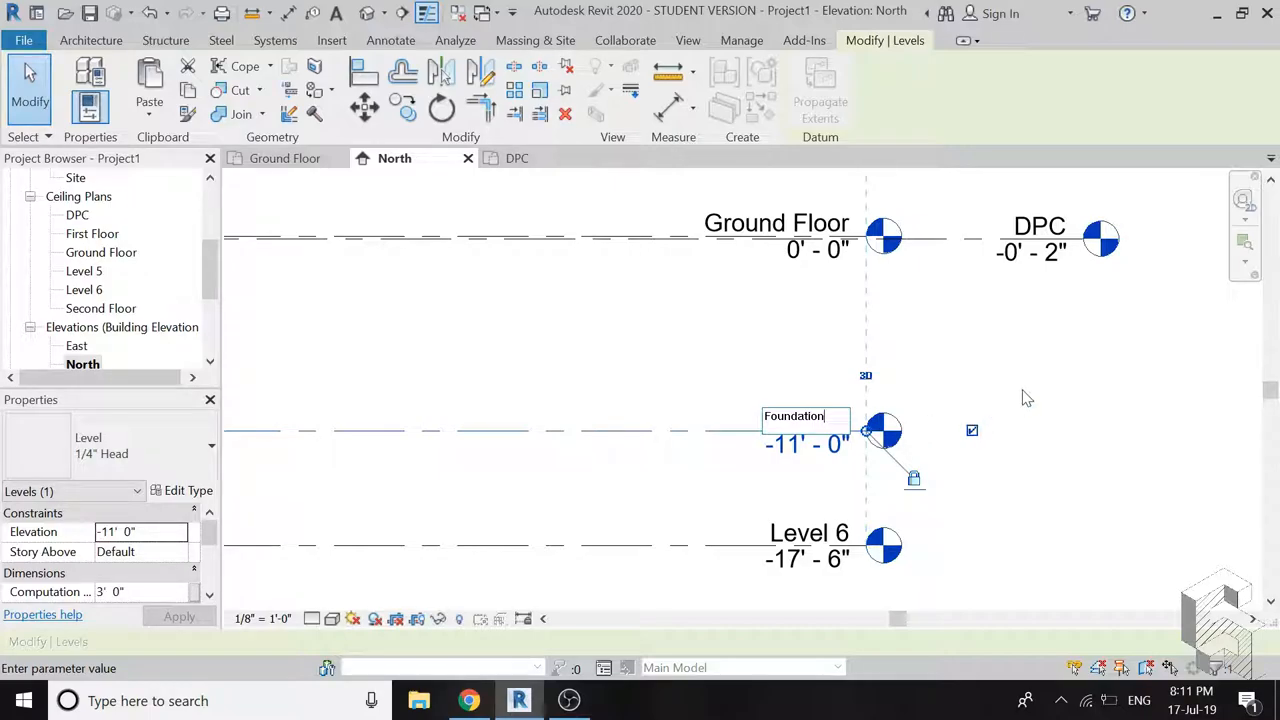
key("Return")
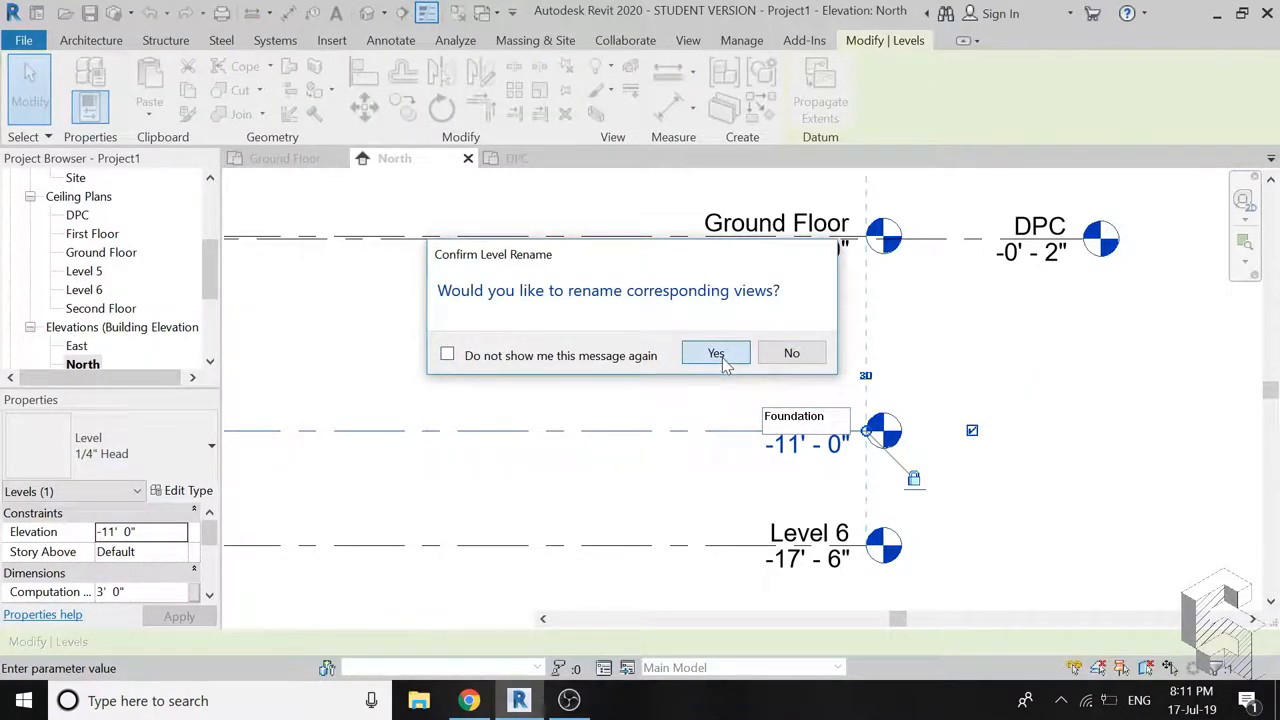
left_click(715, 353)
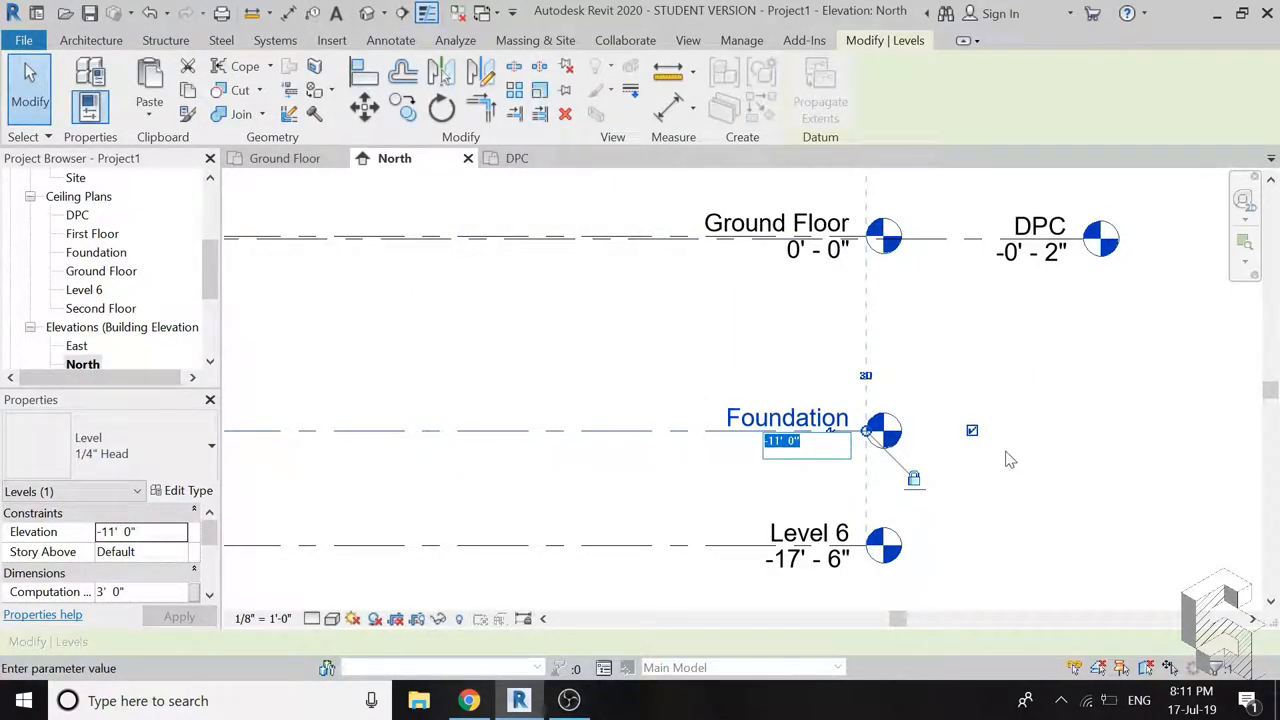
type("-3")
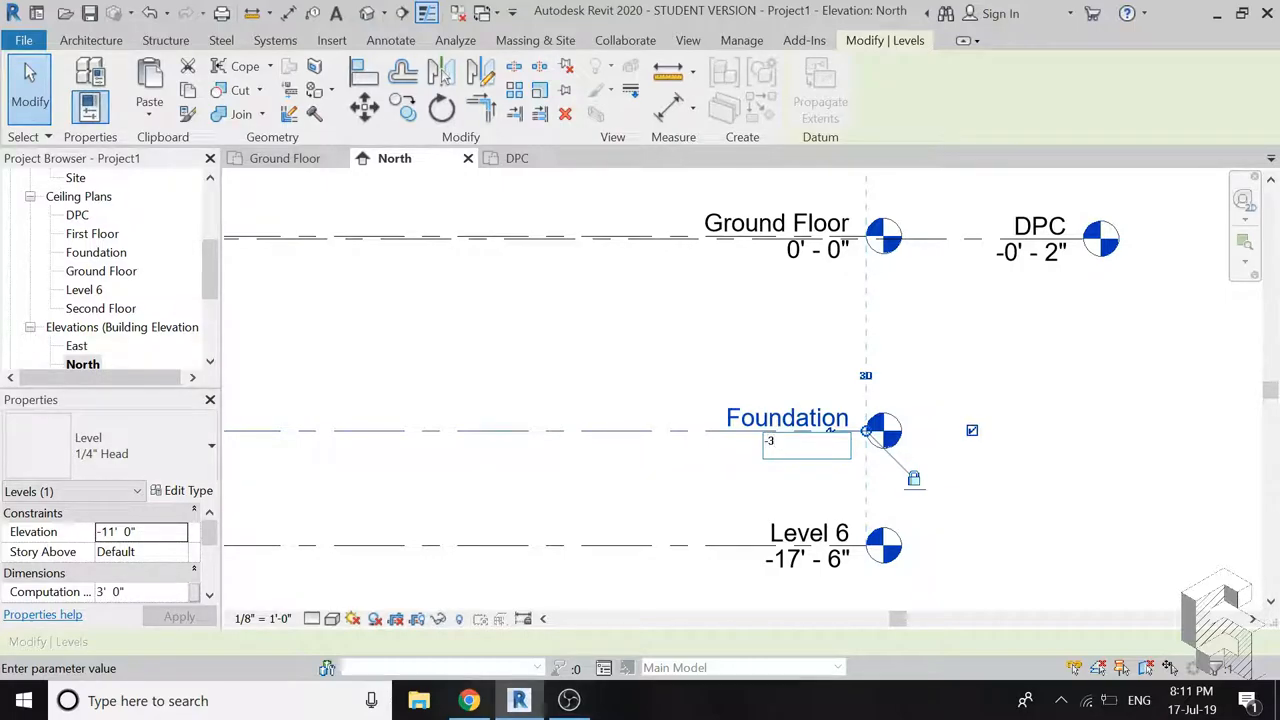
key("Return")
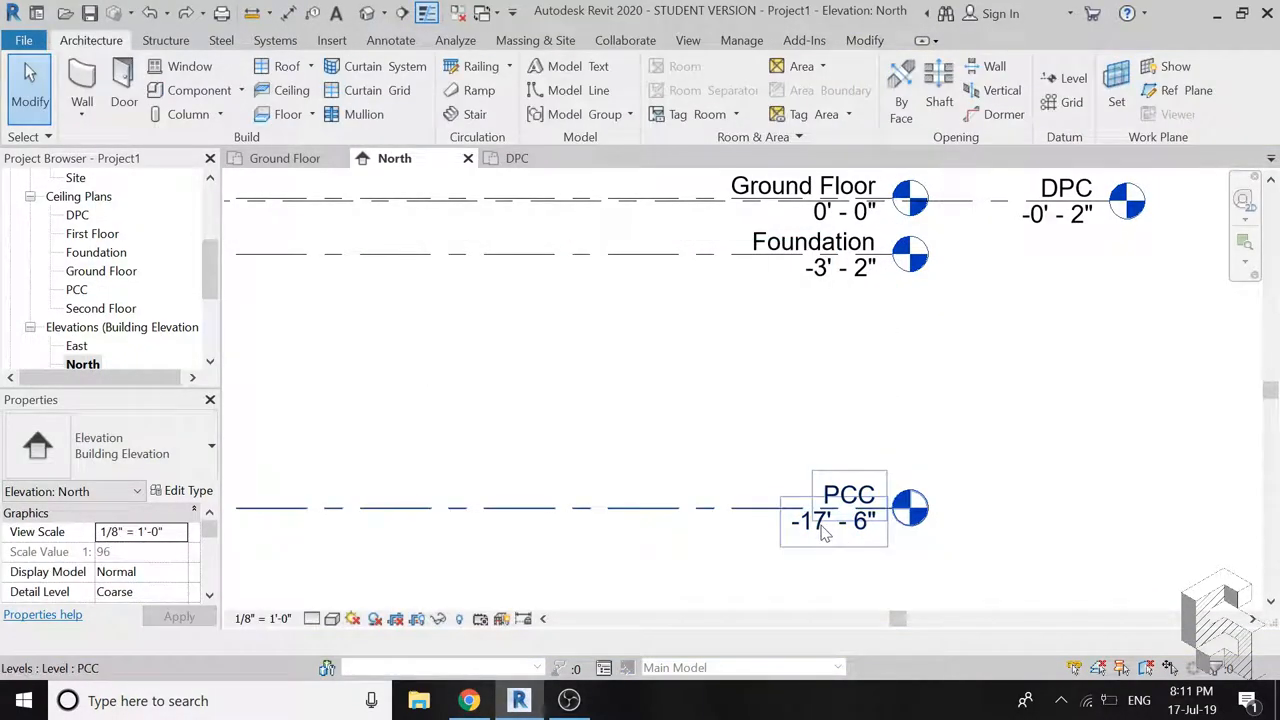
left_click(810, 521)
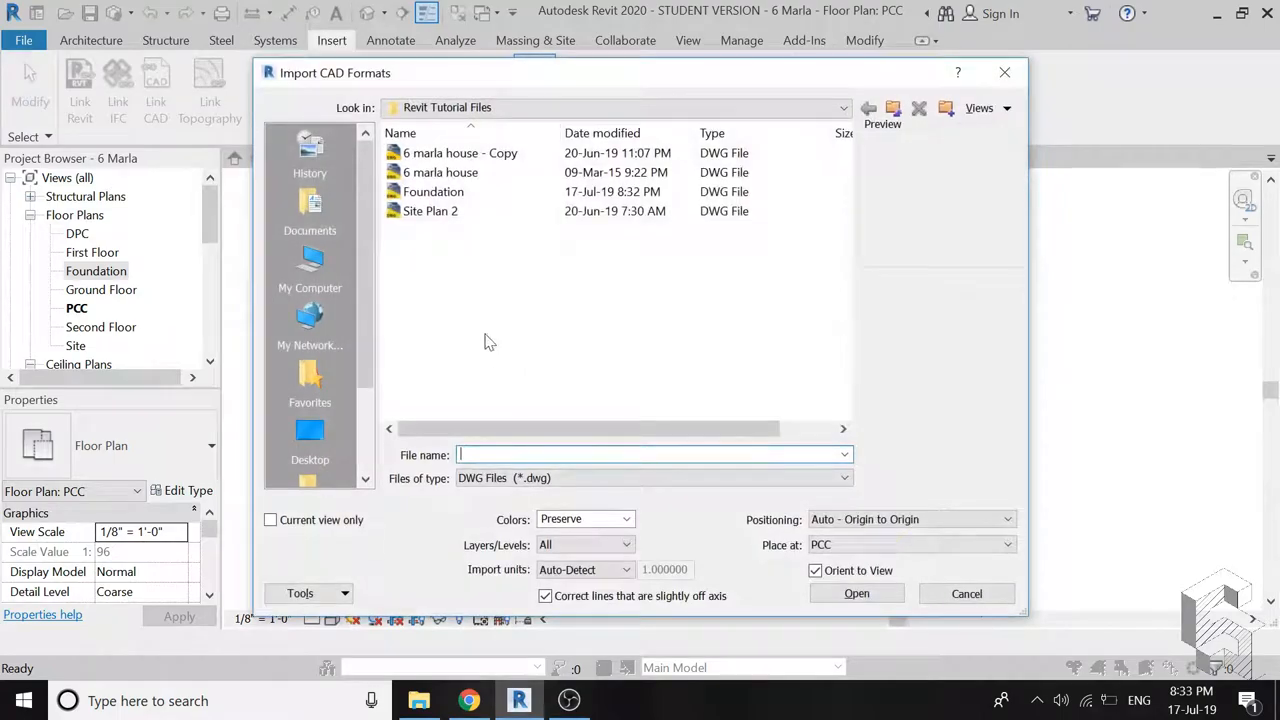
- Import Foundation.dwg into the PCC floor plan
left_click(433, 191)
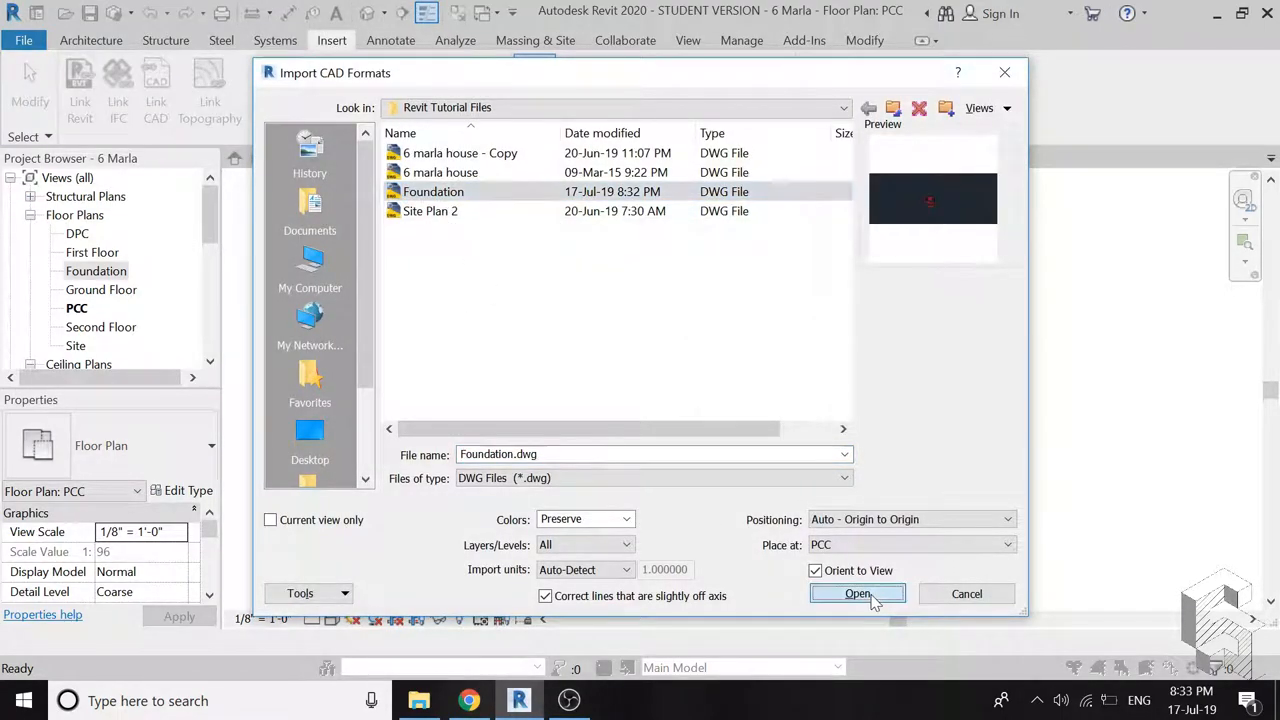
left_click(857, 593)
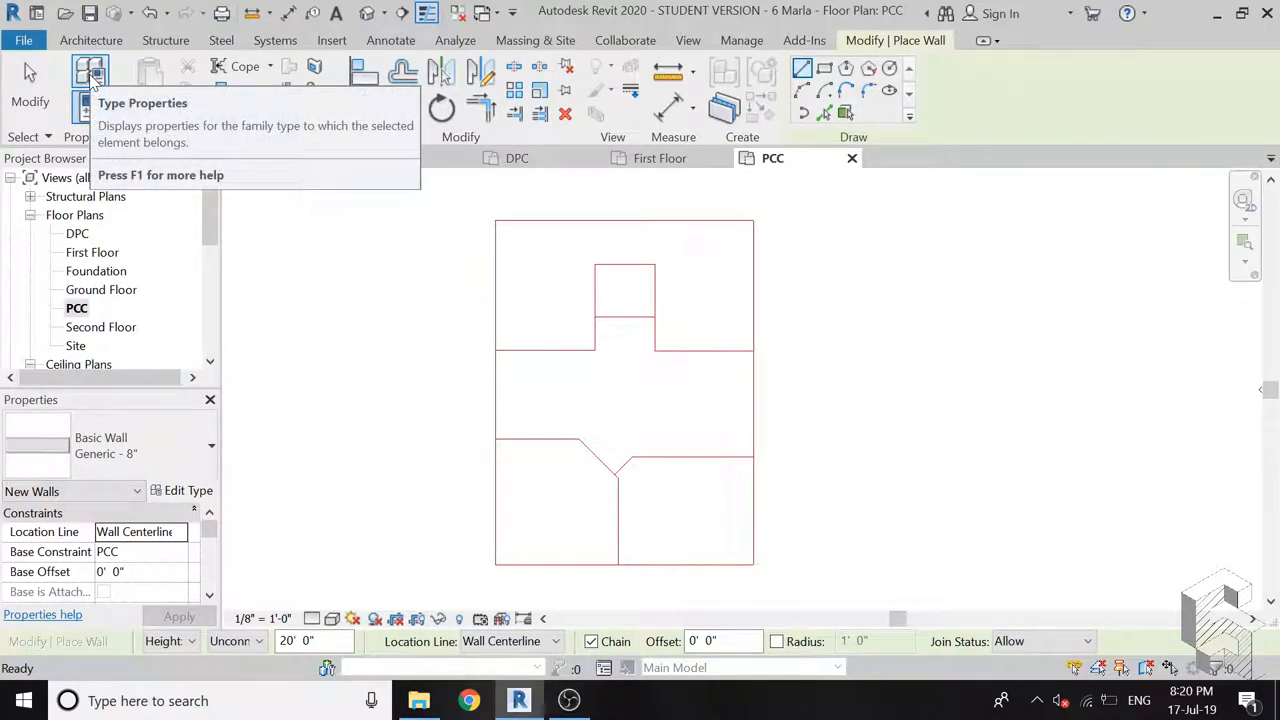
- Duplicate the Generic - 8" wall type as a new type named PCC
left_click(90, 75)
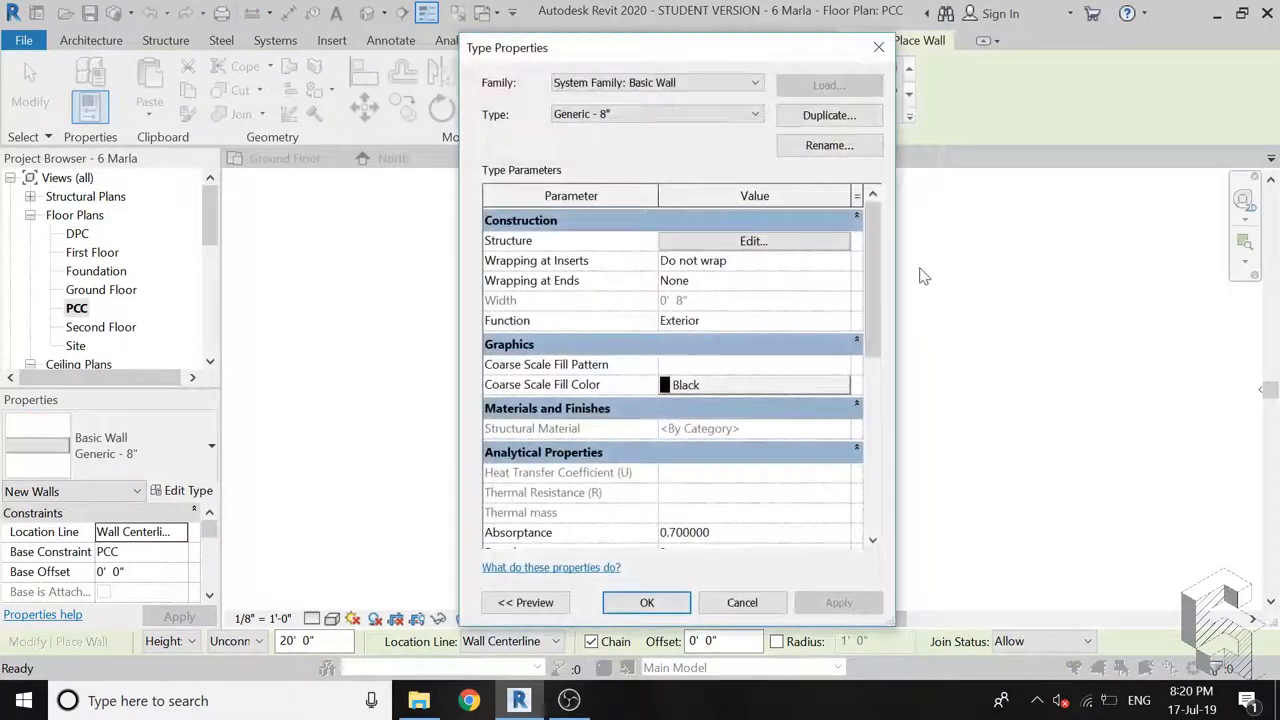
left_click(828, 115)
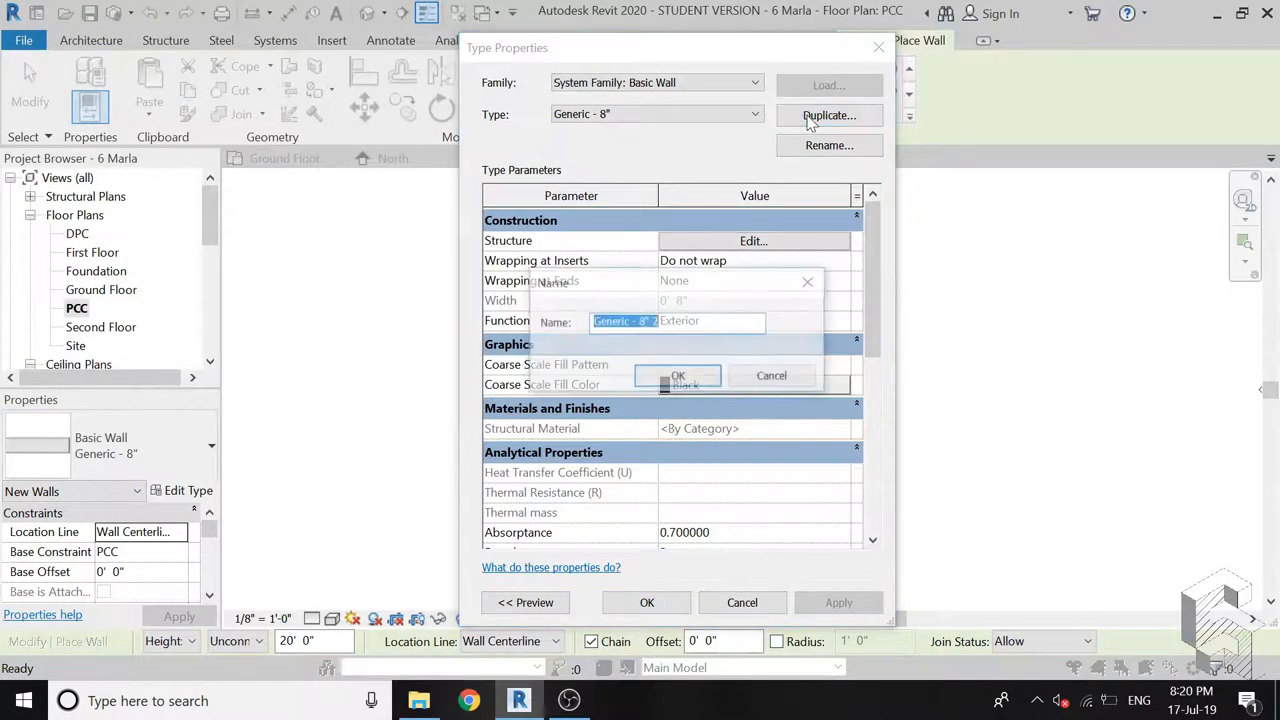
type("P")
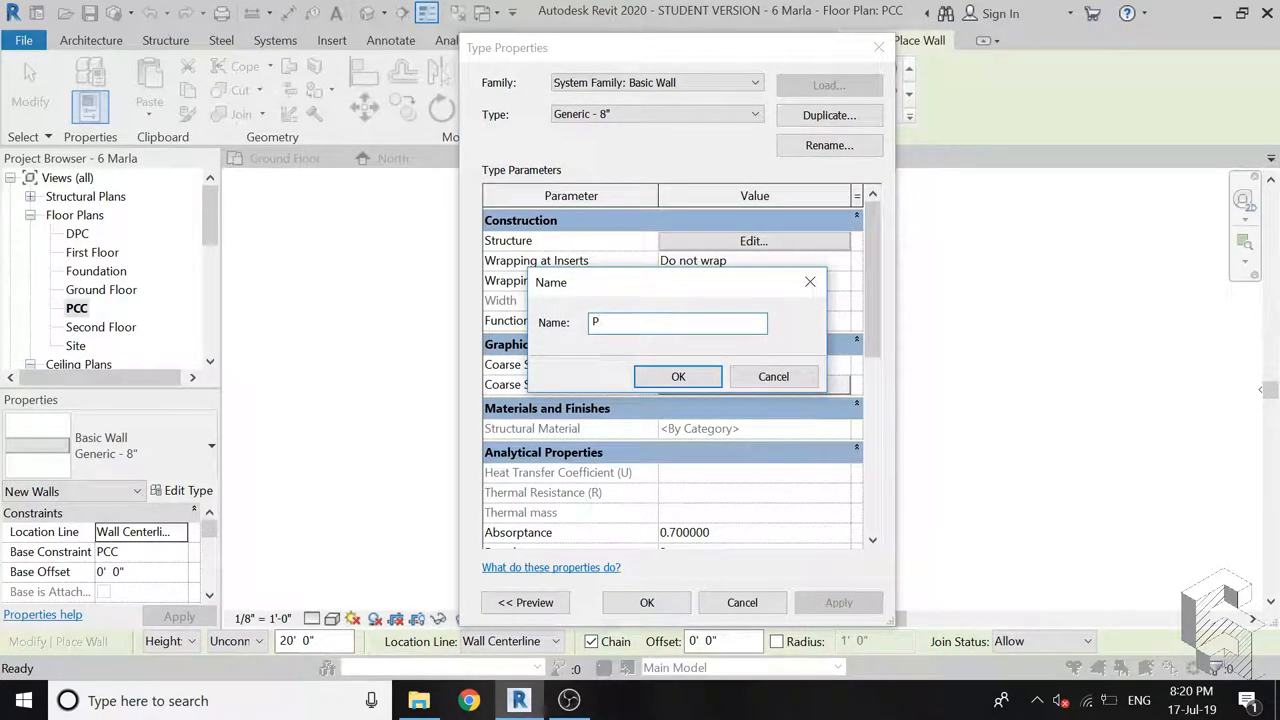
type("CC")
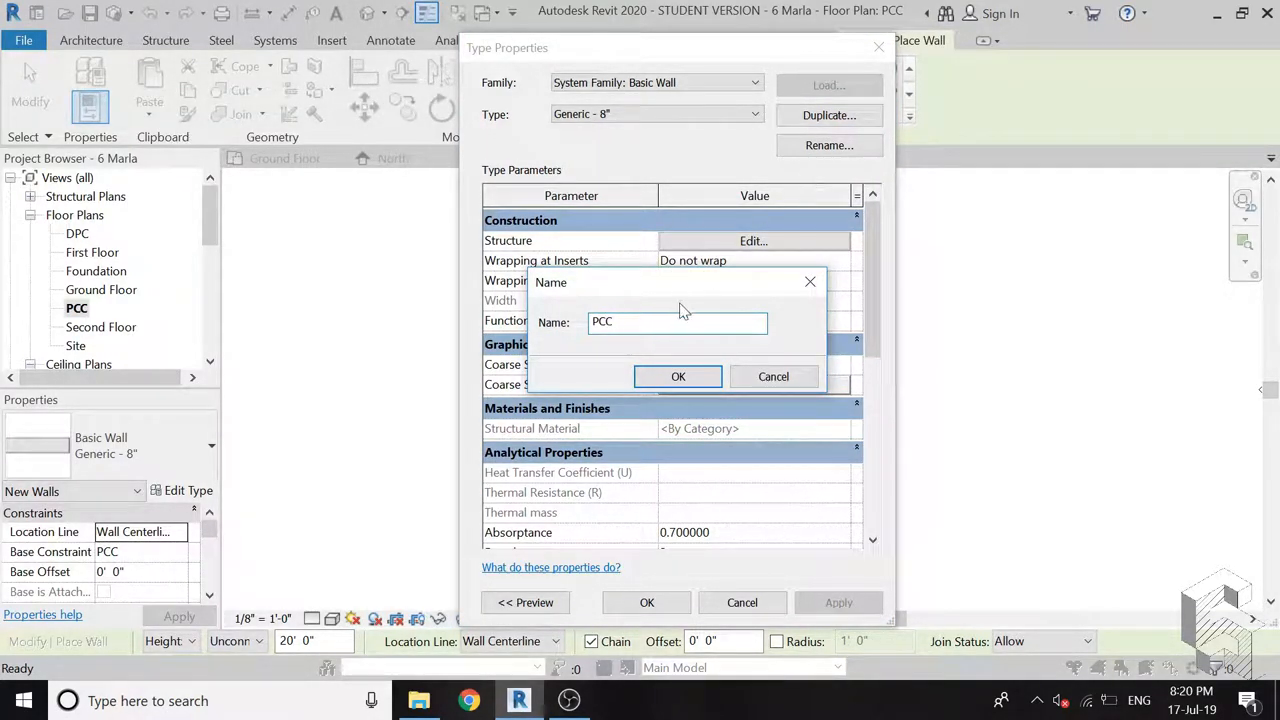
left_click(678, 376)
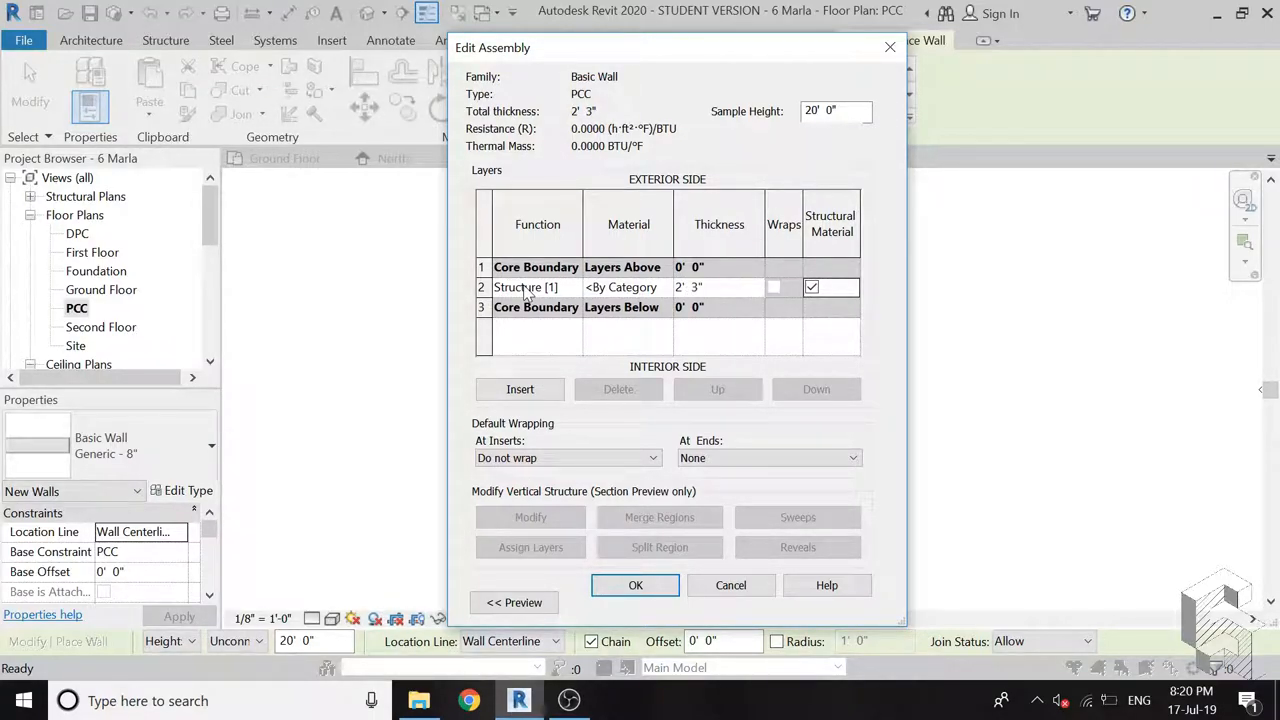
mouse_move(665, 293)
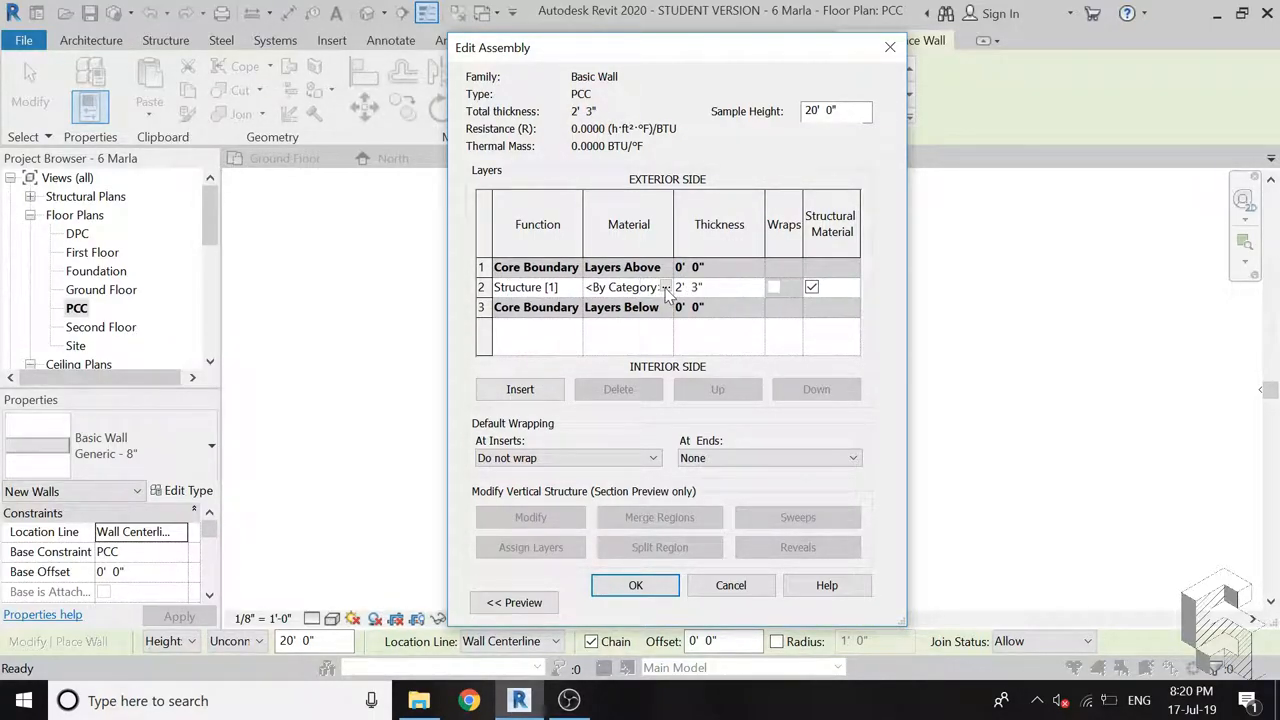
- Give the PCC structure layer 2' 3" thickness and a concrete material
left_click(628, 287)
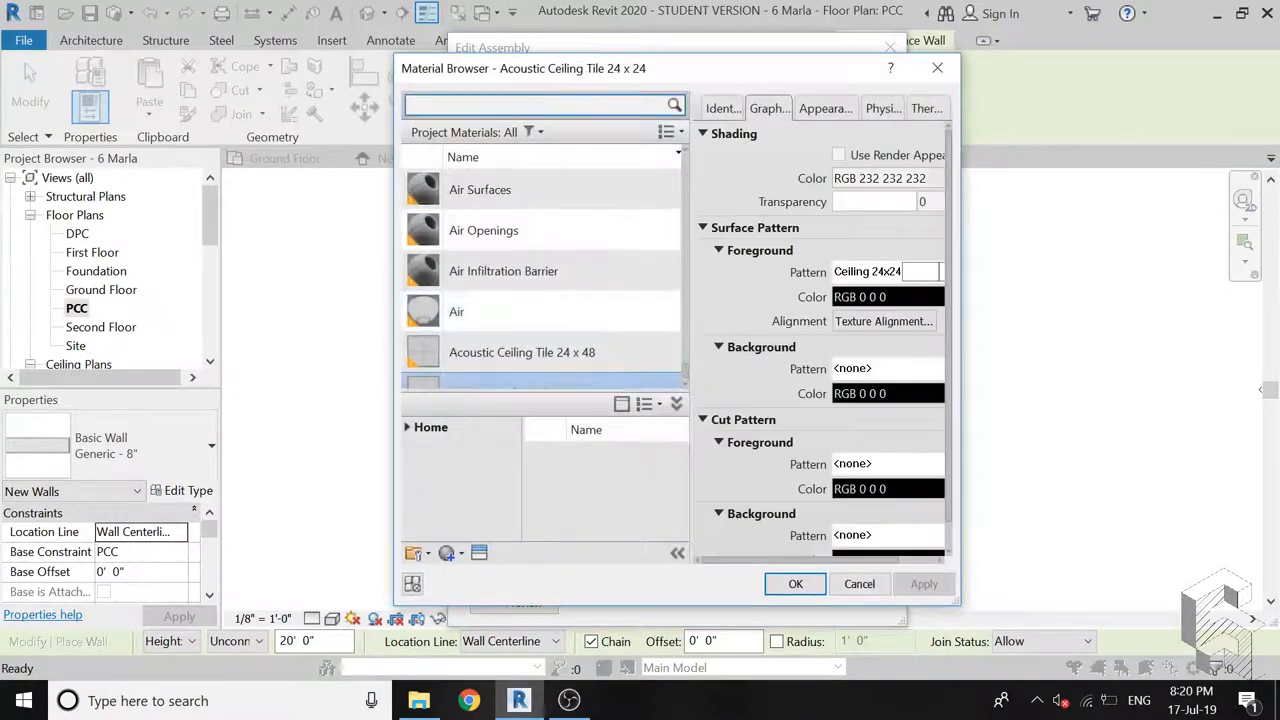
left_click(795, 583)
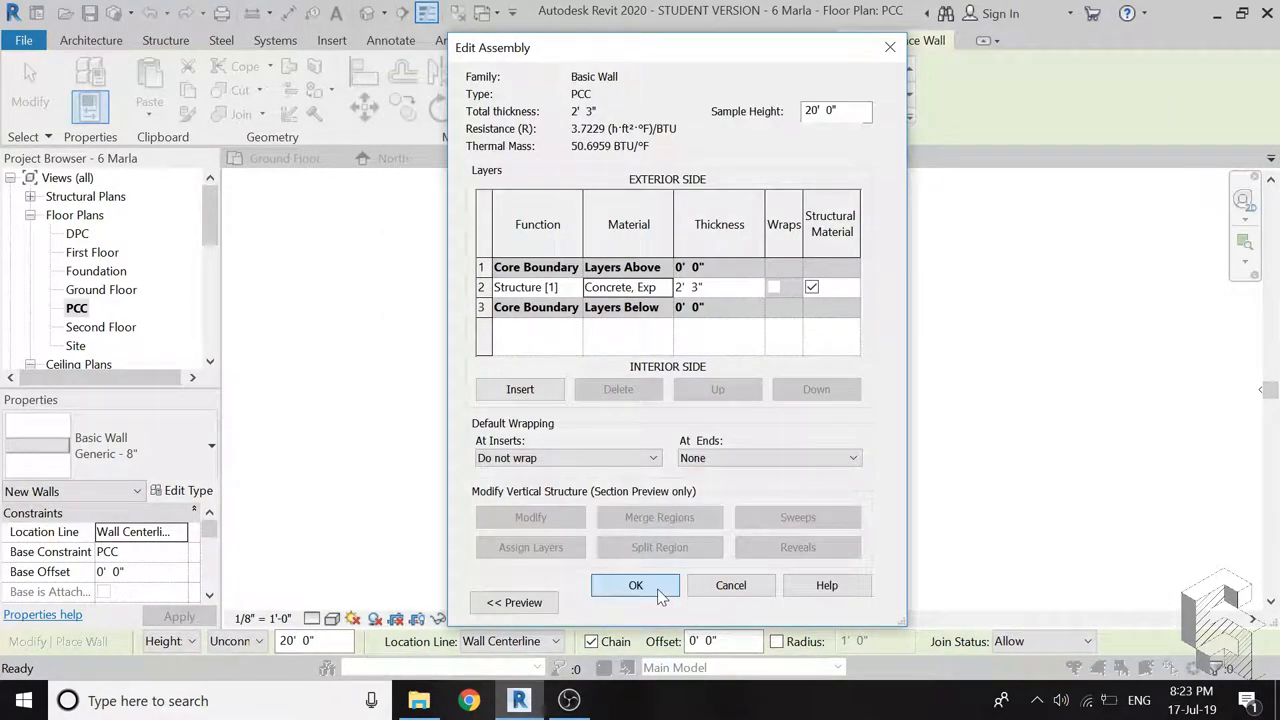
left_click(635, 585)
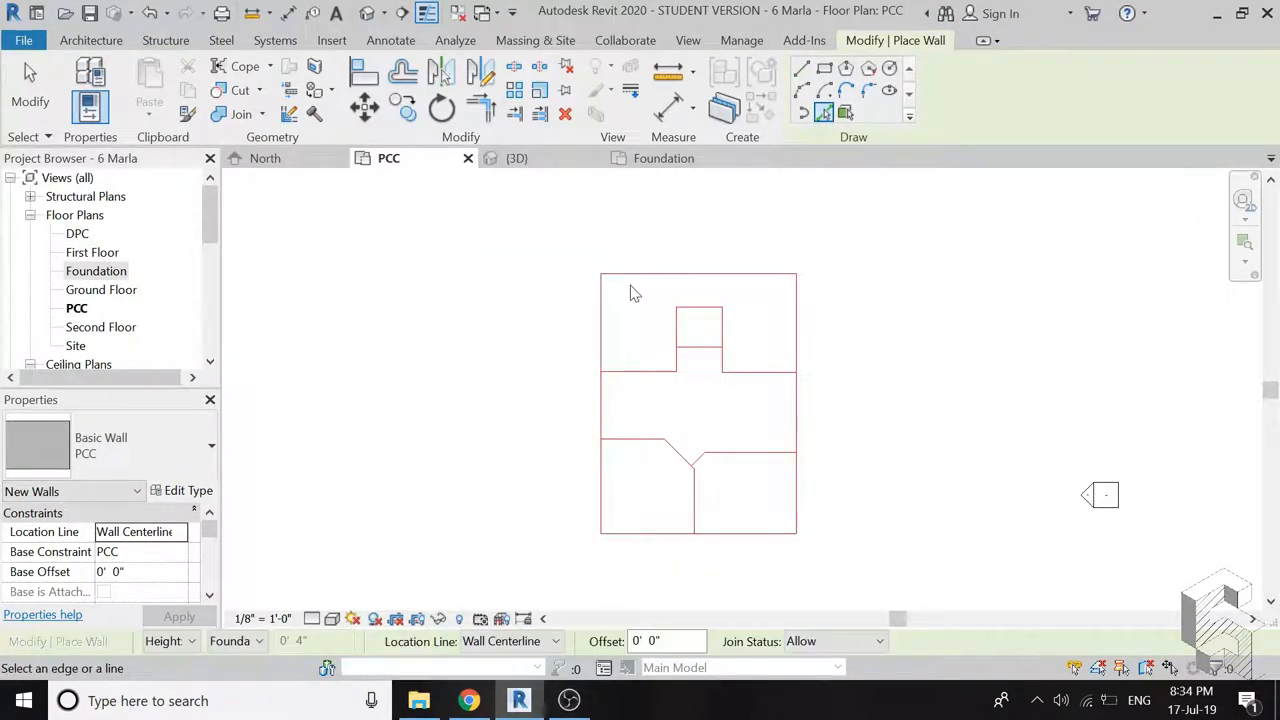
- Place PCC walls along the imported foundation plan lines
left_click(698, 533)
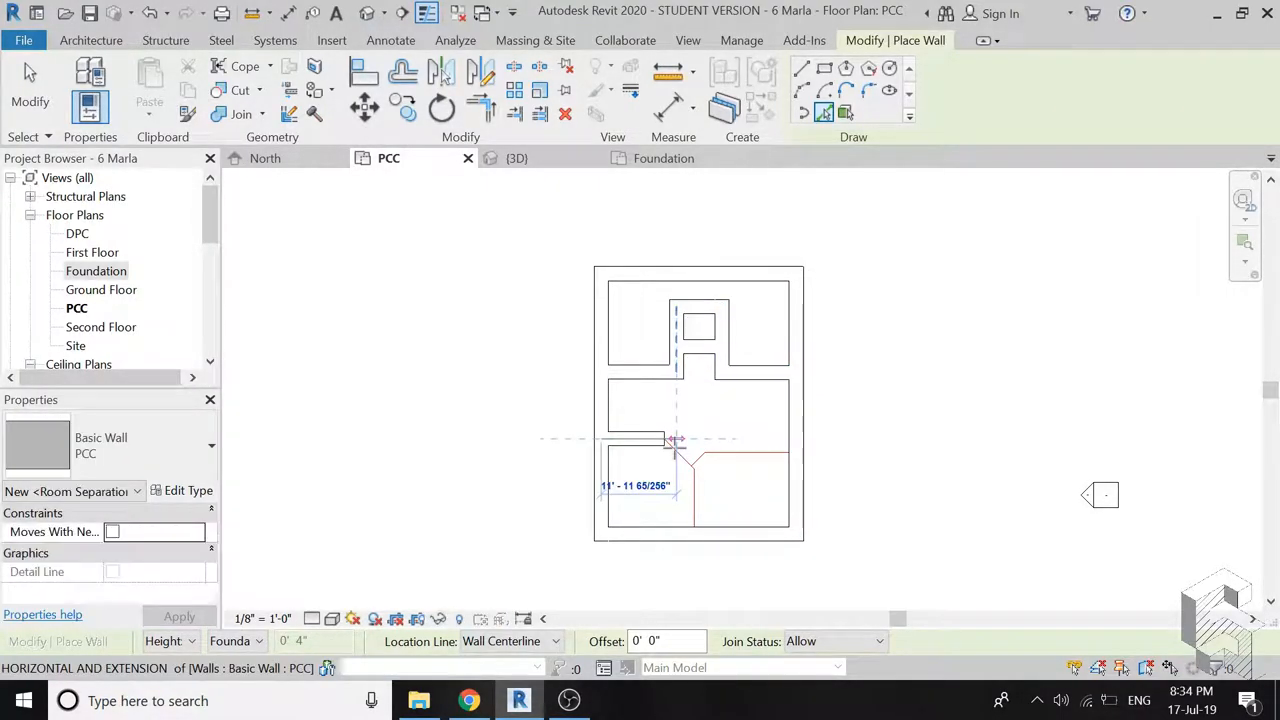
key("Escape")
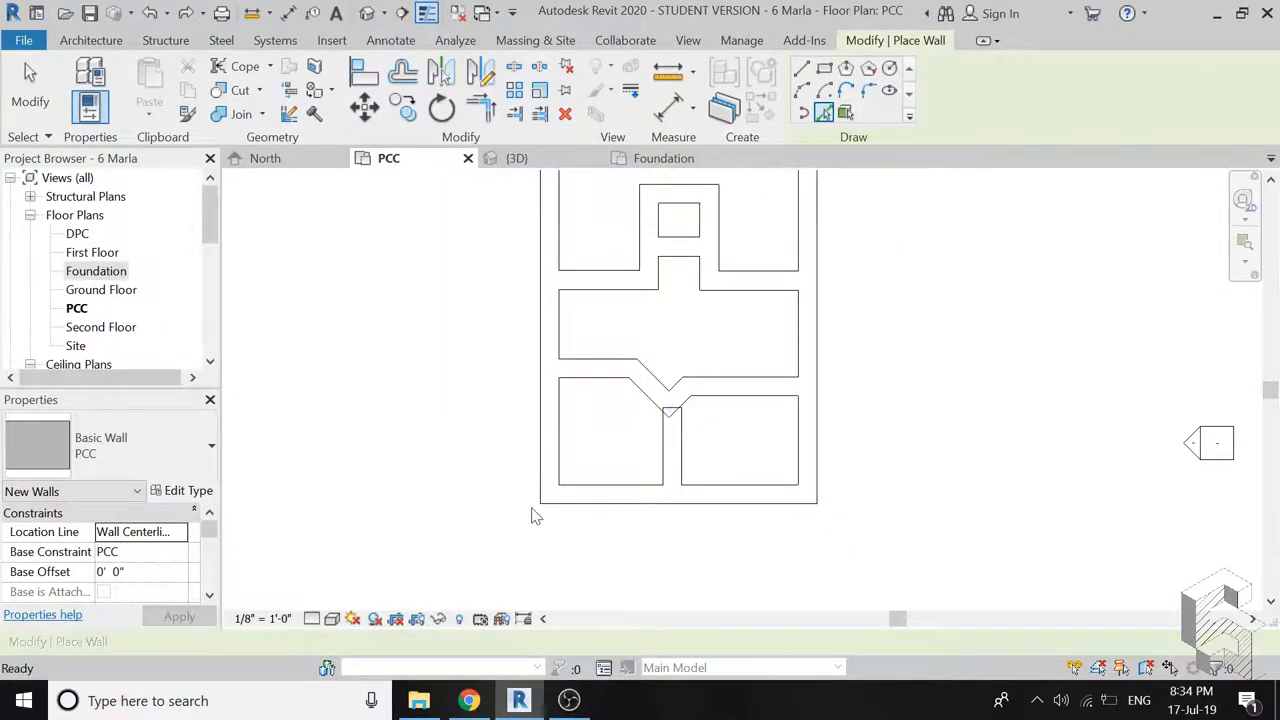
left_click(548, 340)
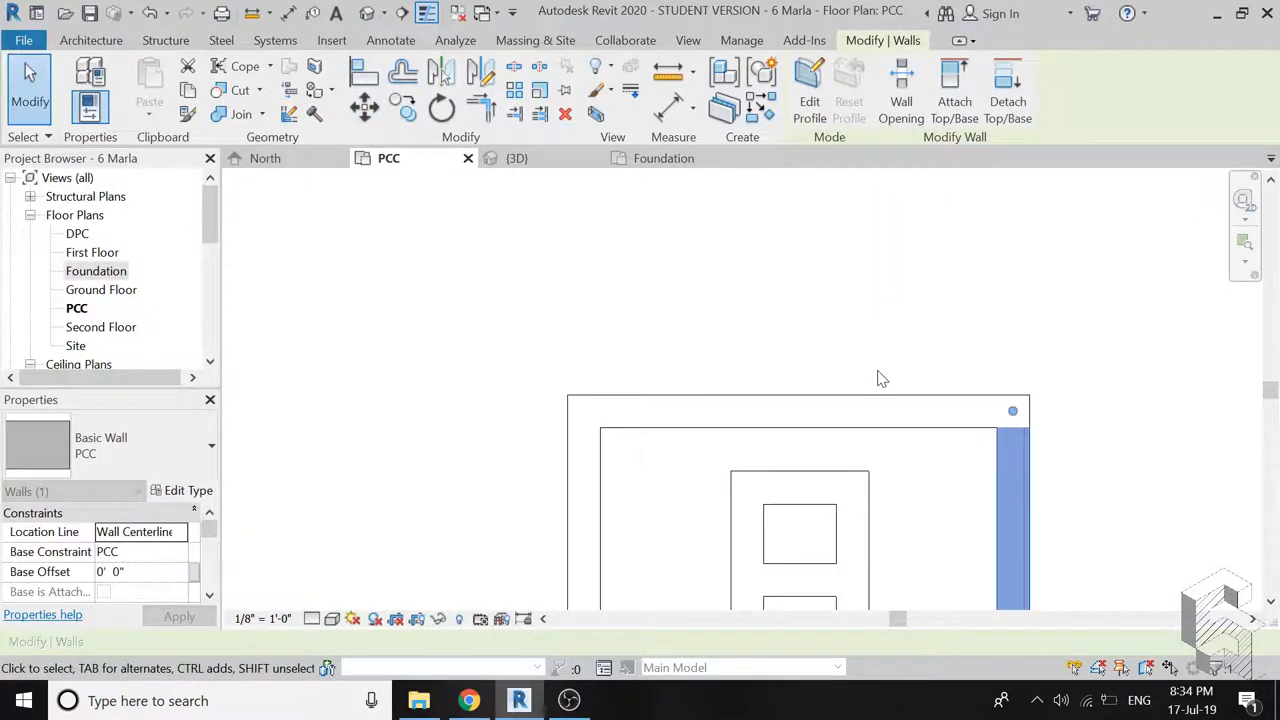
left_click(363, 107)
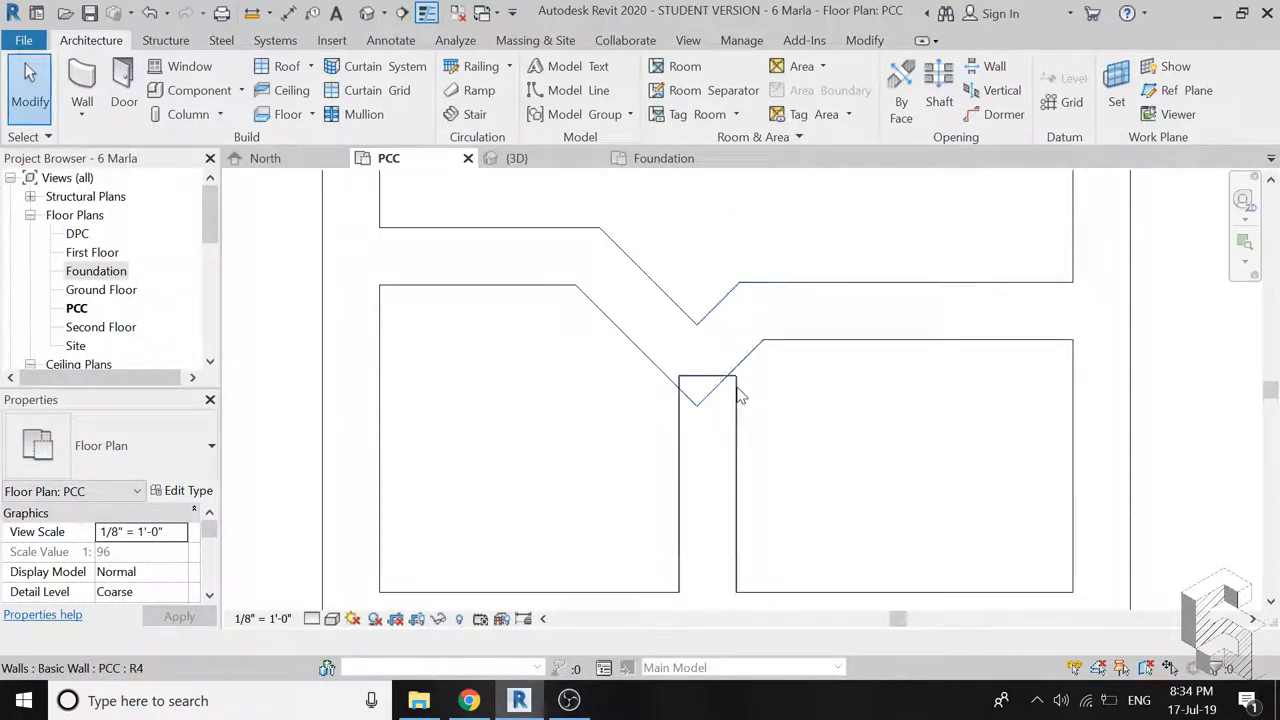
- Remove the misplaced diagonal wall and re-place a wall along the central vertical line
left_click(707, 480)
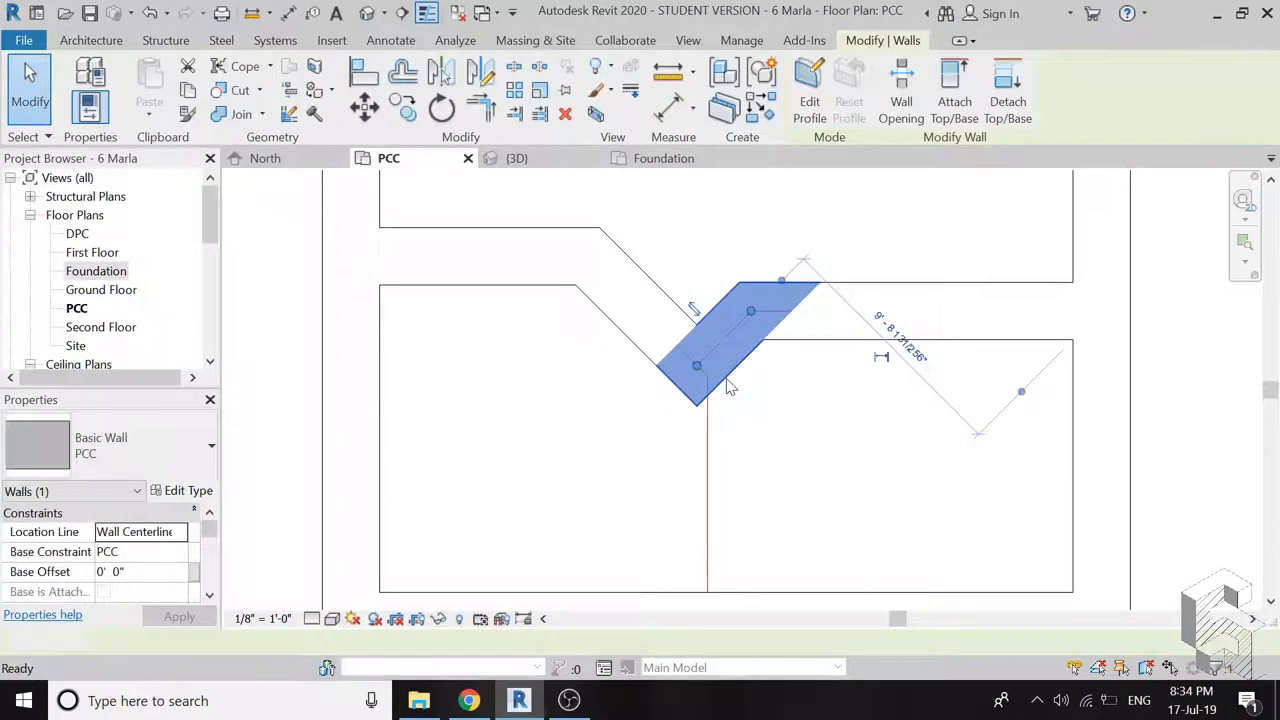
key("Escape")
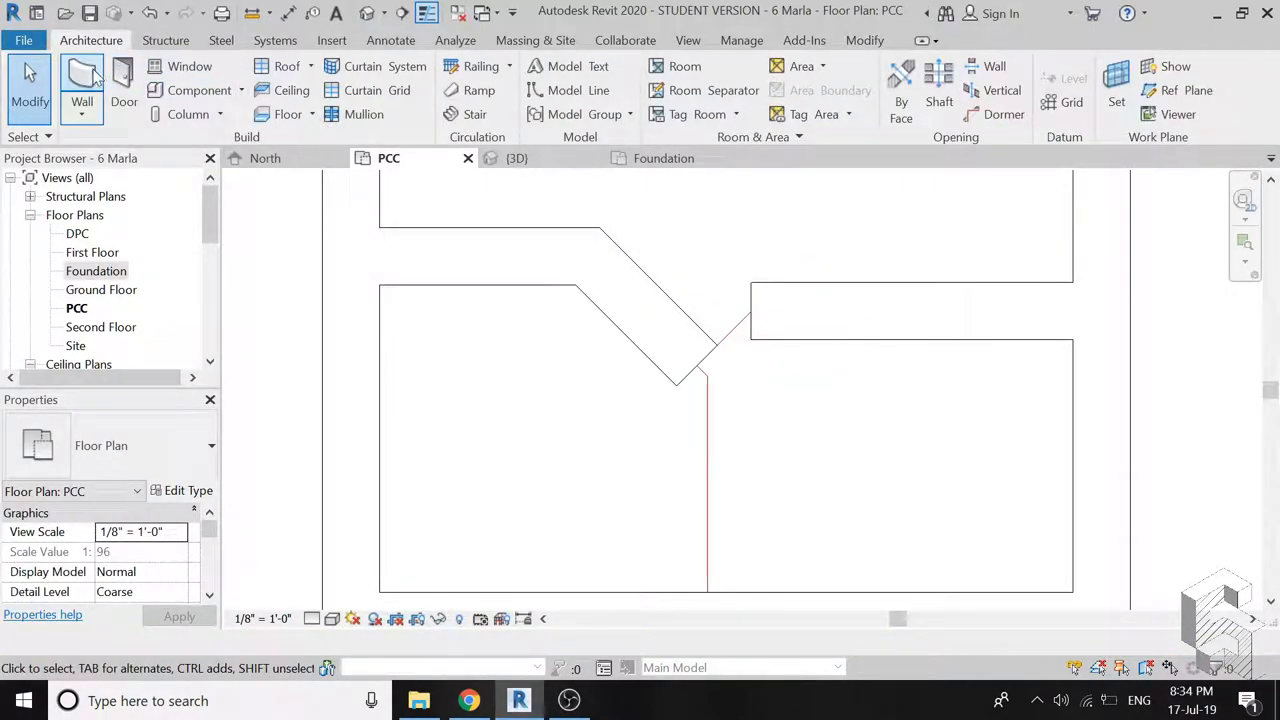
left_click(82, 90)
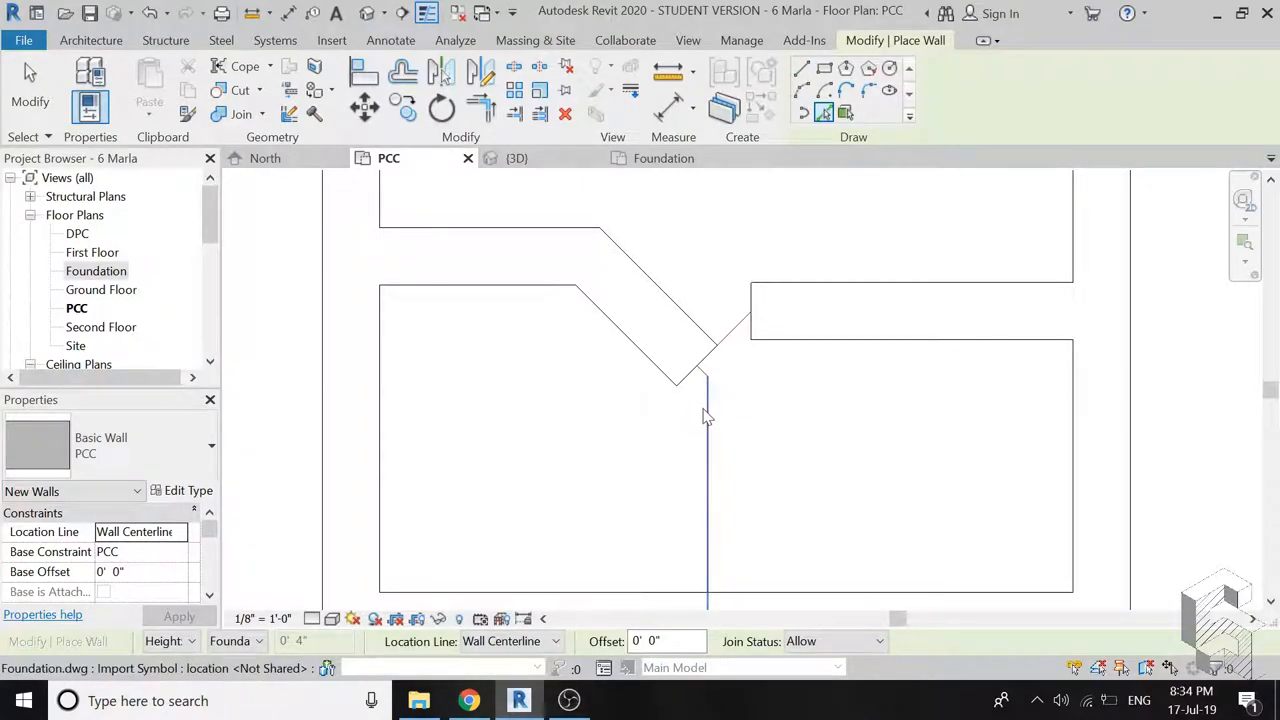
left_click(707, 400)
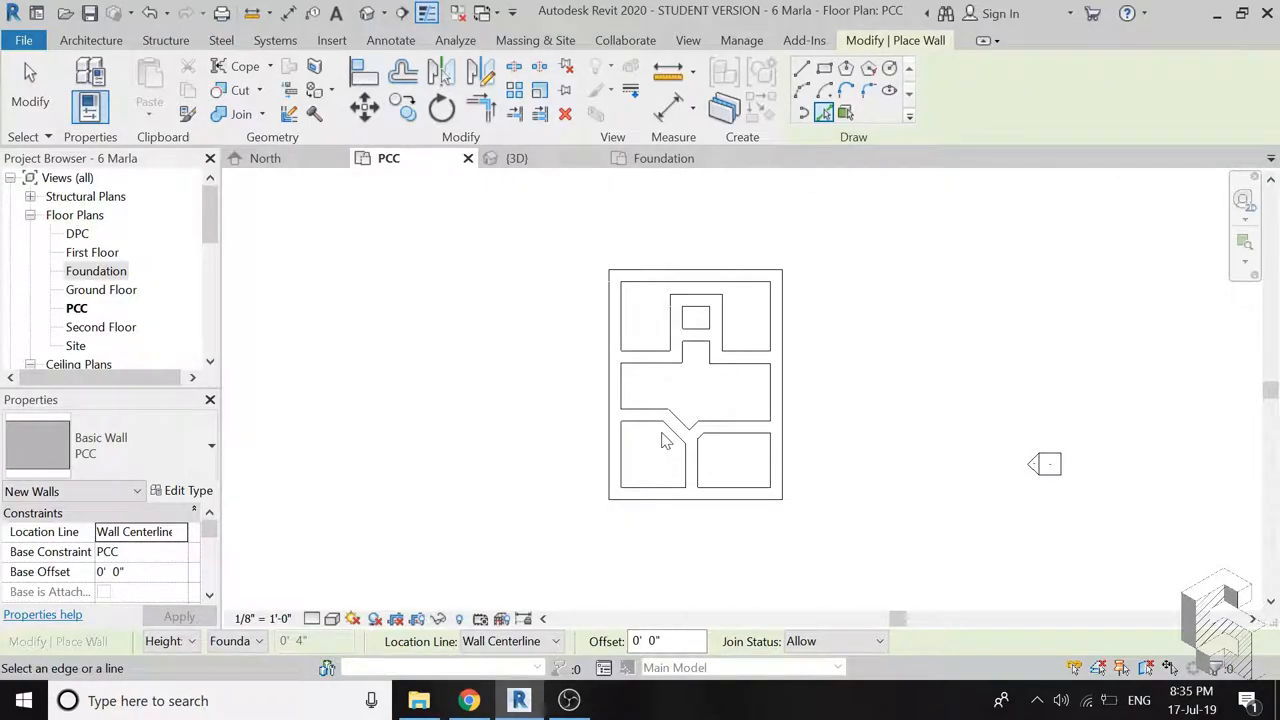
- Bring Foundation.dwg into the Foundation floor plan view
left_click(664, 158)
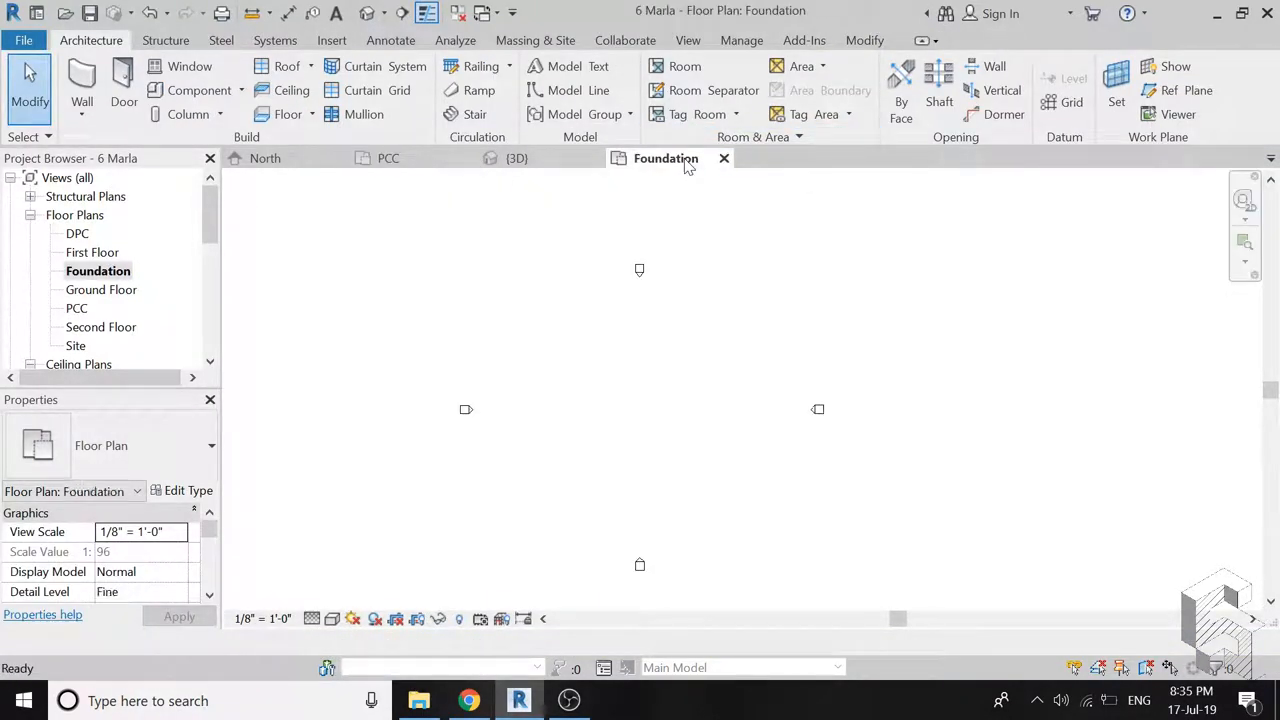
left_click(331, 40)
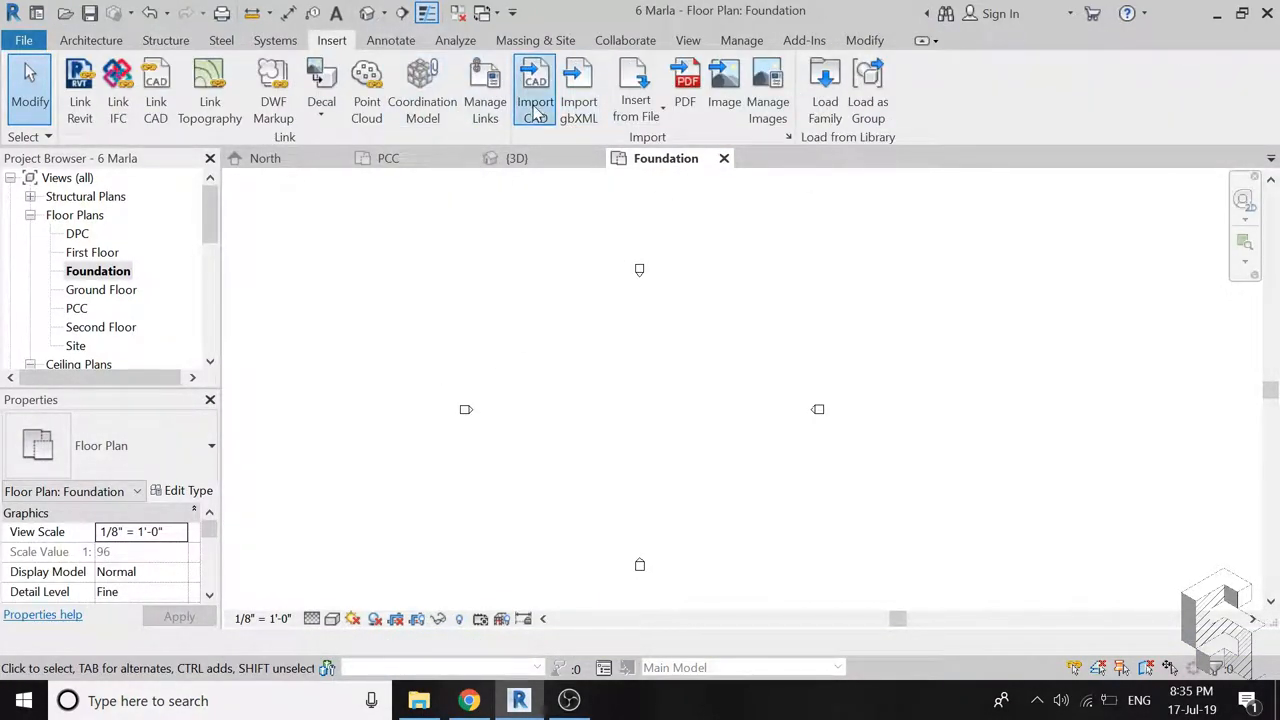
left_click(534, 90)
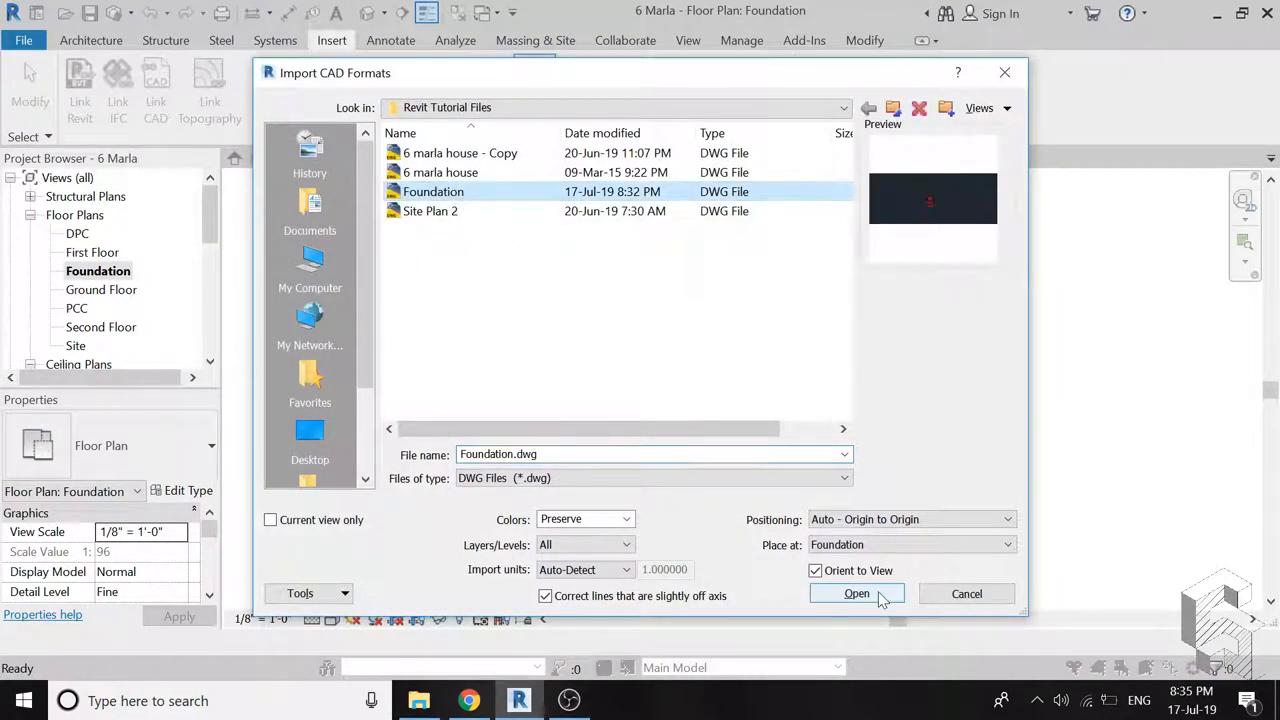
left_click(856, 593)
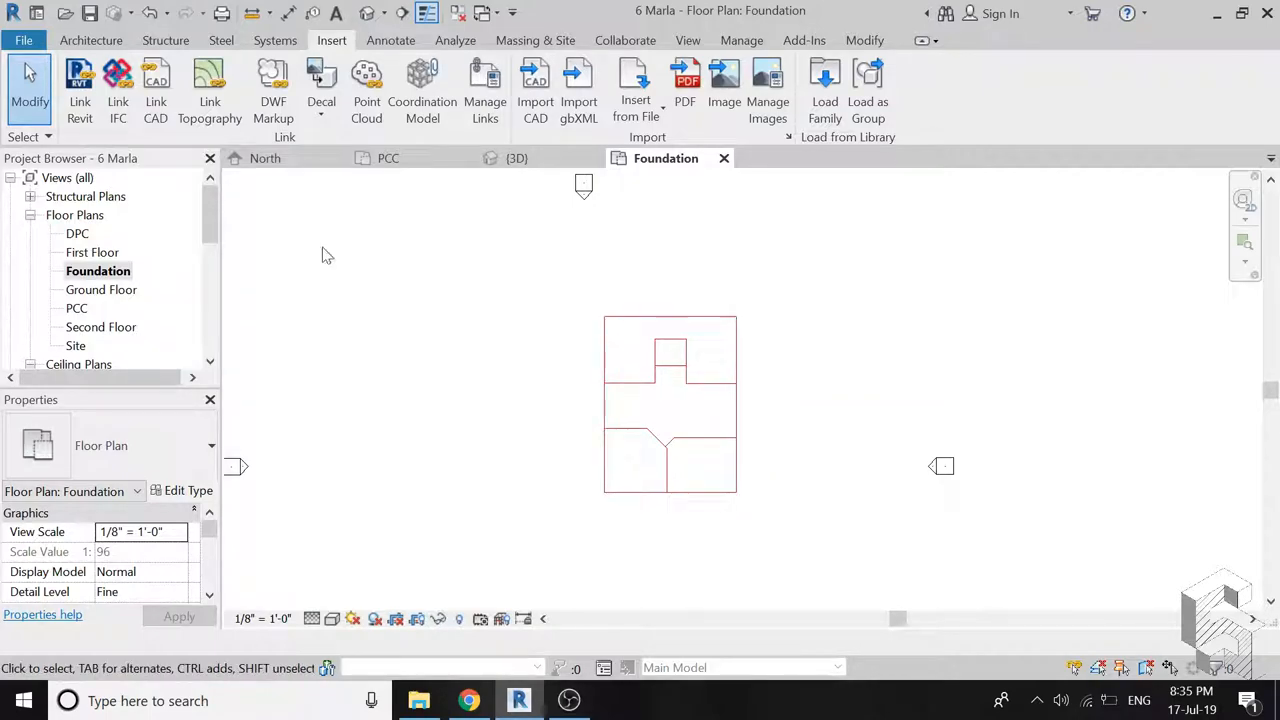
left_click(165, 40)
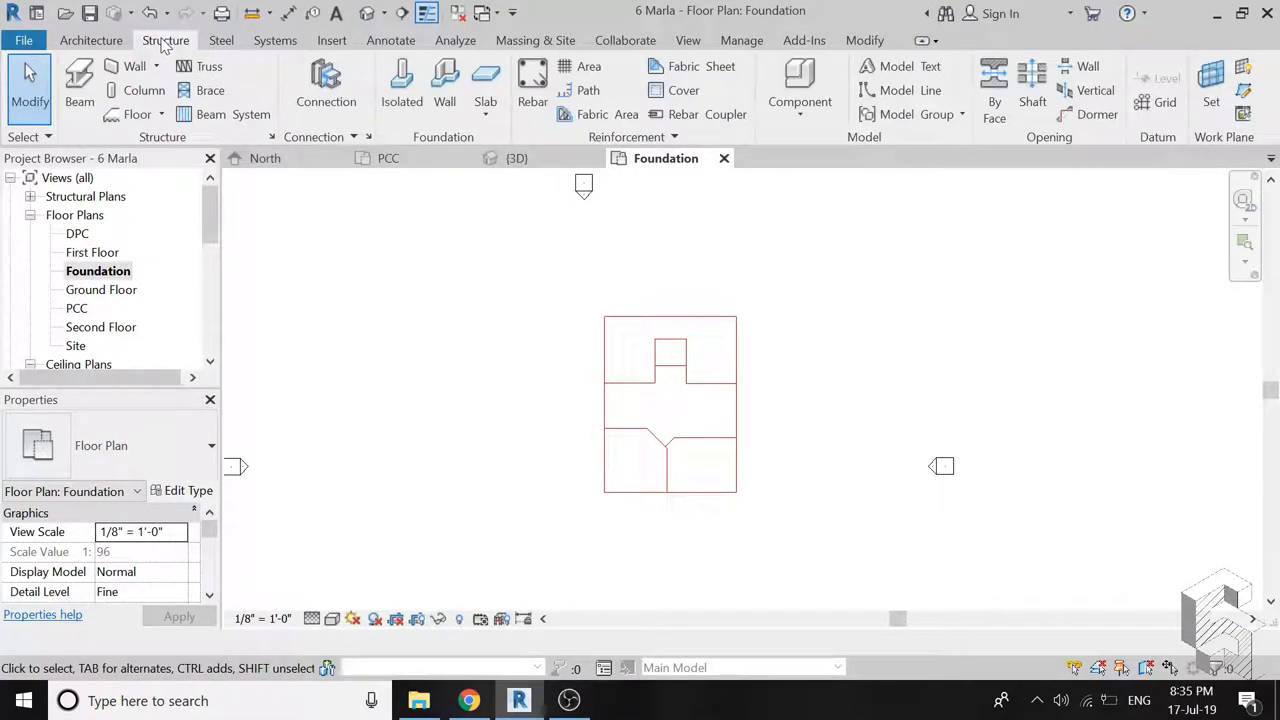
- Load the Boundary Foundation.rfa family and begin placing it on the imported plan
left_click(401, 85)
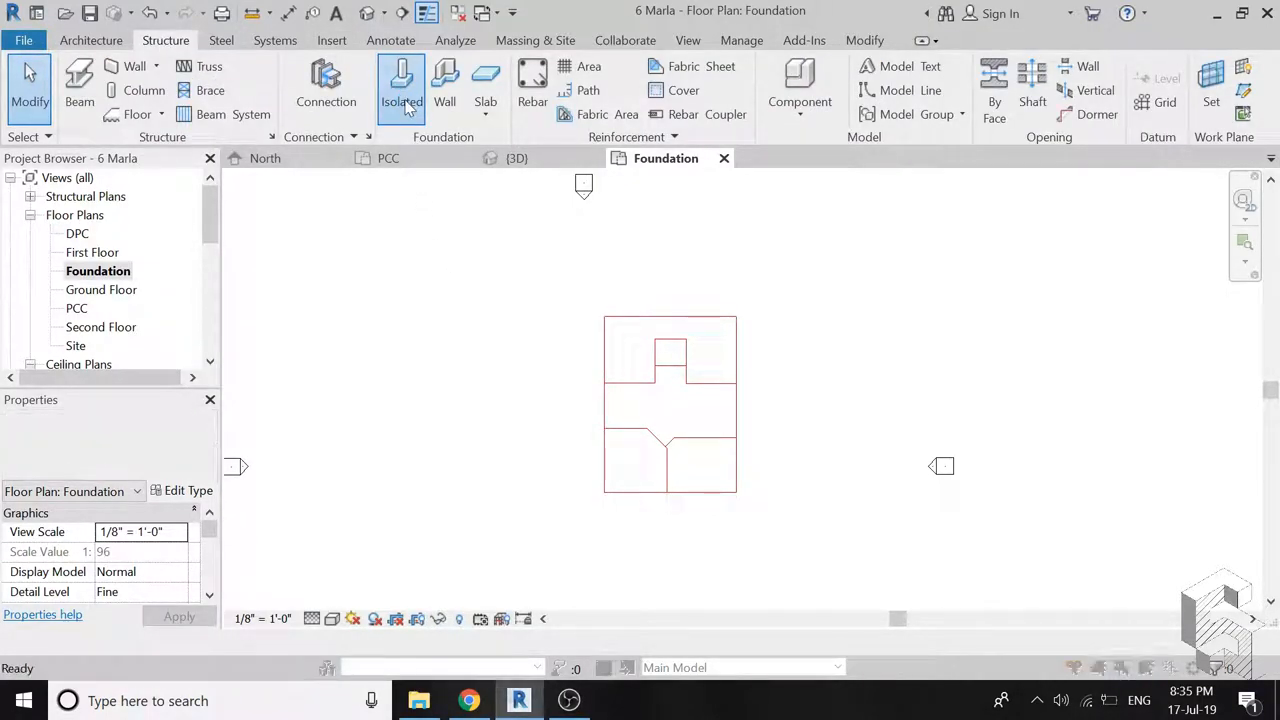
left_click(689, 359)
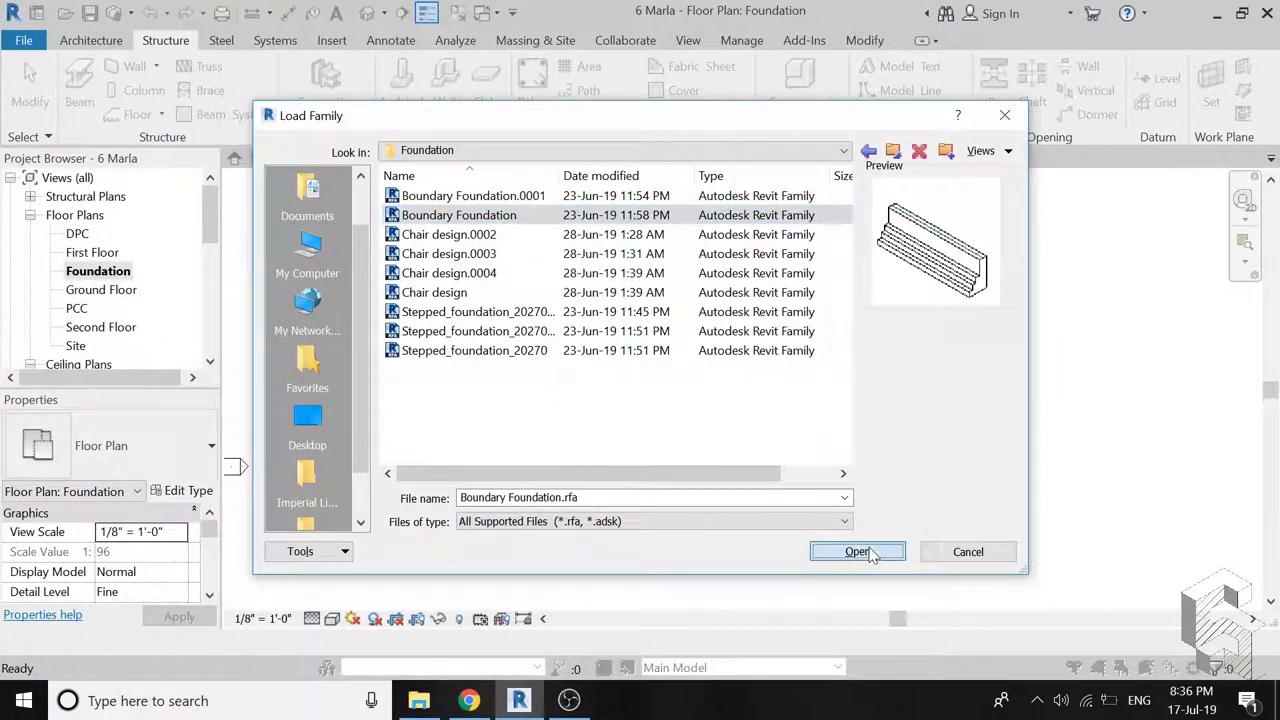
left_click(857, 551)
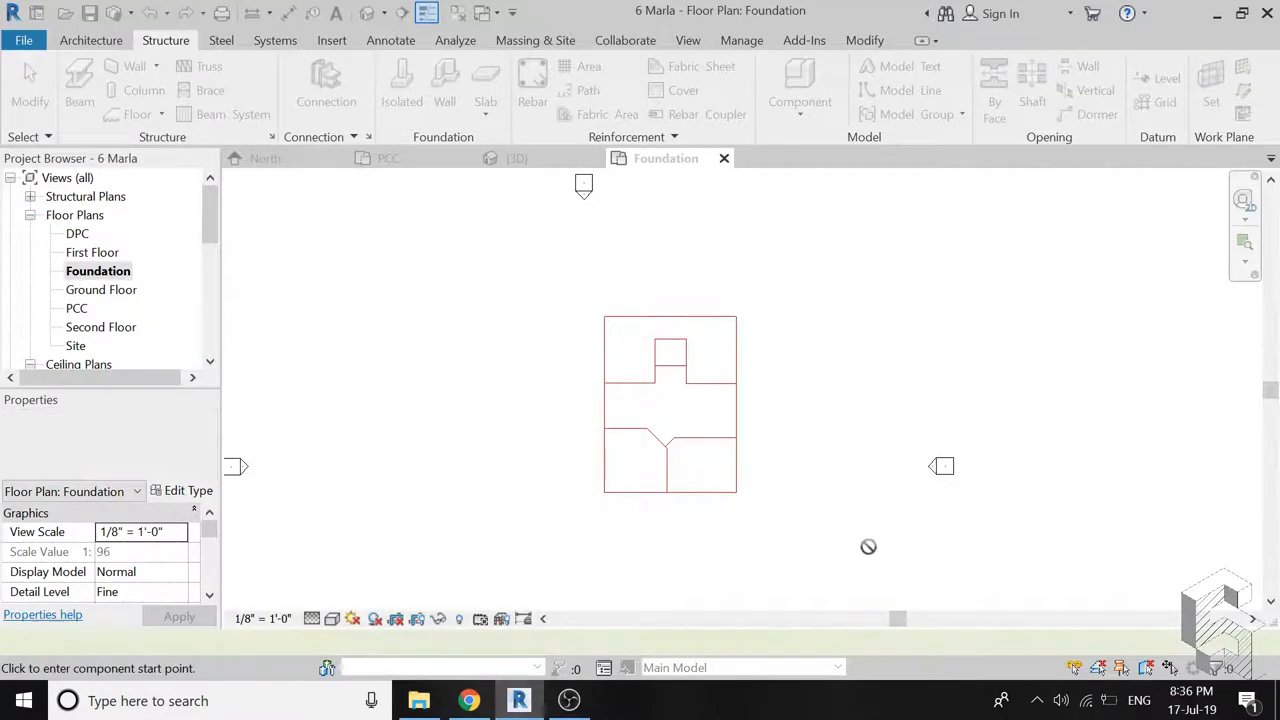
left_click(401, 89)
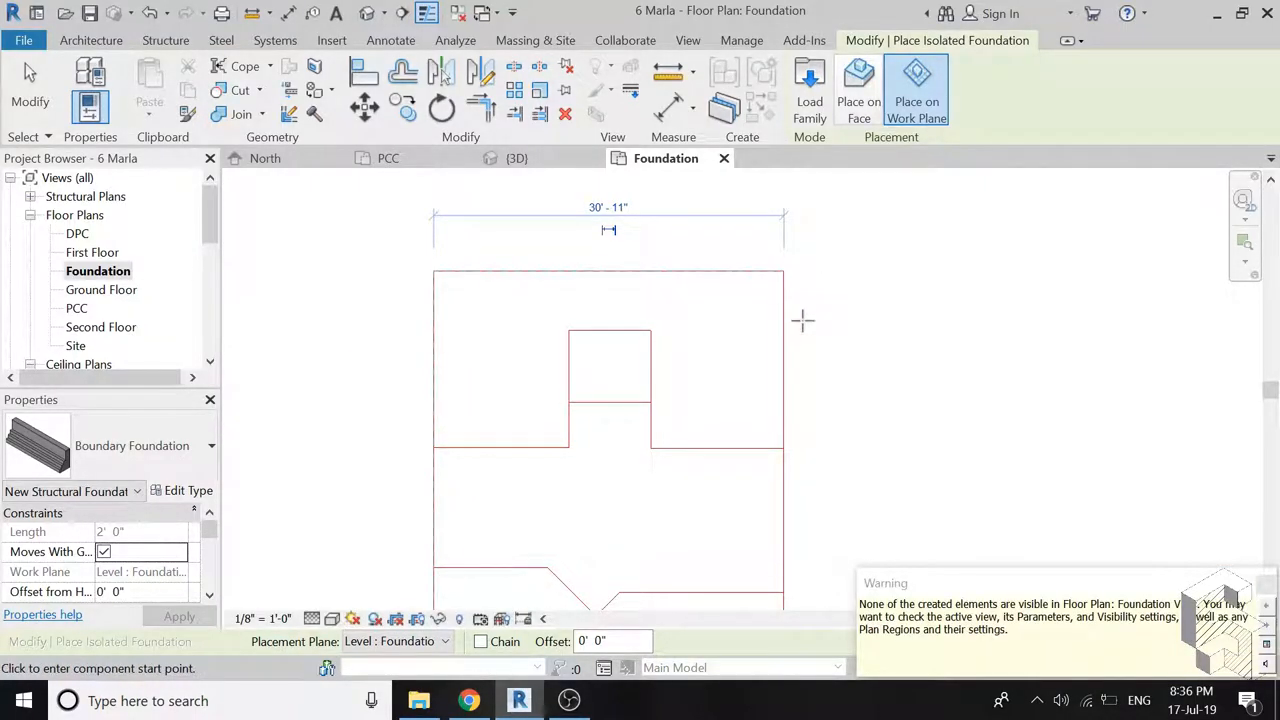
mouse_move(783, 270)
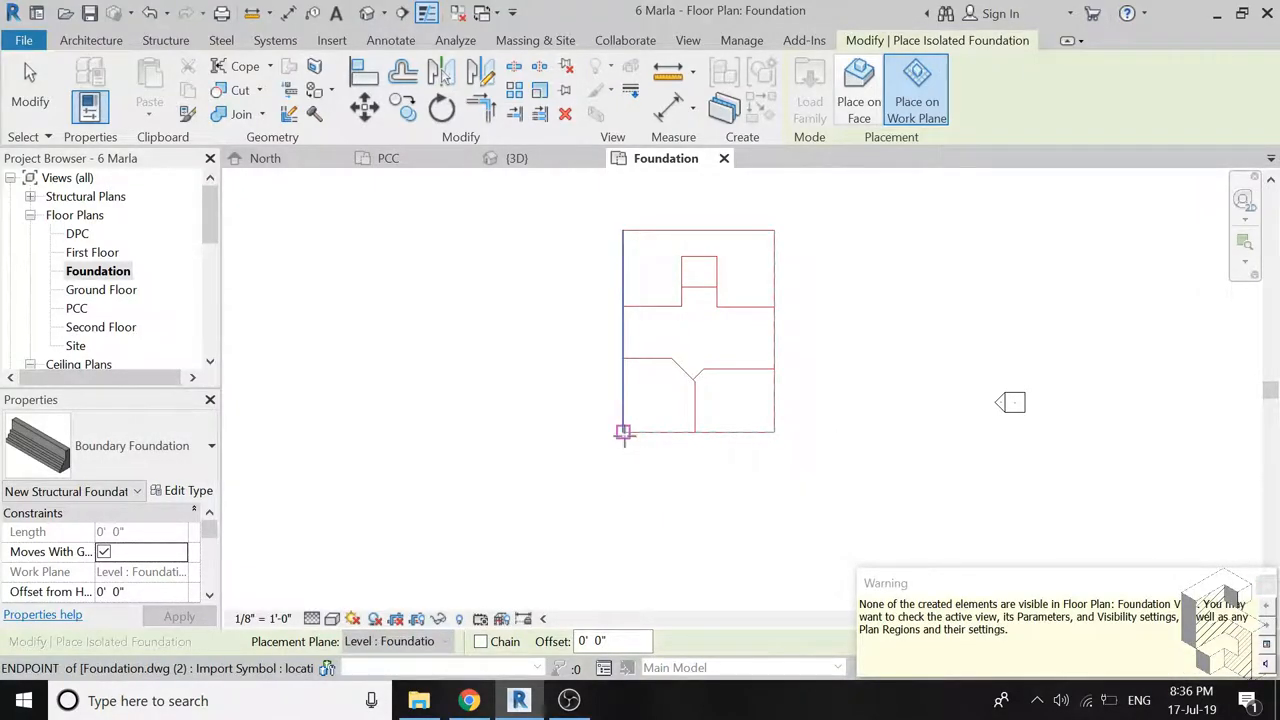
mouse_move(710, 428)
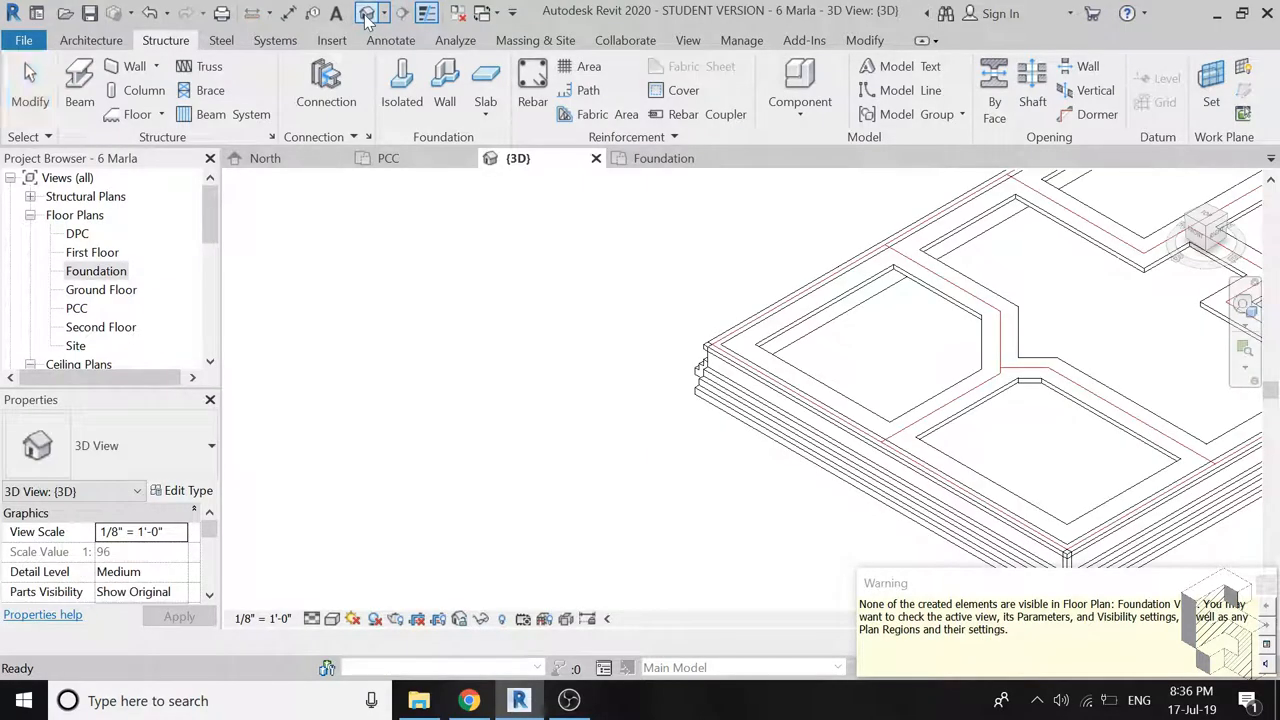
- Move the foundations vertically in the North elevation, then return to the Foundation plan
left_click(266, 158)
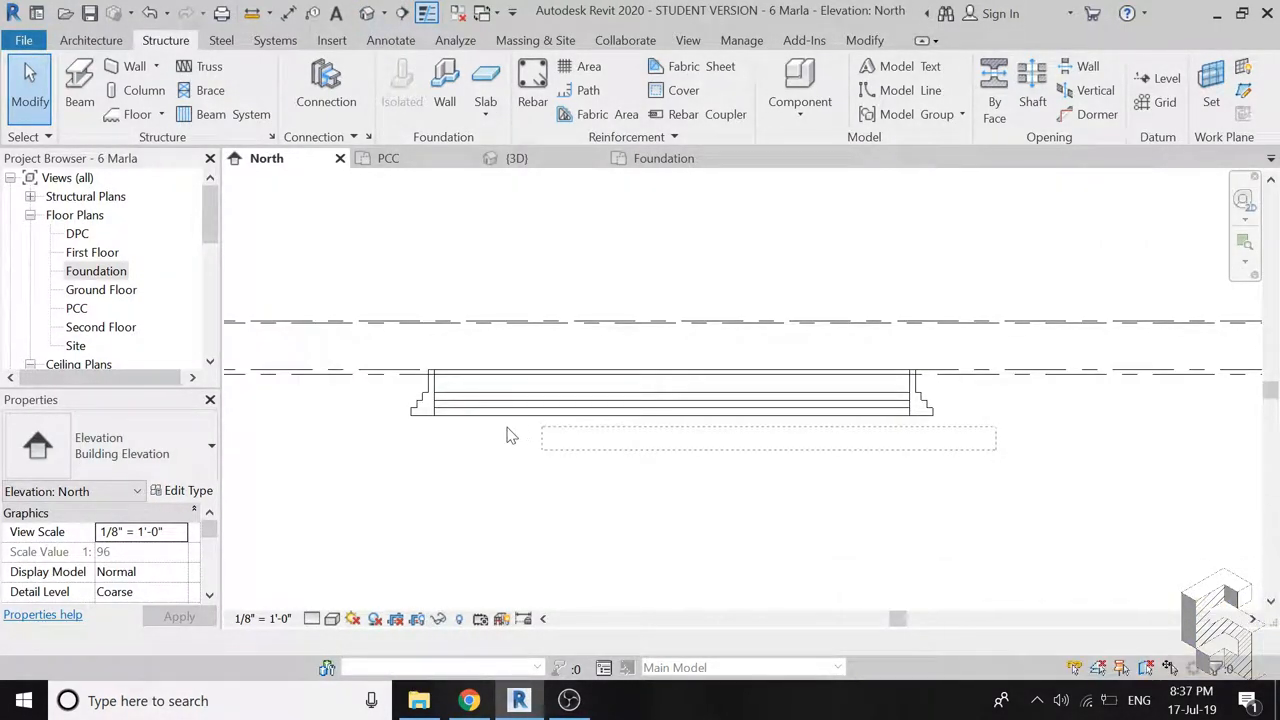
left_click(670, 395)
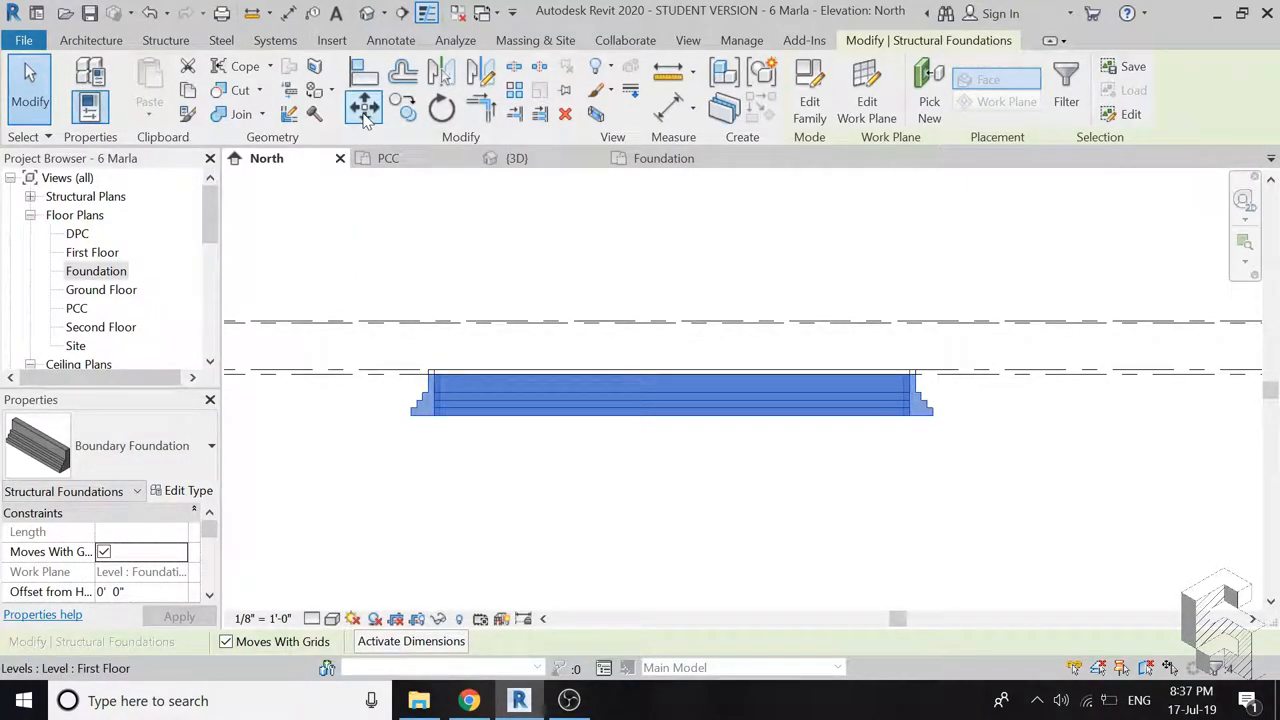
left_click(363, 107)
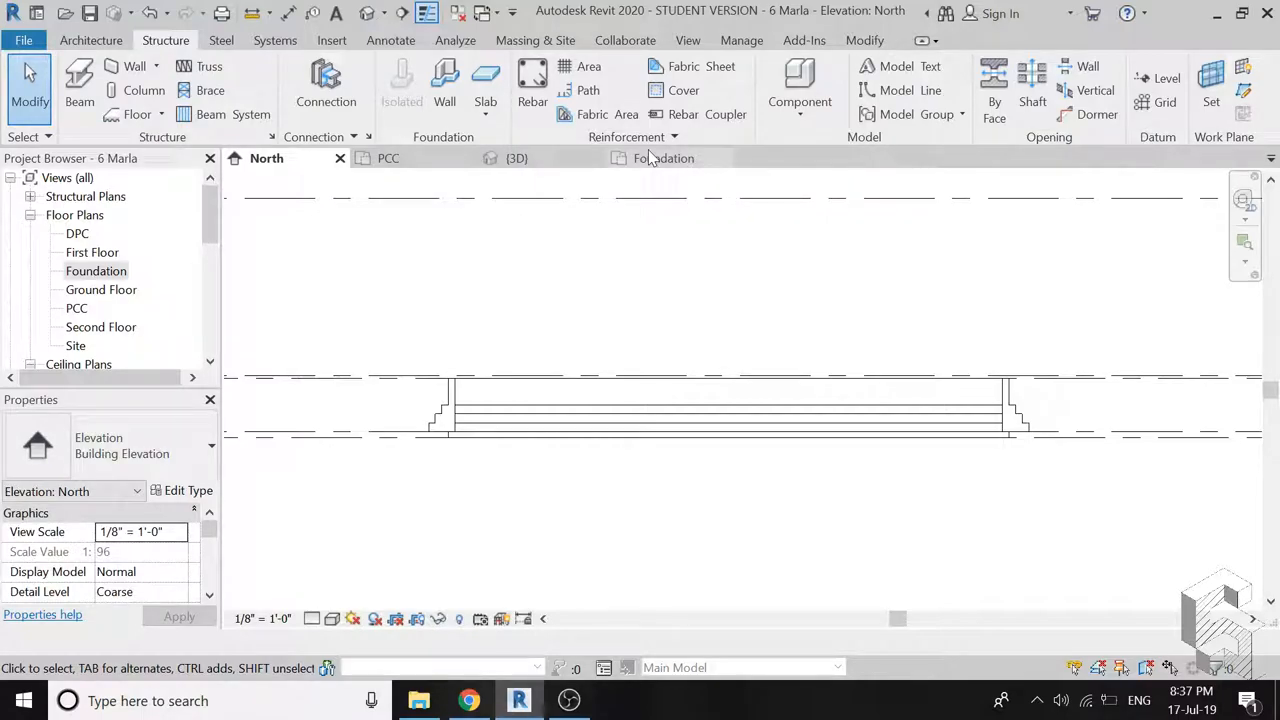
left_click(517, 158)
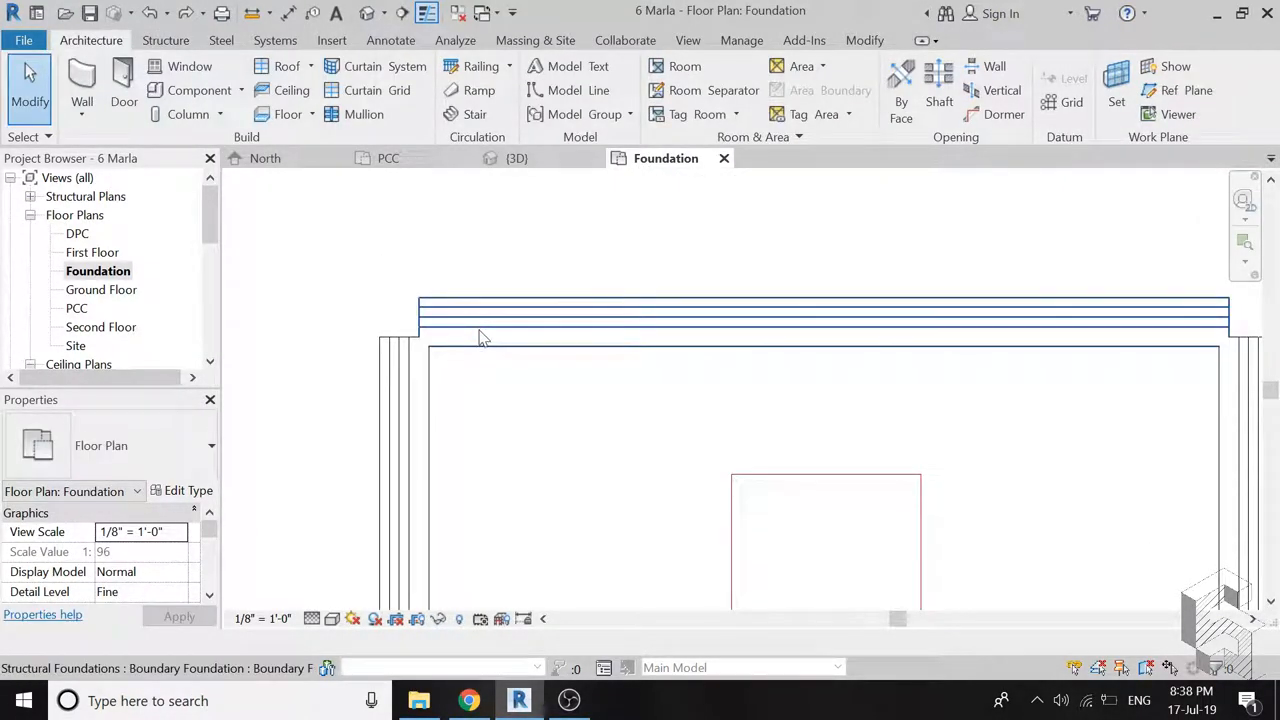
- Inspect the top, inner top and right-side foundation strips, then open the DPC floor plan
left_click(820, 310)
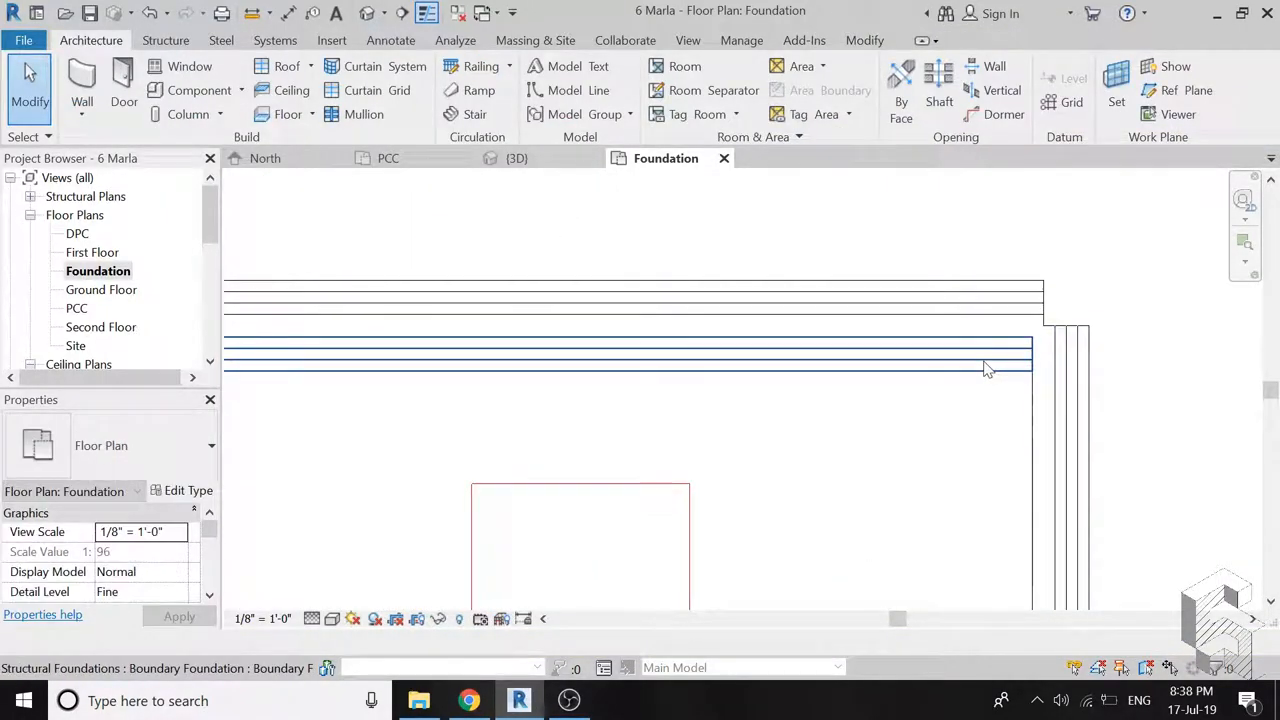
left_click(985, 290)
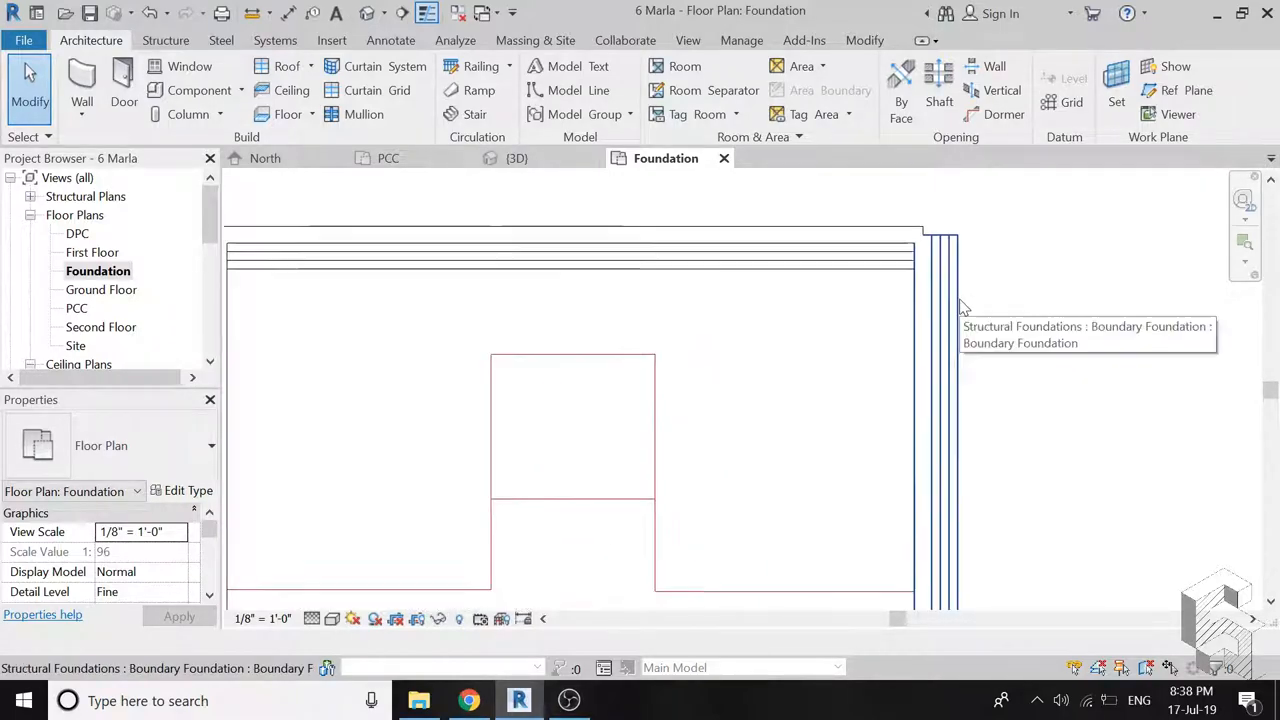
left_click(935, 420)
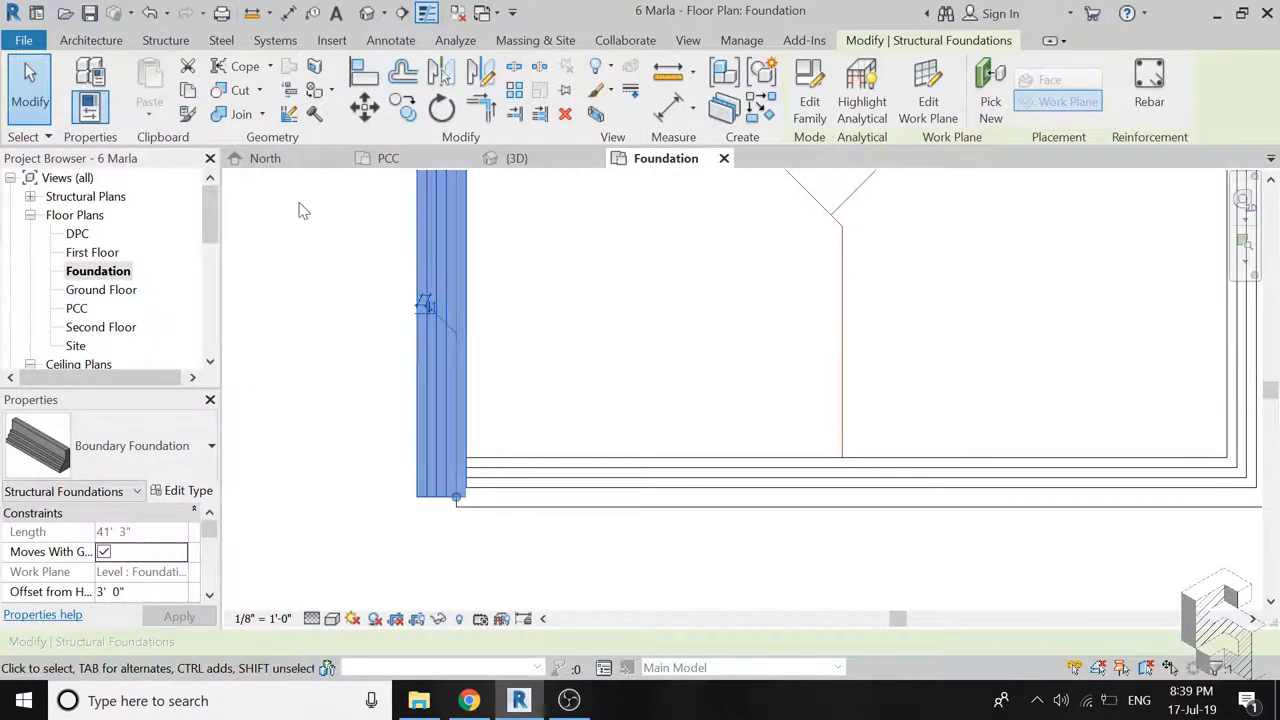
left_click(480, 72)
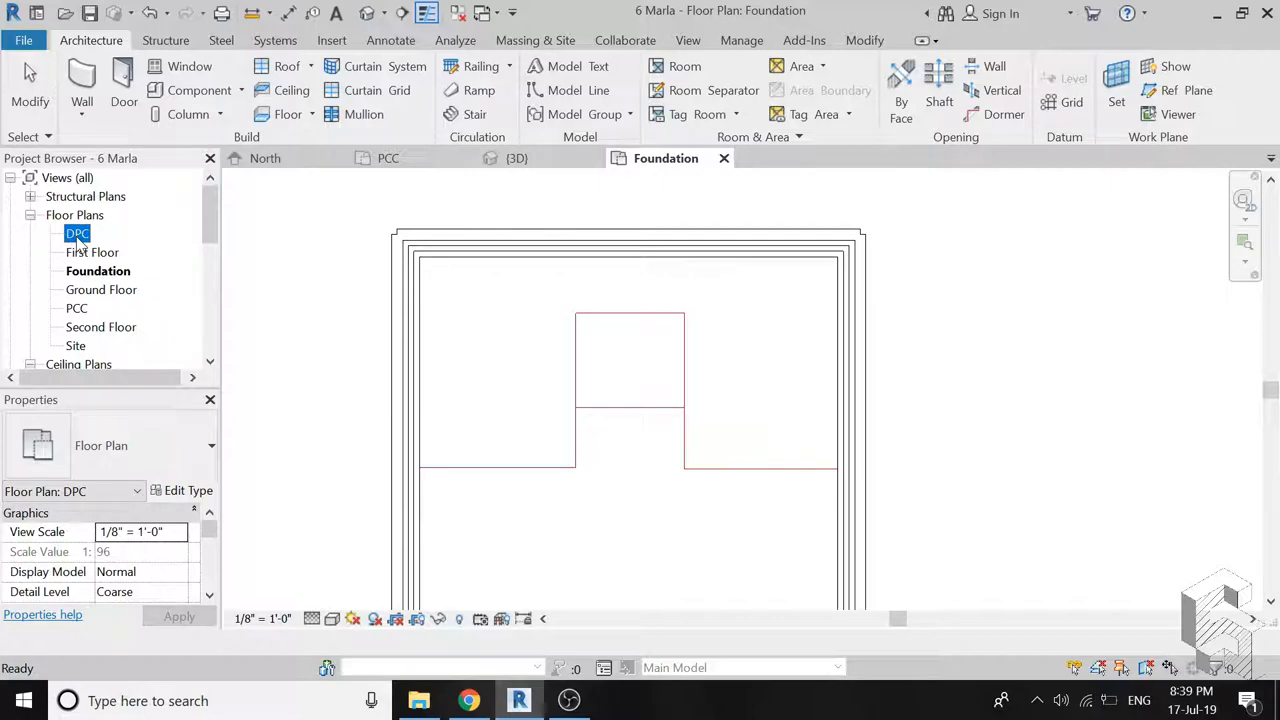
double_click(77, 233)
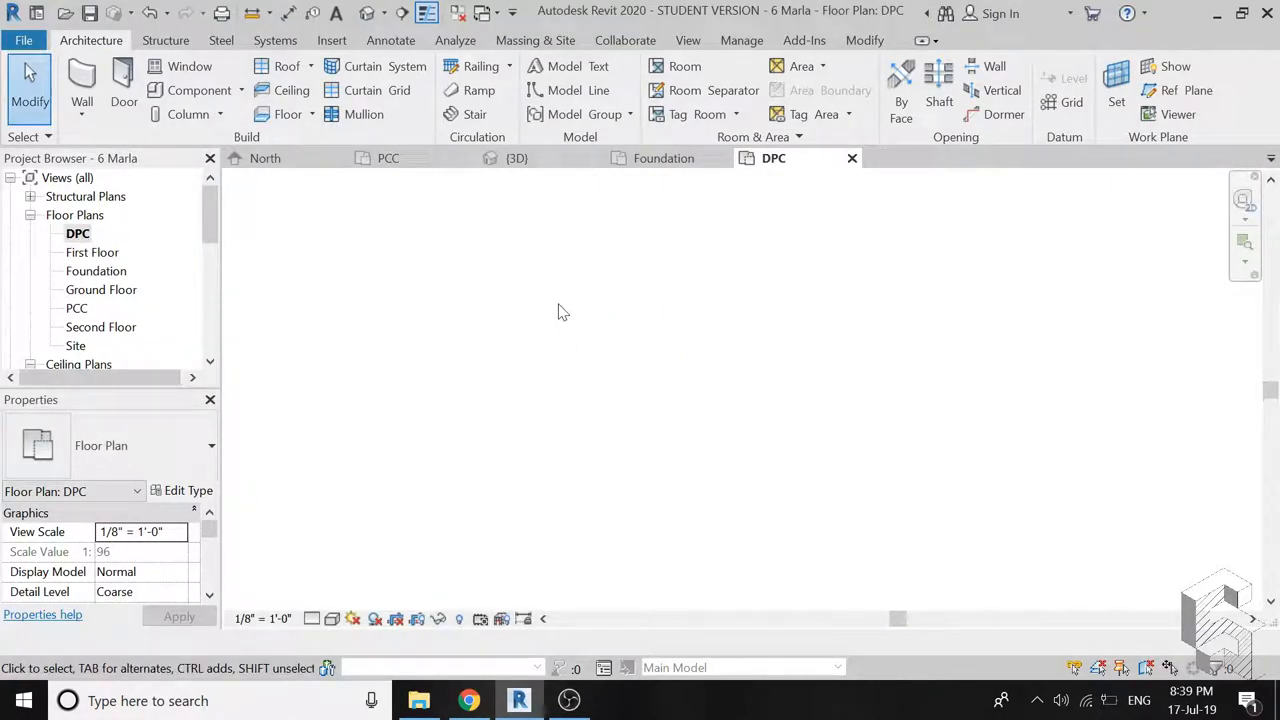
mouse_move(189, 66)
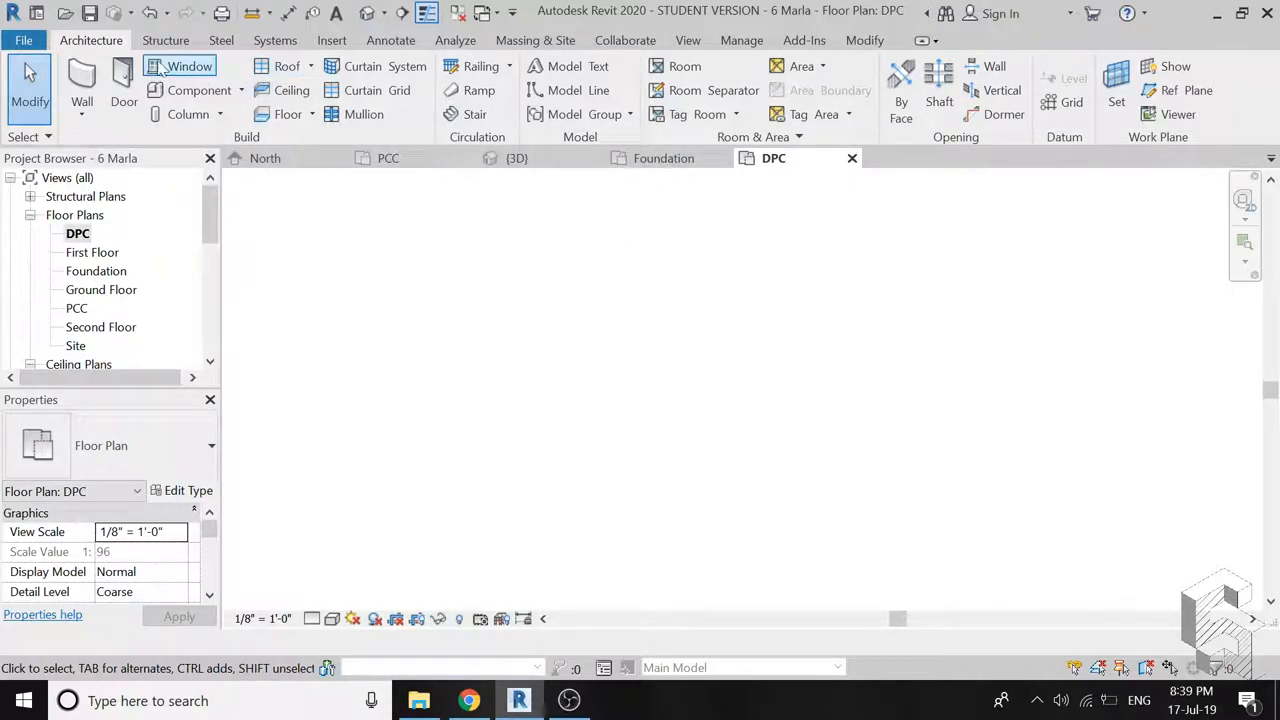
- Import Foundation.dwg into the DPC floor plan with Import CAD
left_click(331, 40)
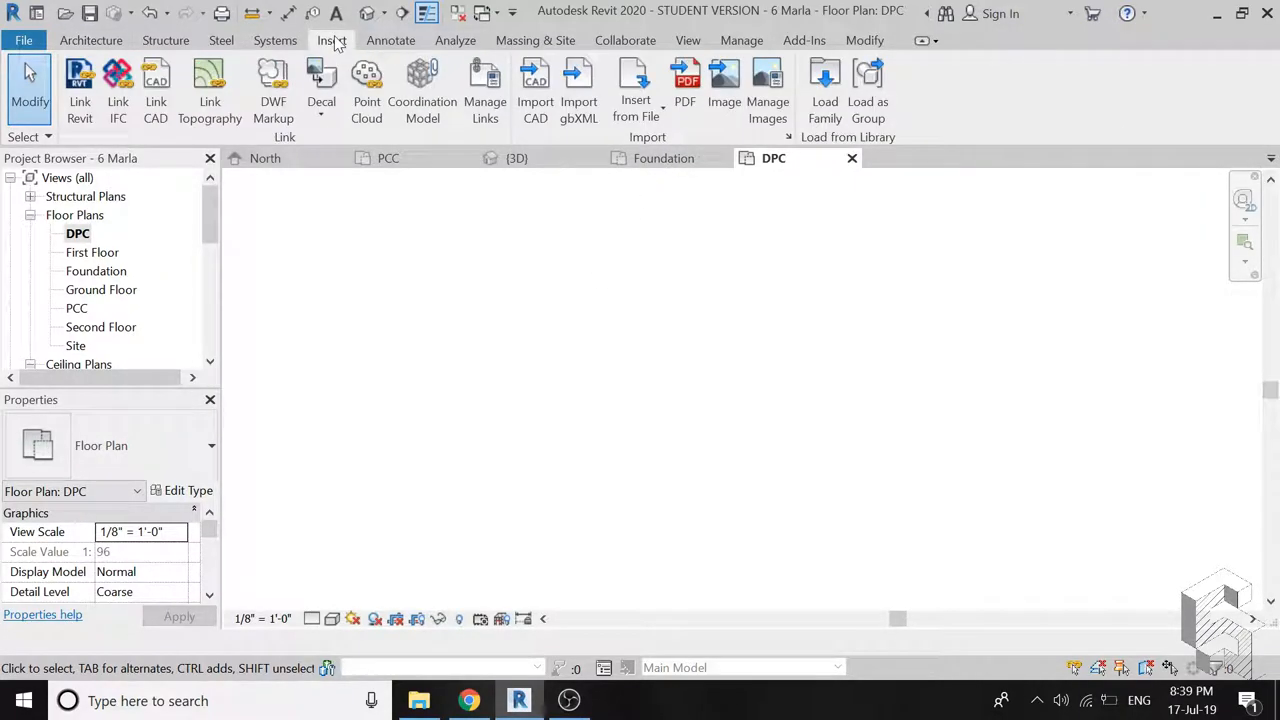
left_click(535, 90)
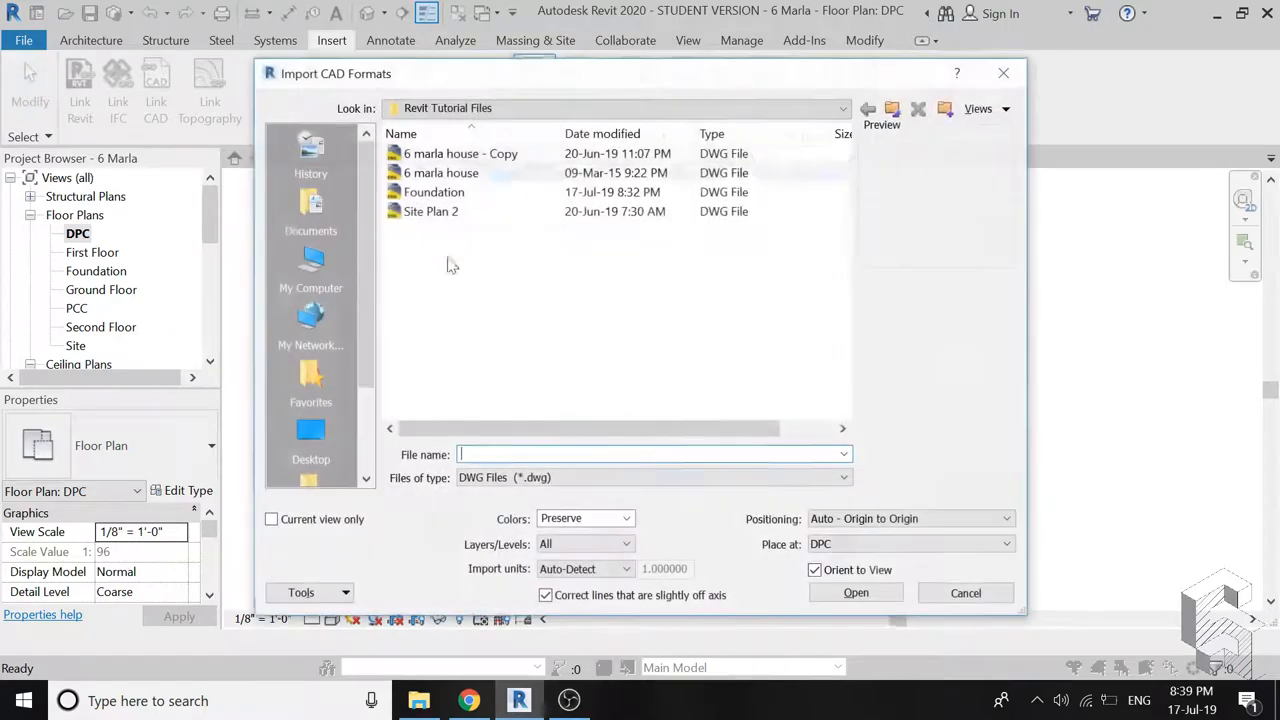
left_click(434, 191)
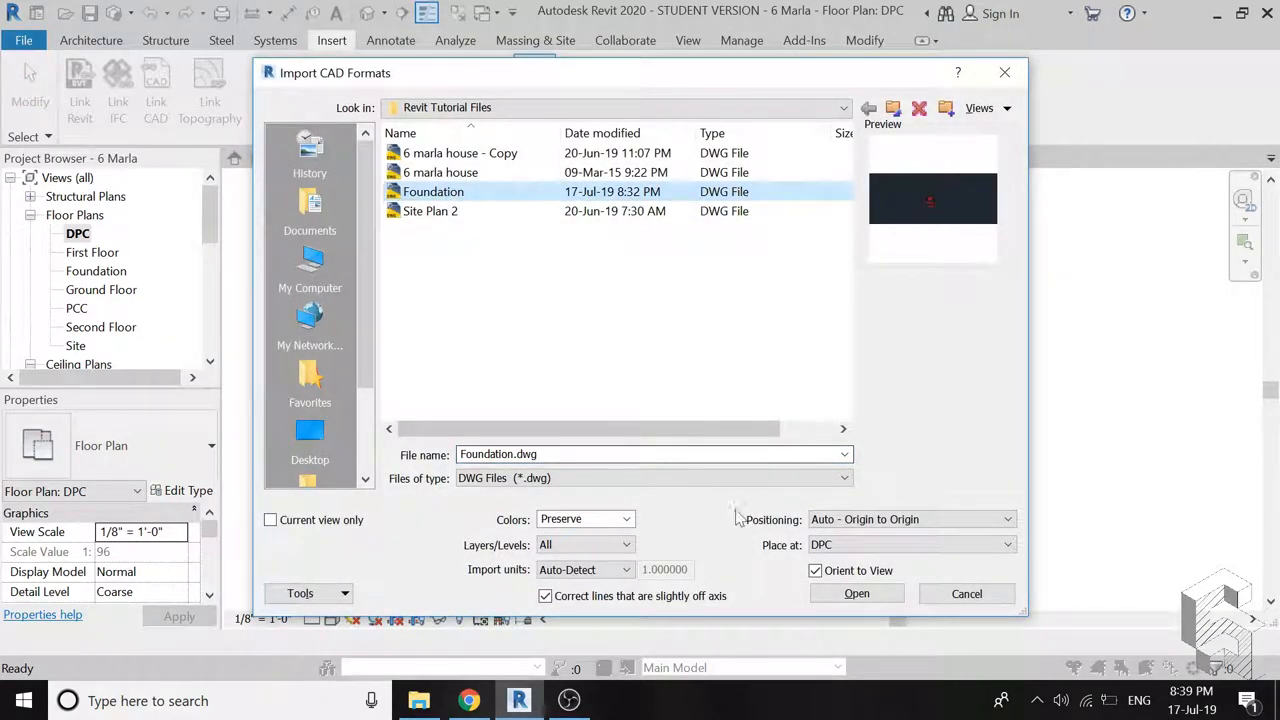
mouse_move(856, 593)
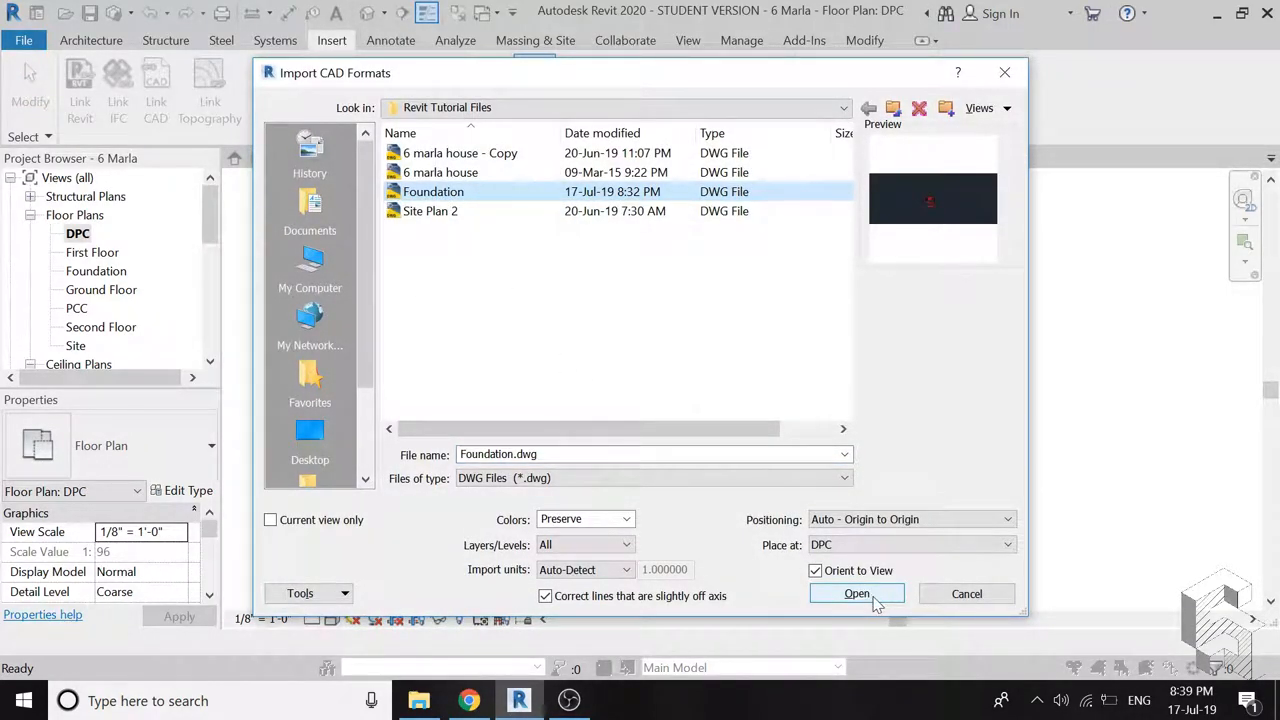
left_click(856, 593)
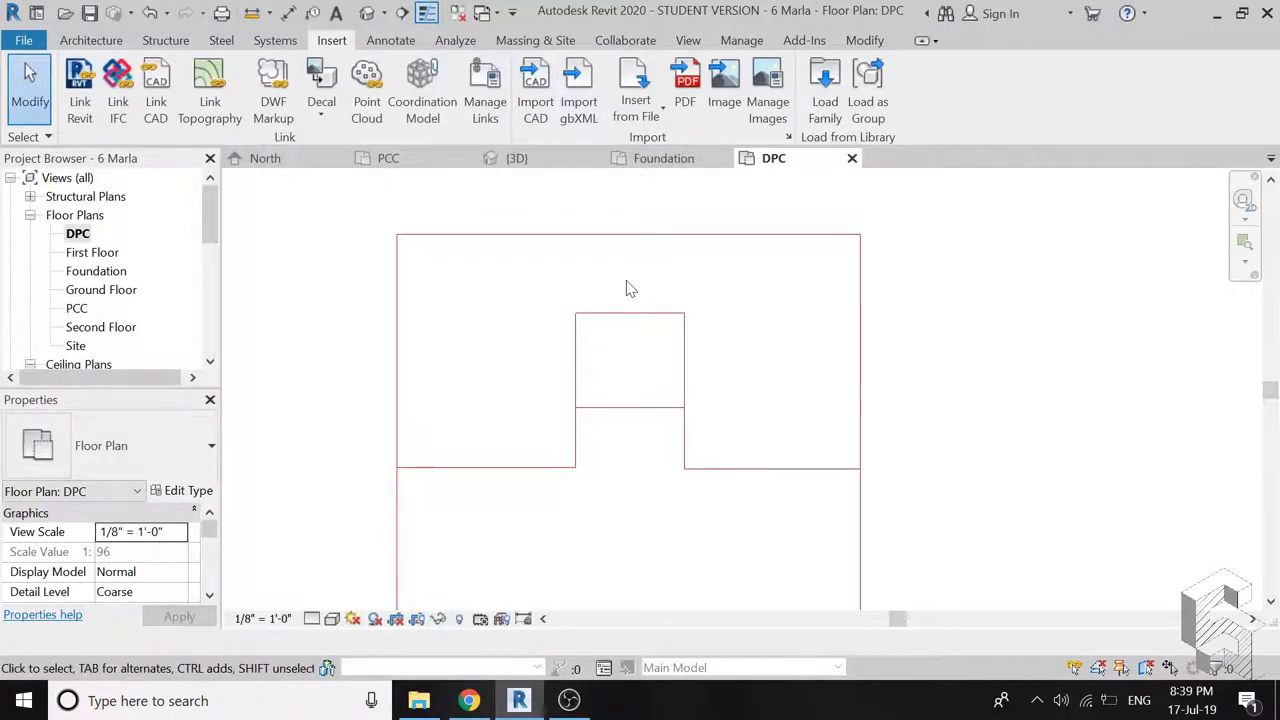
- Place stepped foundations along the short horizontal, diagonal and lower vertical CAD lines
left_click(166, 40)
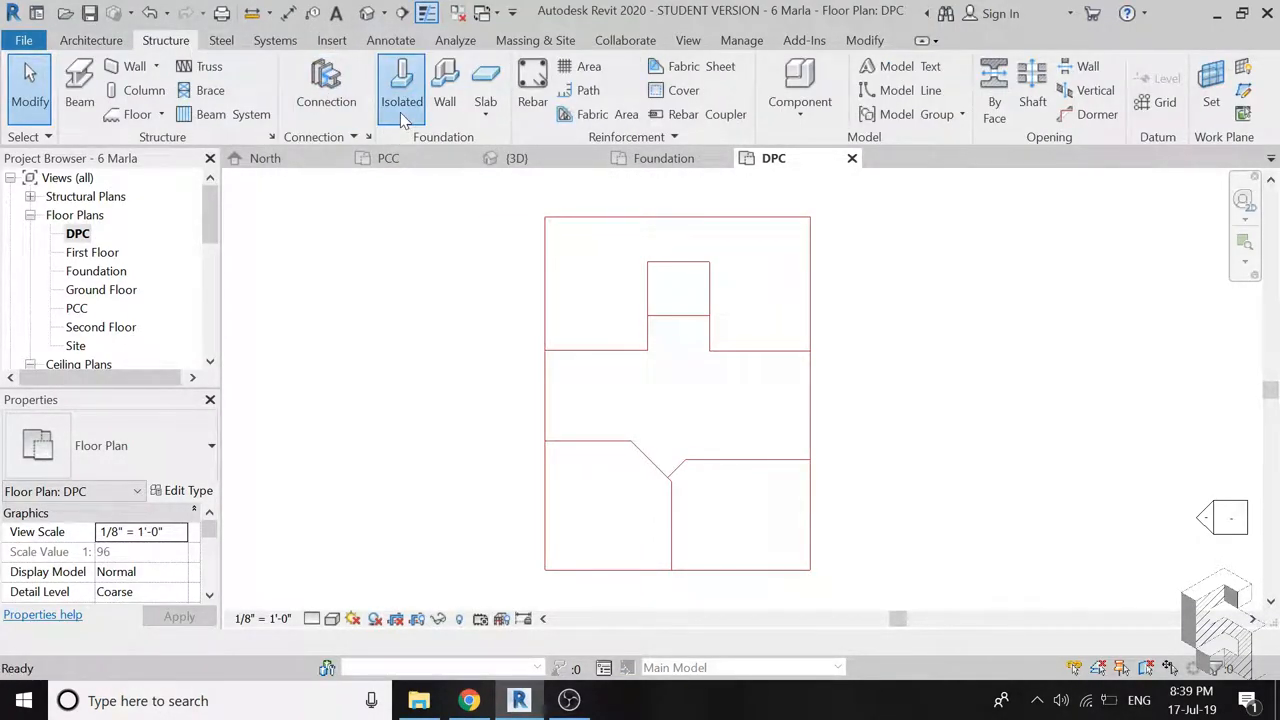
left_click(401, 88)
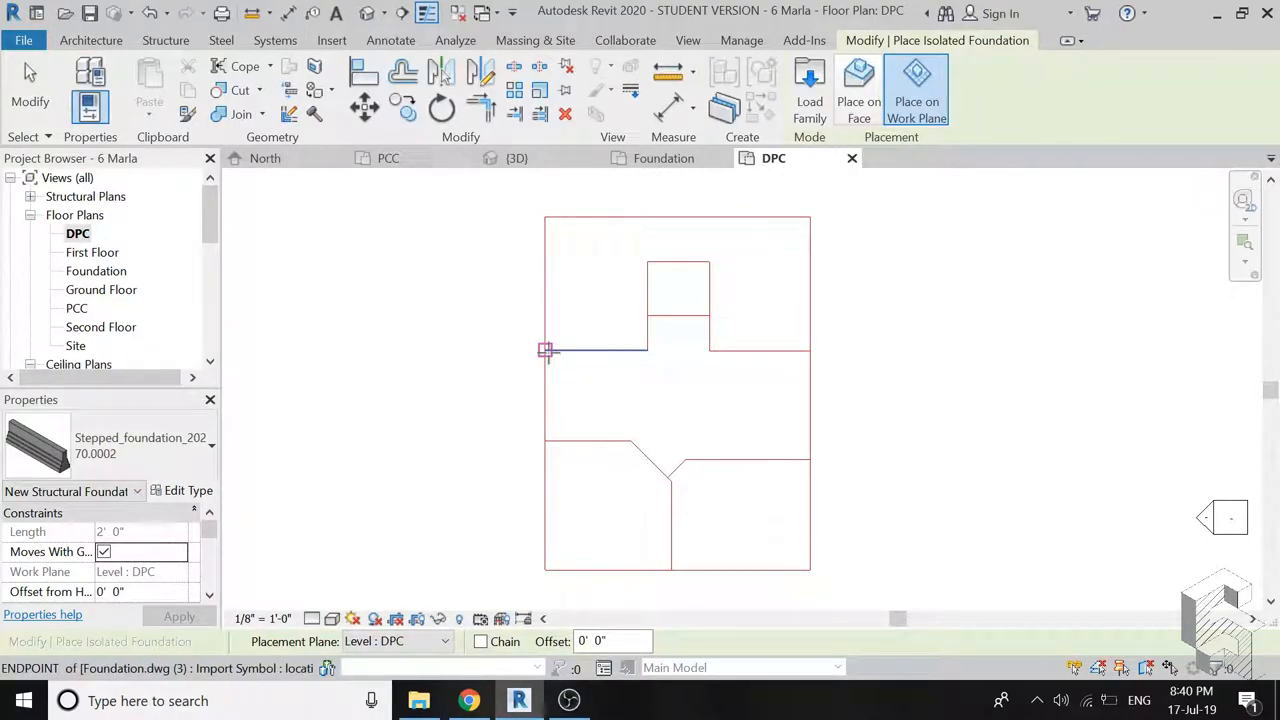
mouse_move(546, 351)
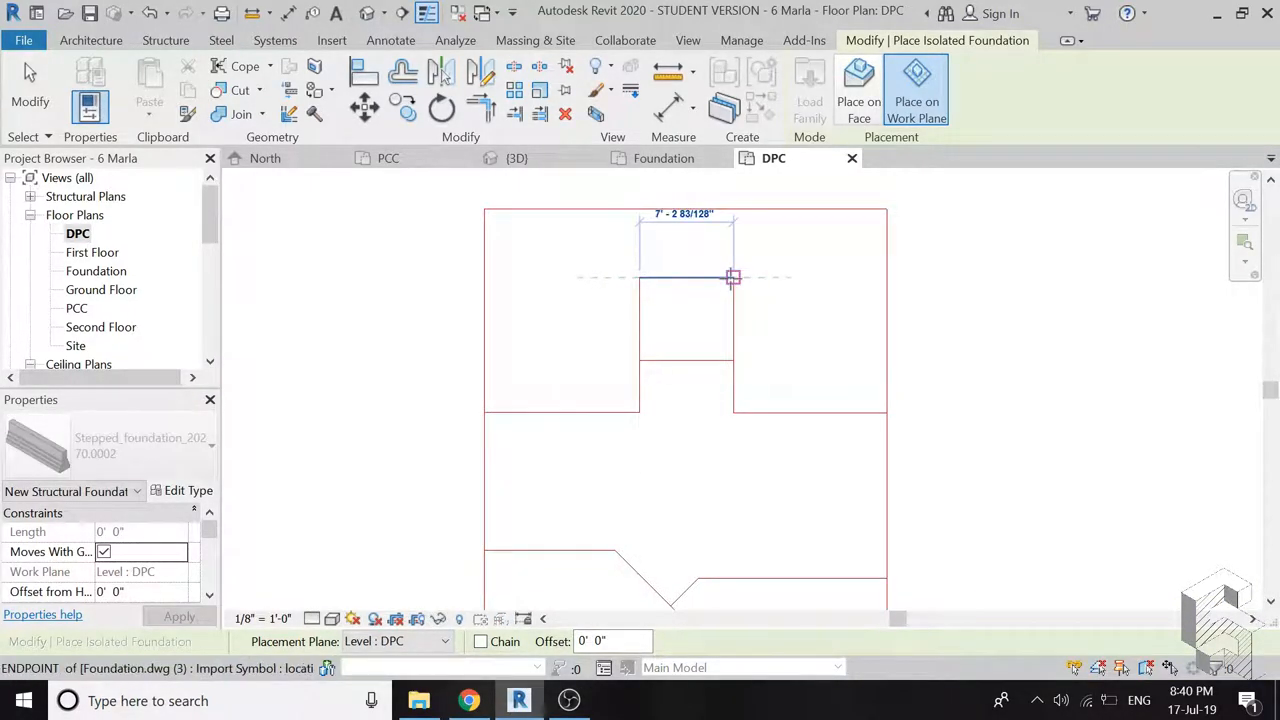
mouse_move(733, 393)
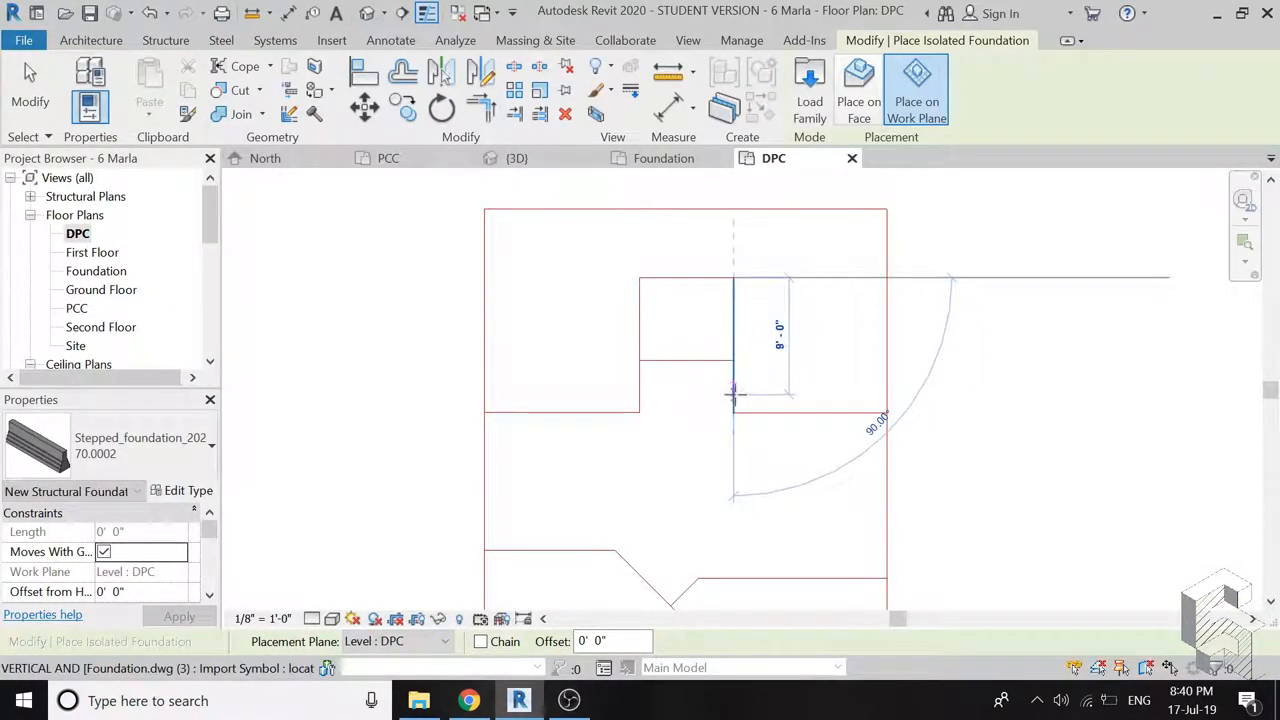
left_click(733, 392)
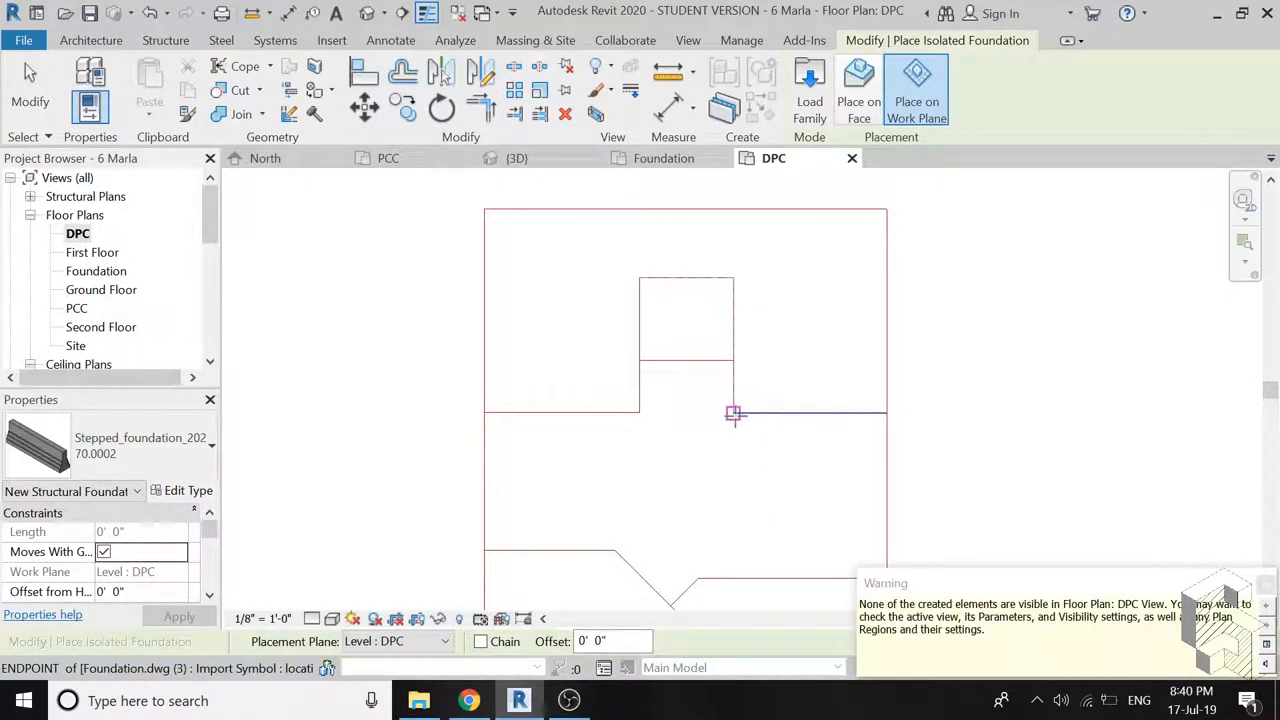
mouse_move(808, 412)
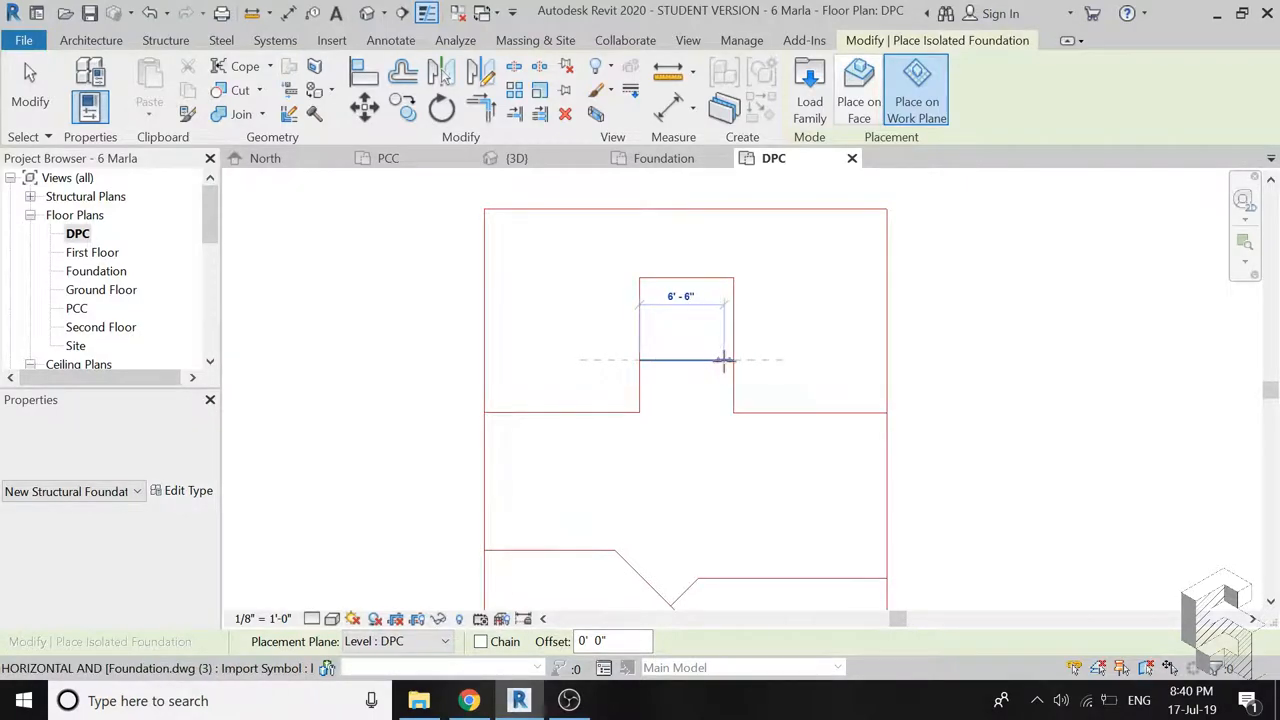
left_click(723, 360)
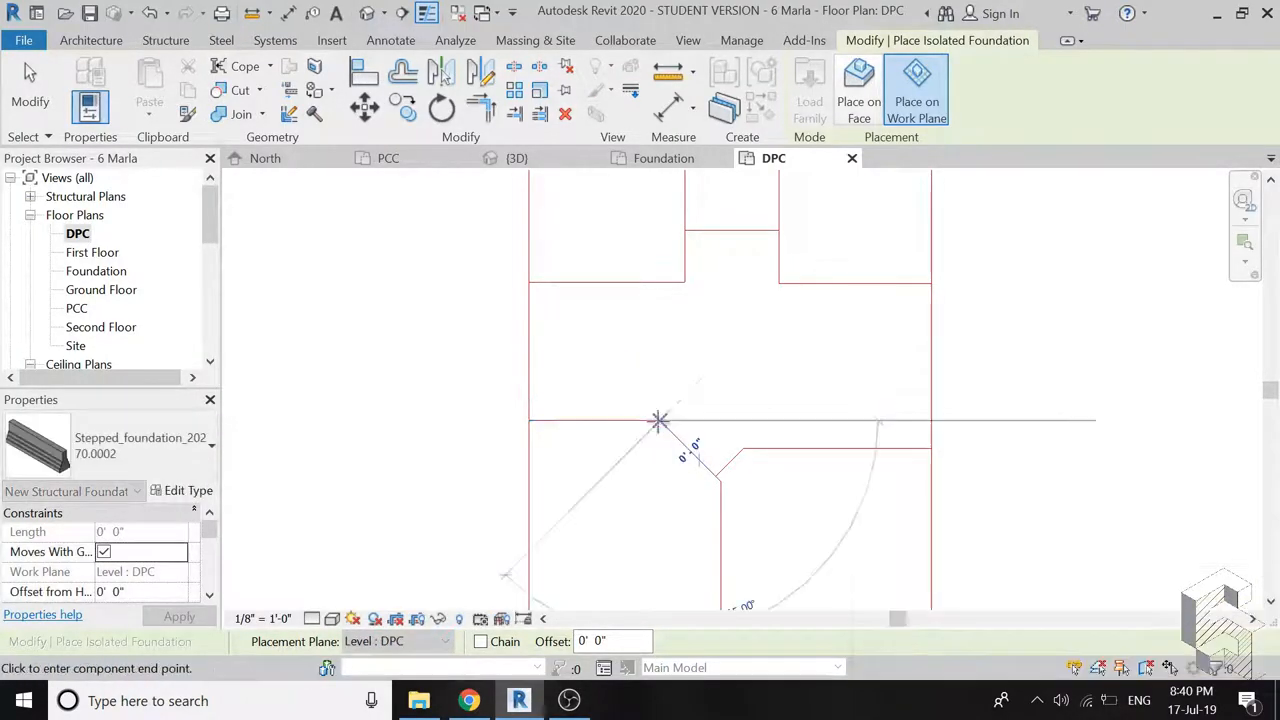
left_click(660, 420)
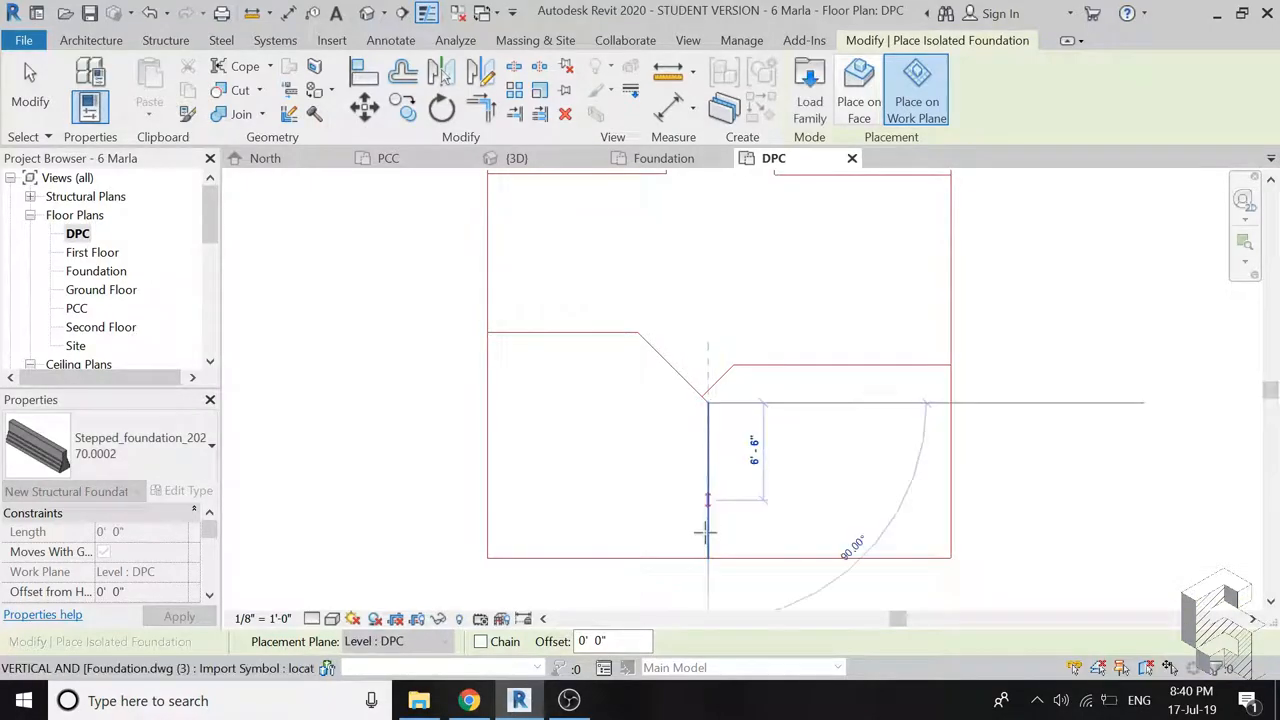
left_click(703, 398)
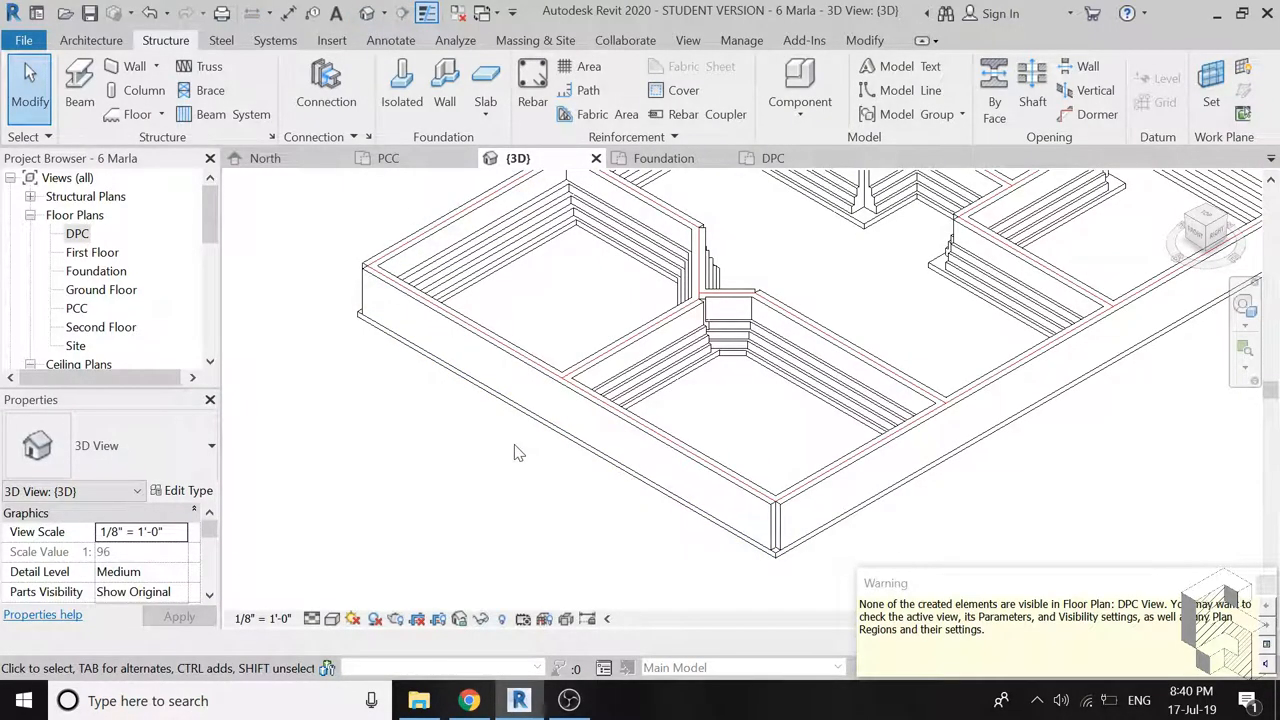
- Orbit the 3D model, set the Shaded visual style, and return to the DPC plan
left_click_drag(518, 452, 573, 514)
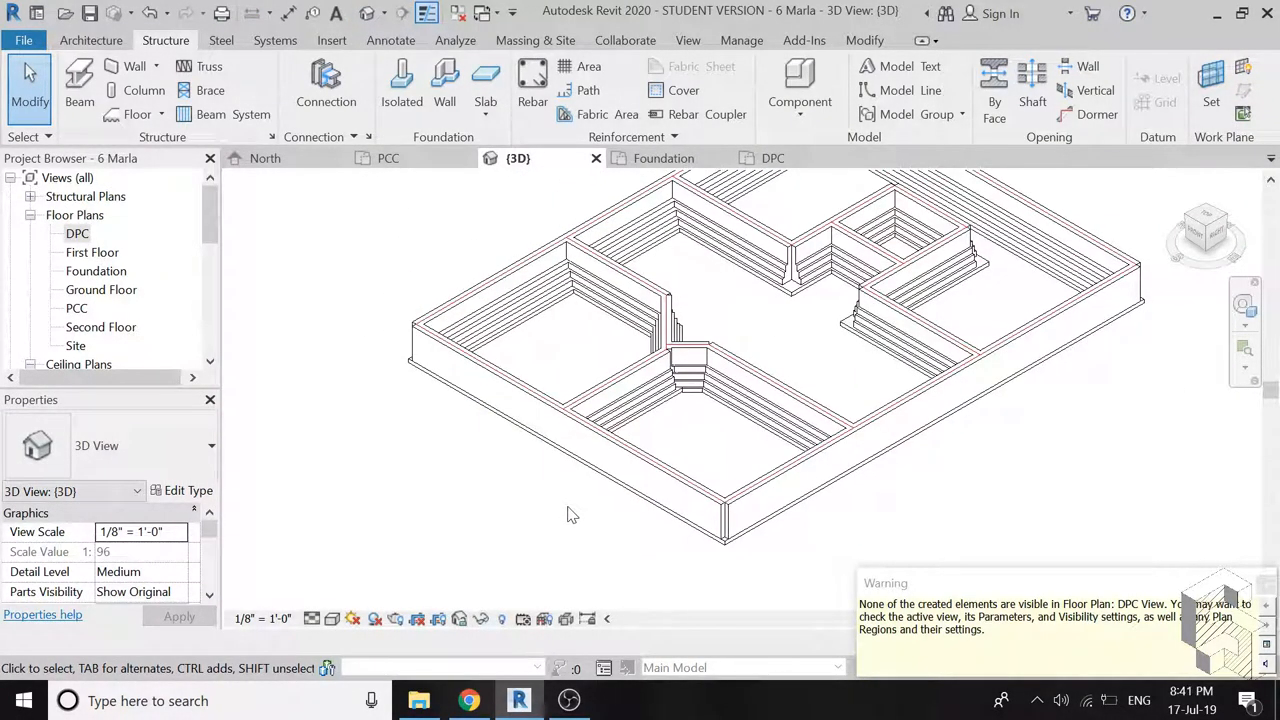
left_click(610, 375)
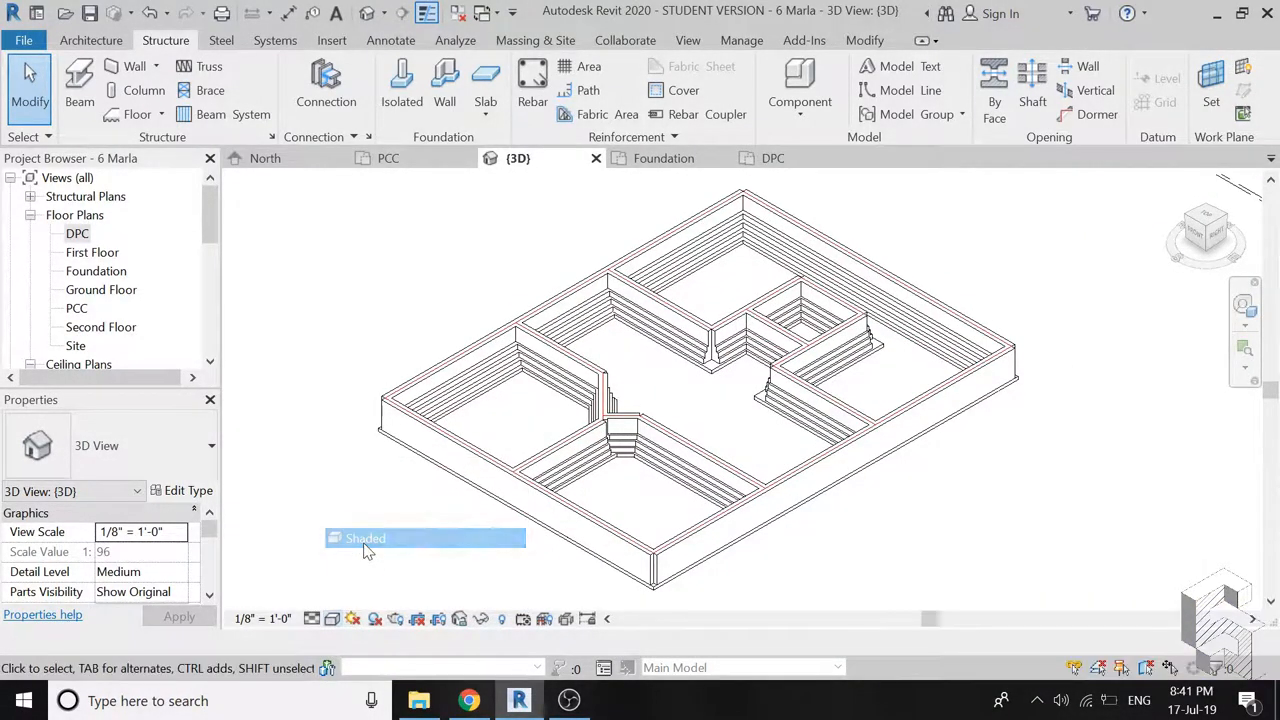
left_click(365, 538)
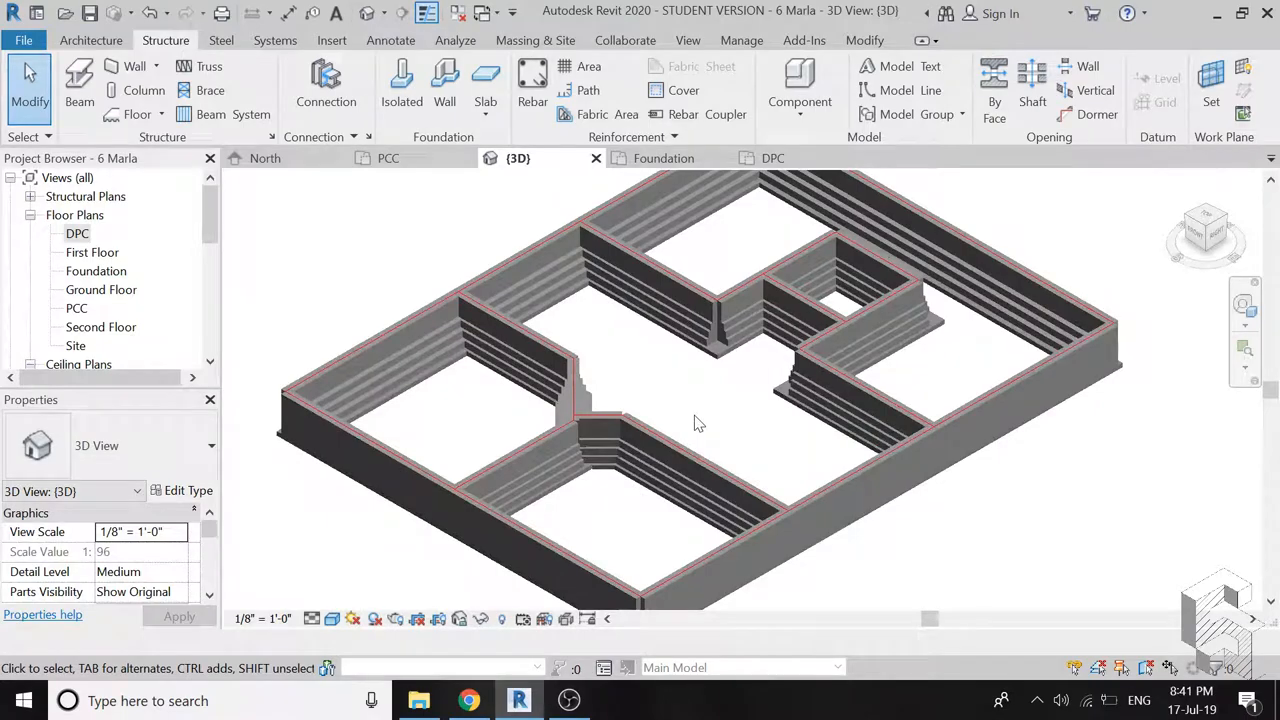
left_click(772, 158)
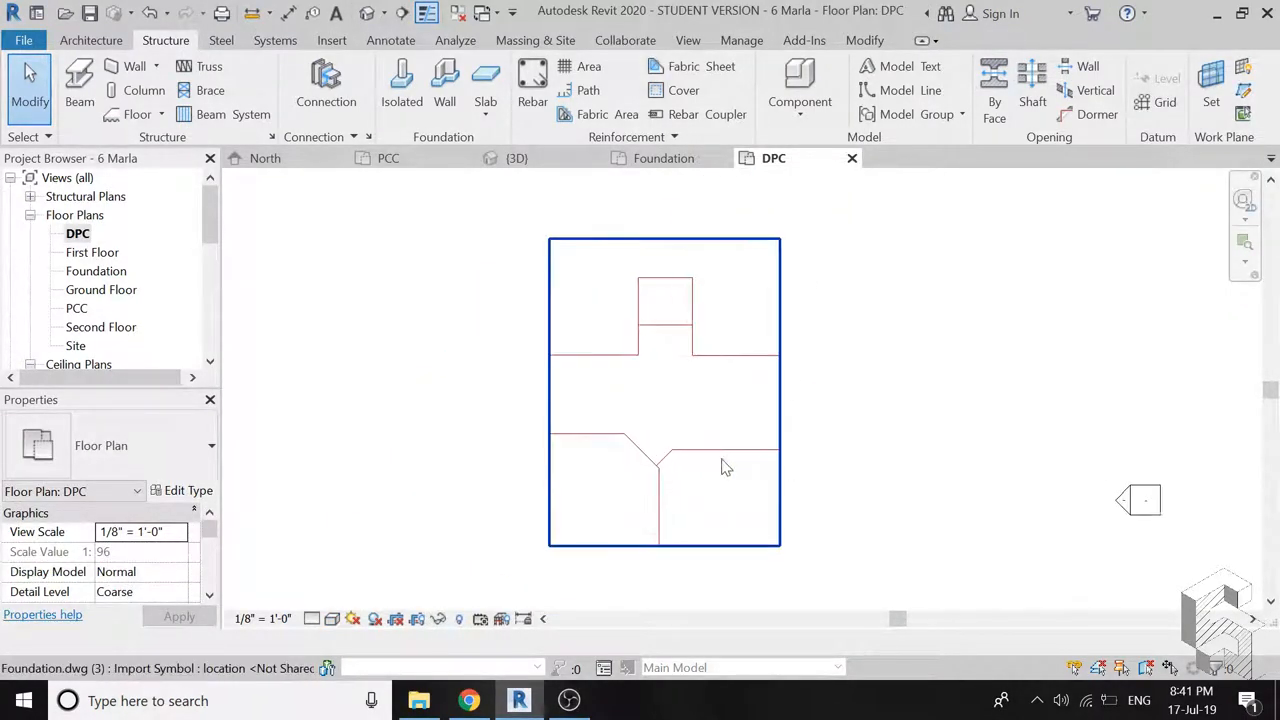
- Duplicate the PCC wall type as a new type named DPC
left_click(91, 40)
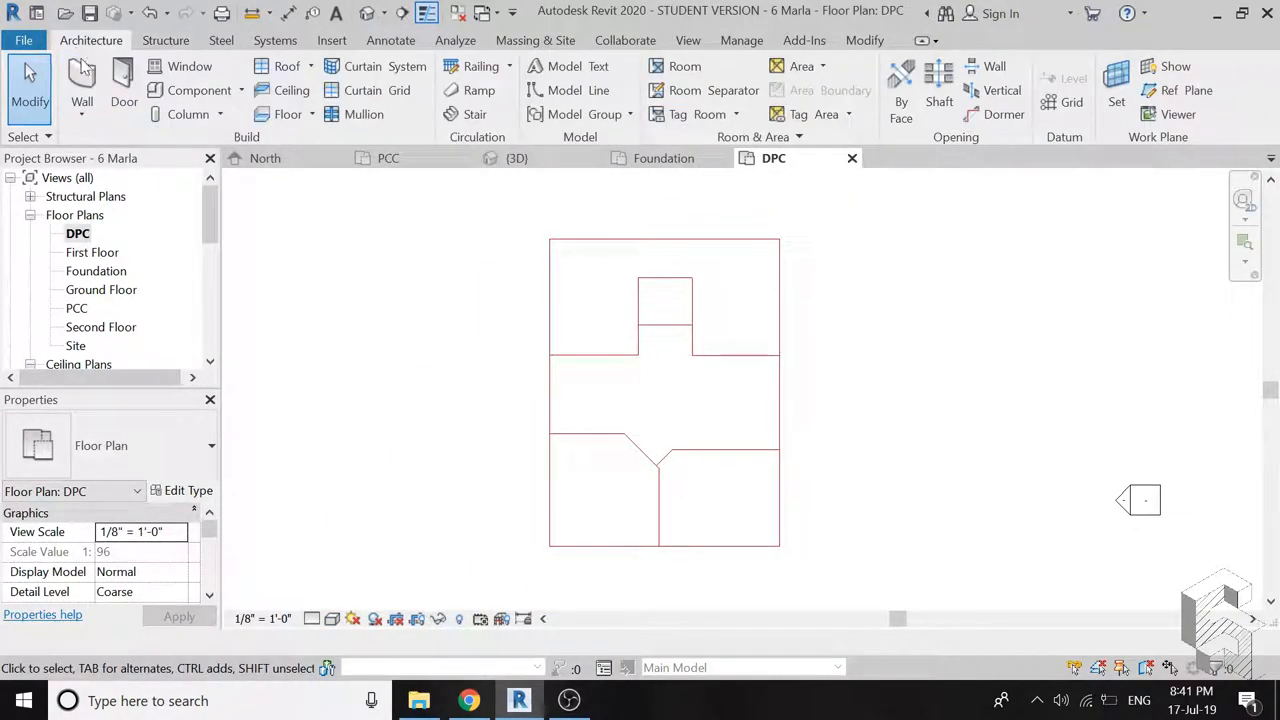
left_click(82, 85)
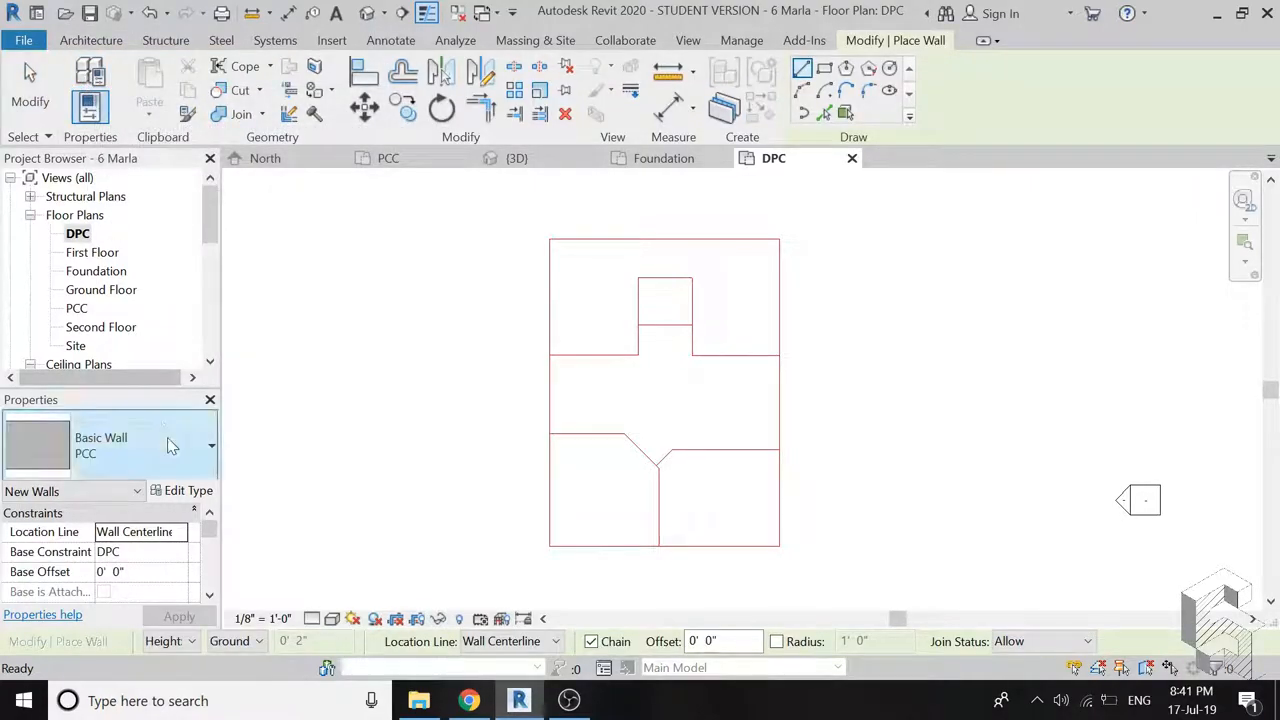
left_click(188, 490)
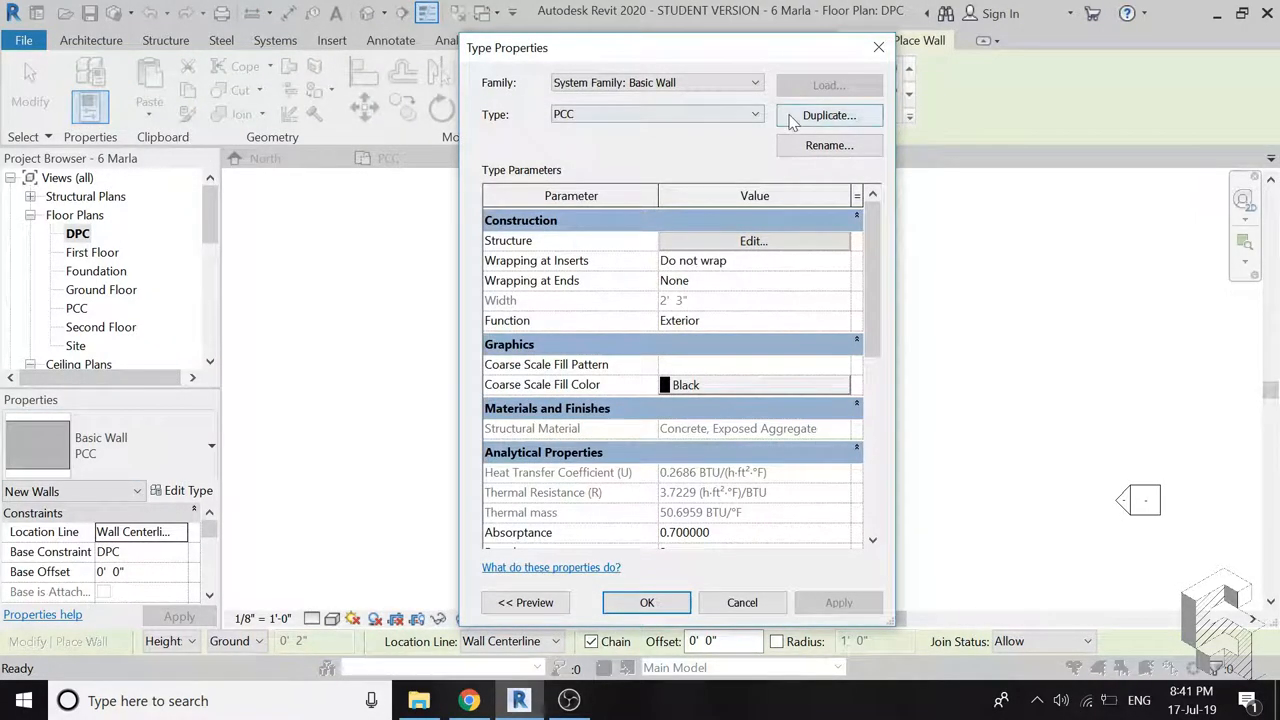
left_click(829, 114)
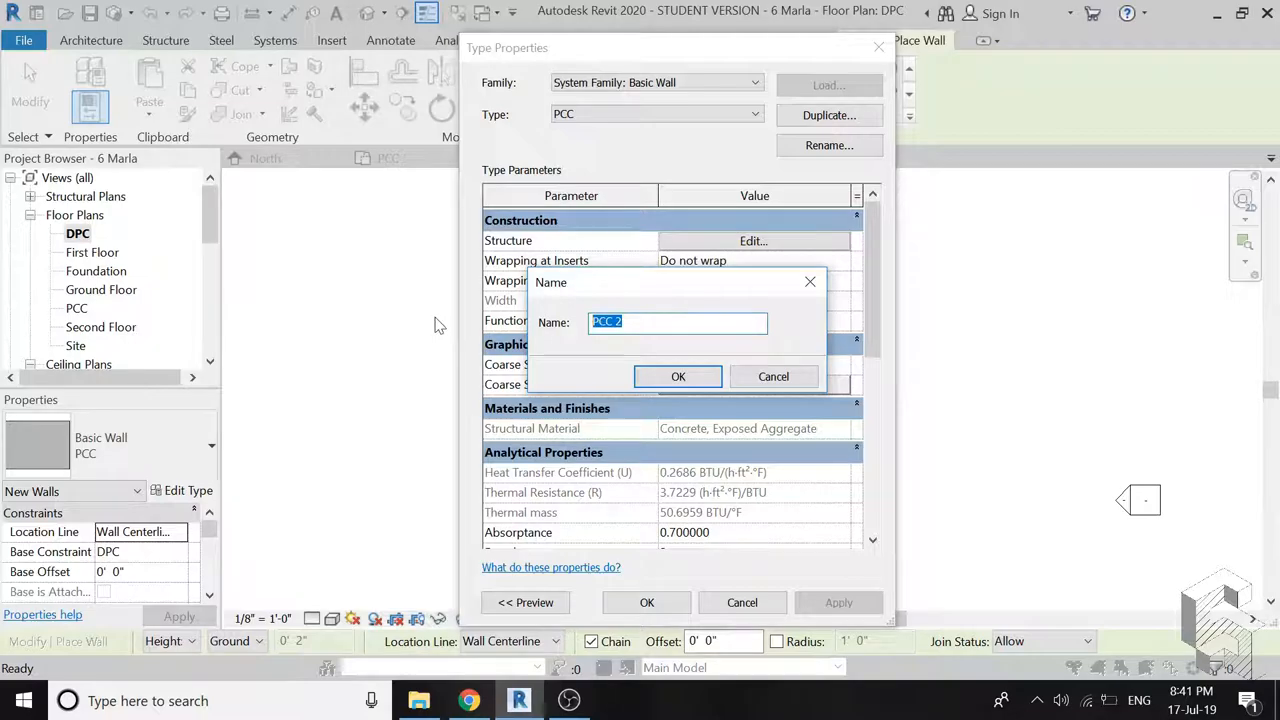
type("DPC")
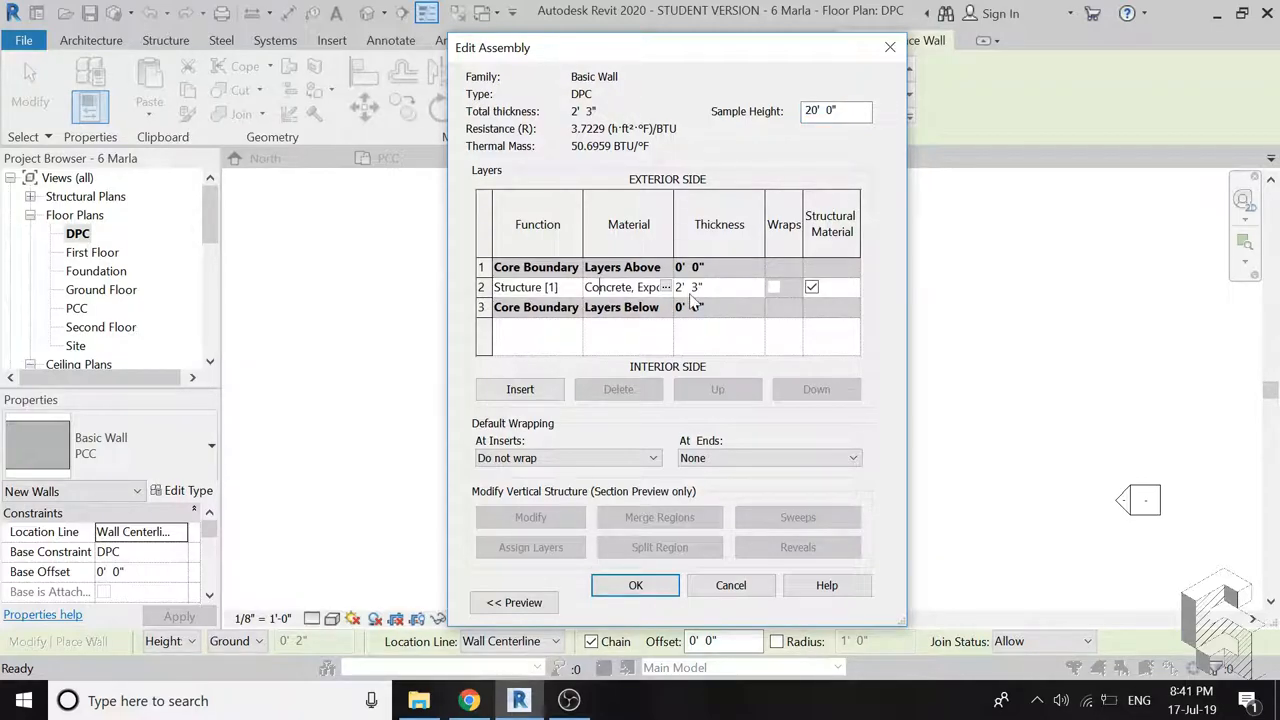
- Give the DPC structure layer Damp-proofing material and 9-inch thickness
left_click(666, 287)
type("c")
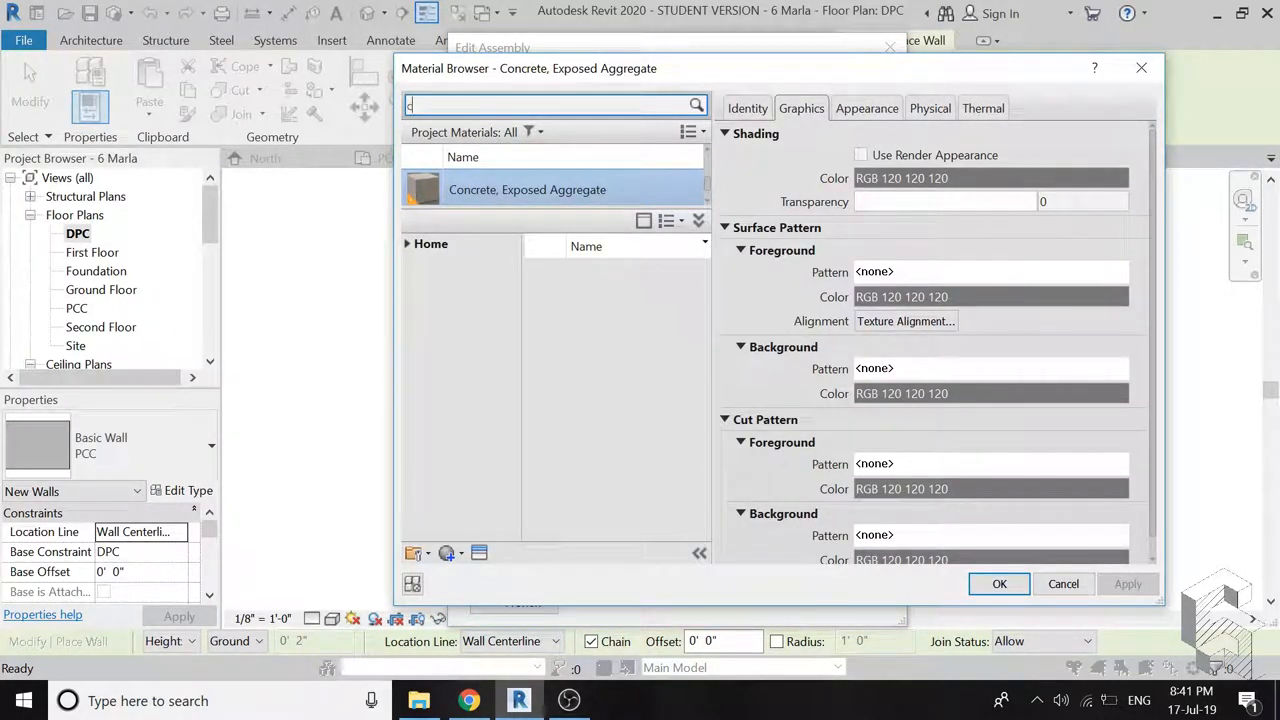
type("damp")
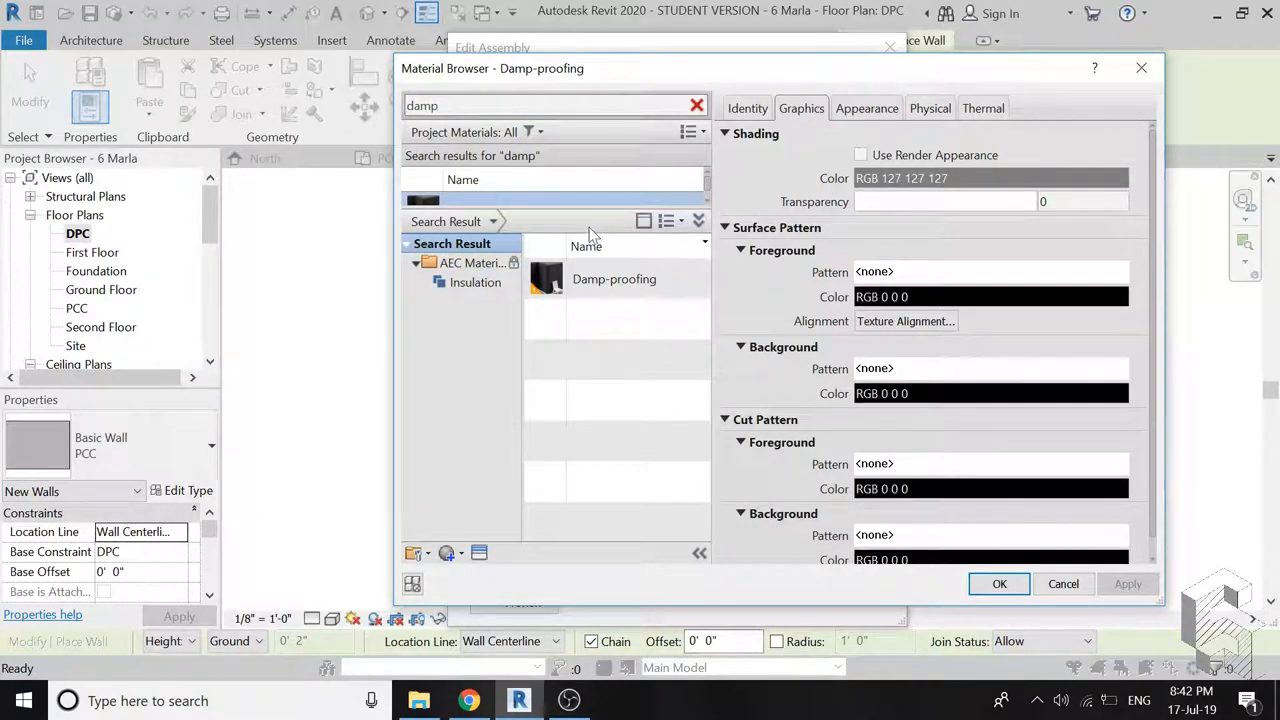
left_click(614, 279)
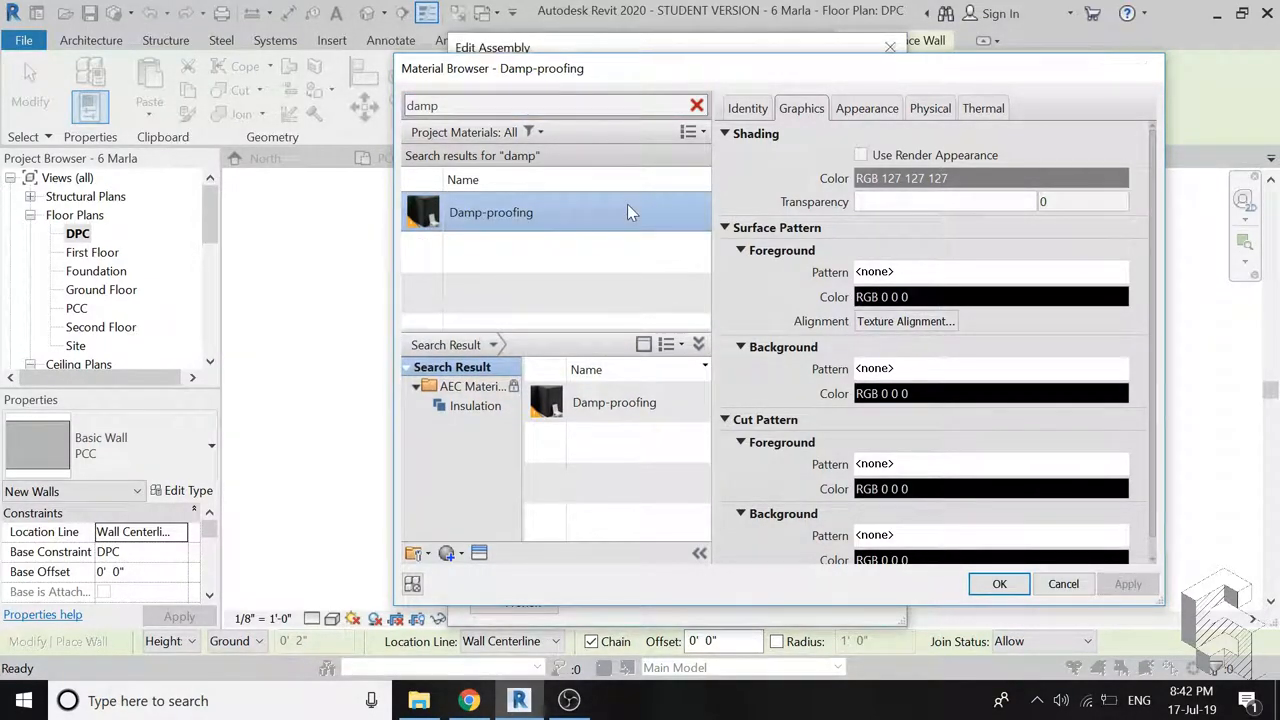
left_click(999, 584)
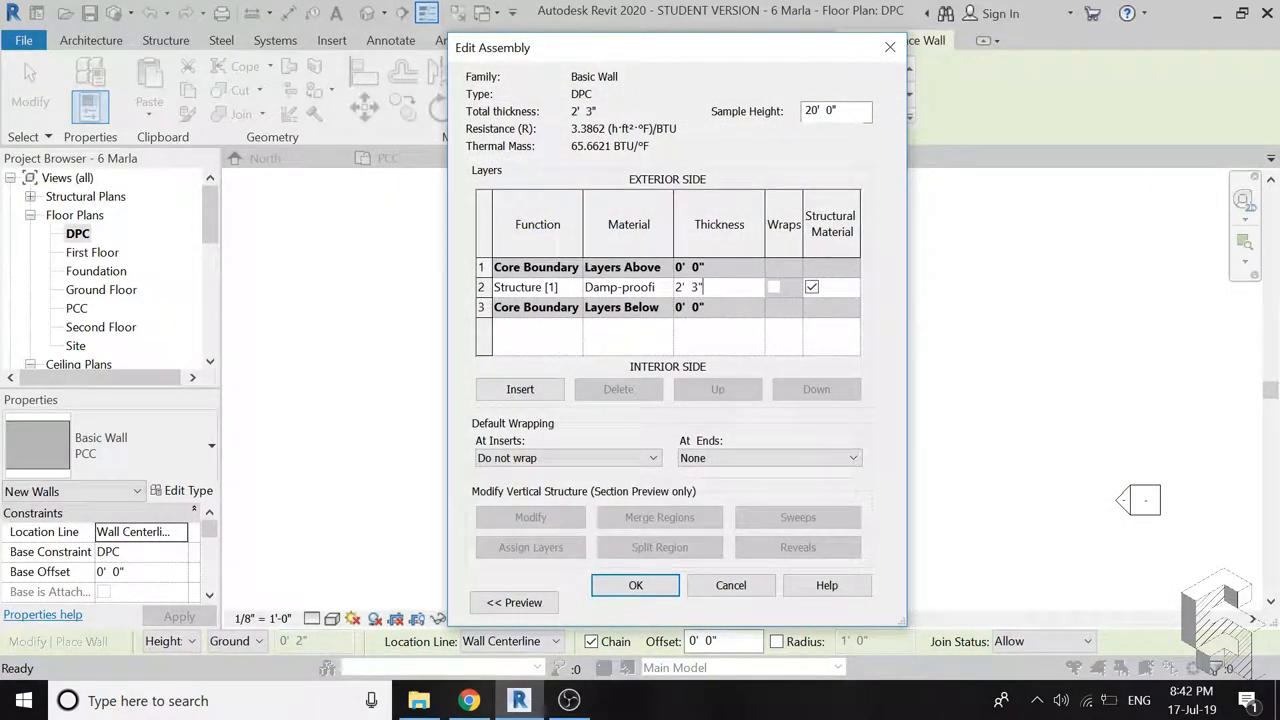
type("9")
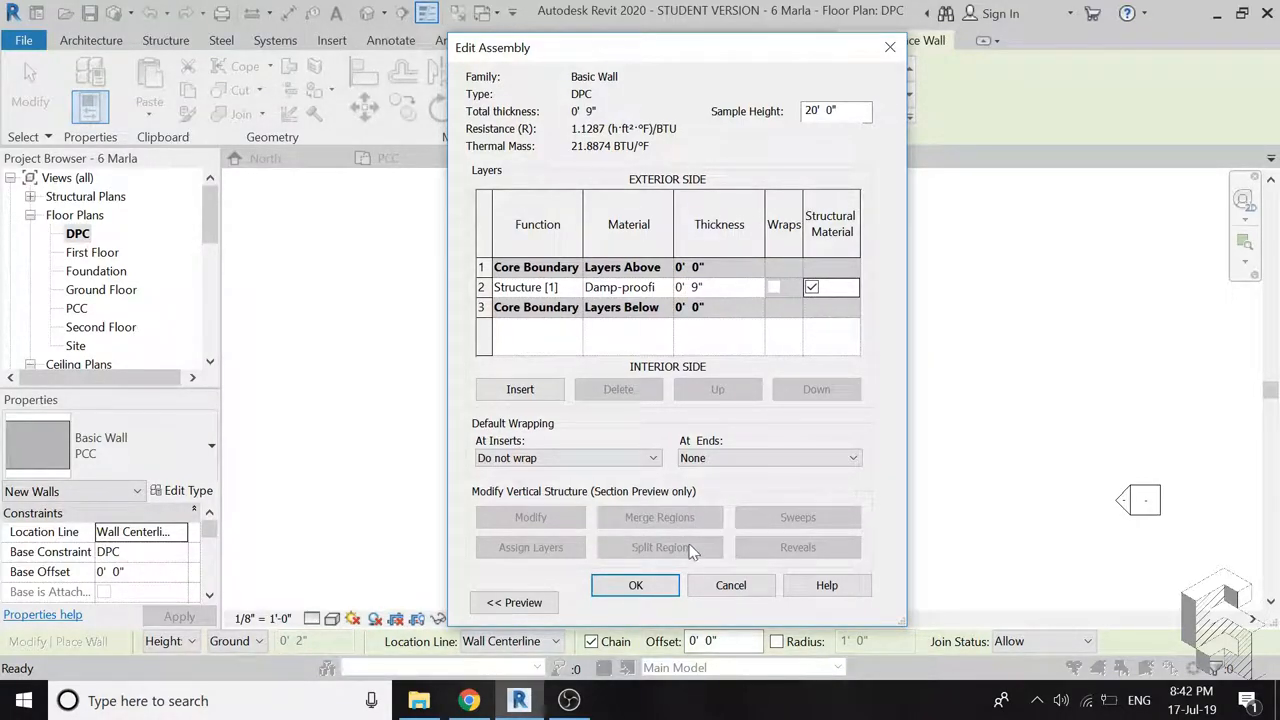
left_click(635, 585)
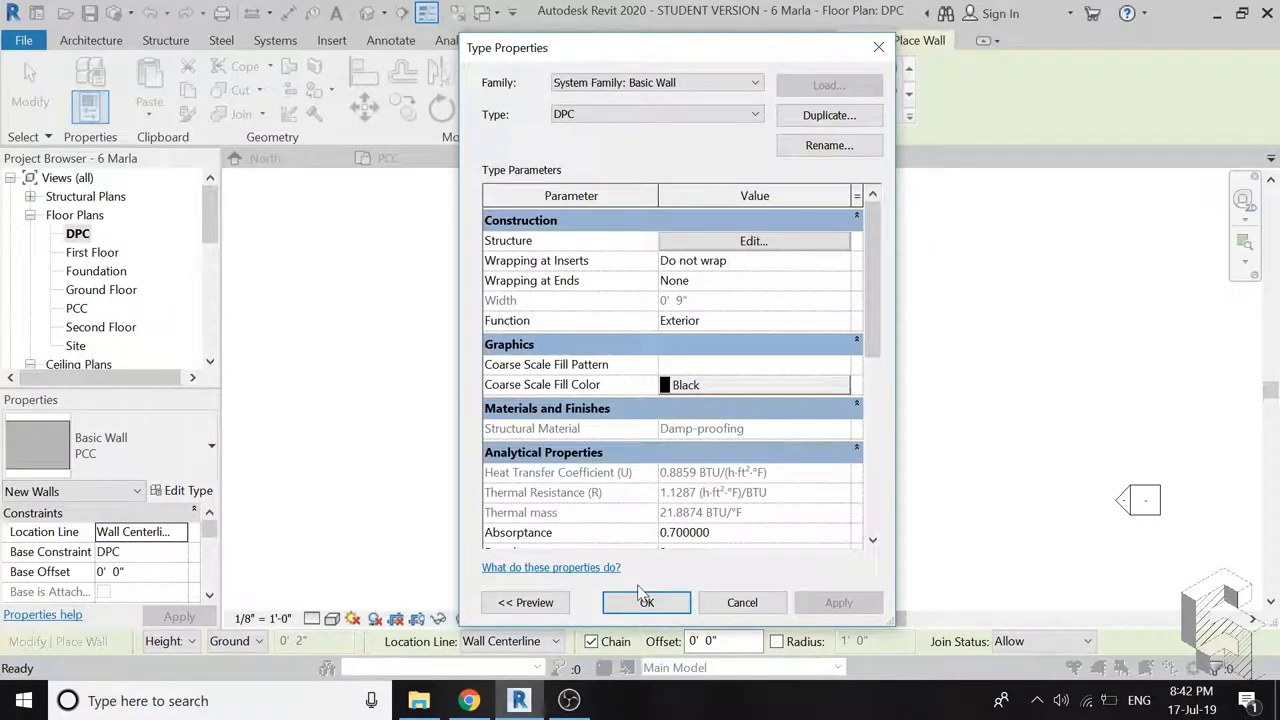
left_click(646, 602)
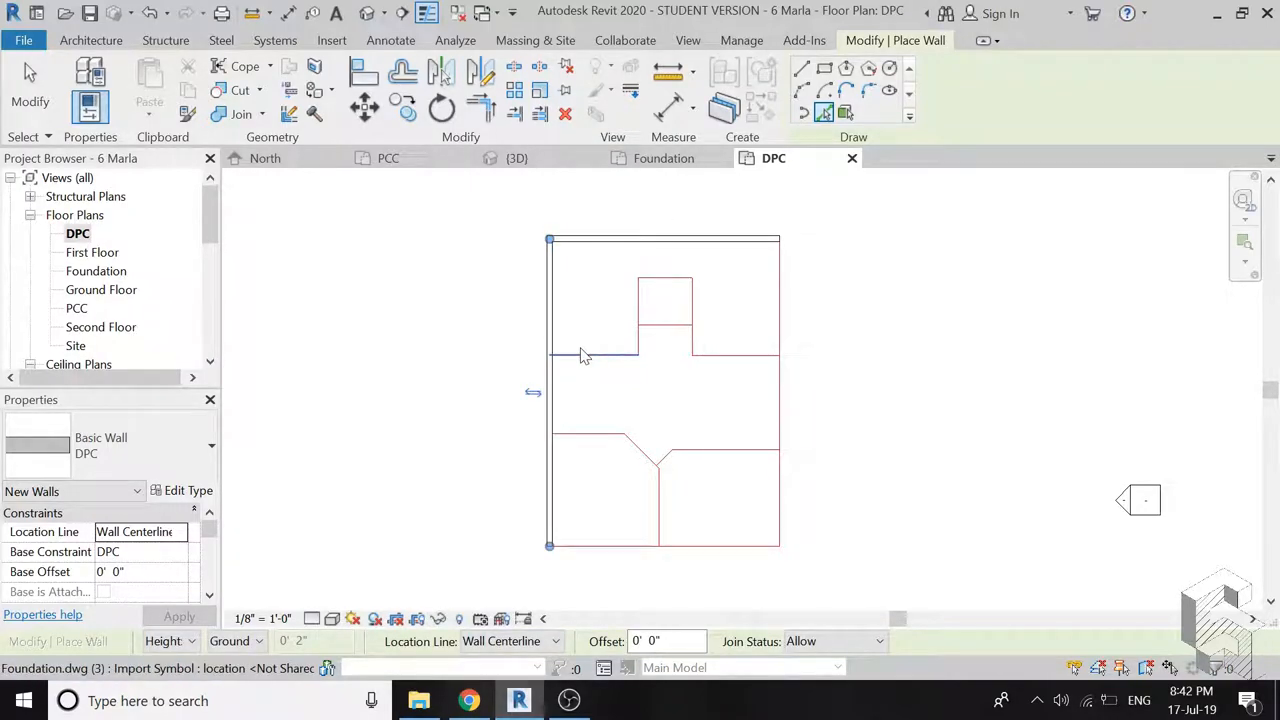
- Draw DPC walls by picking the plan lines, then view them in 3D
left_click(590, 354)
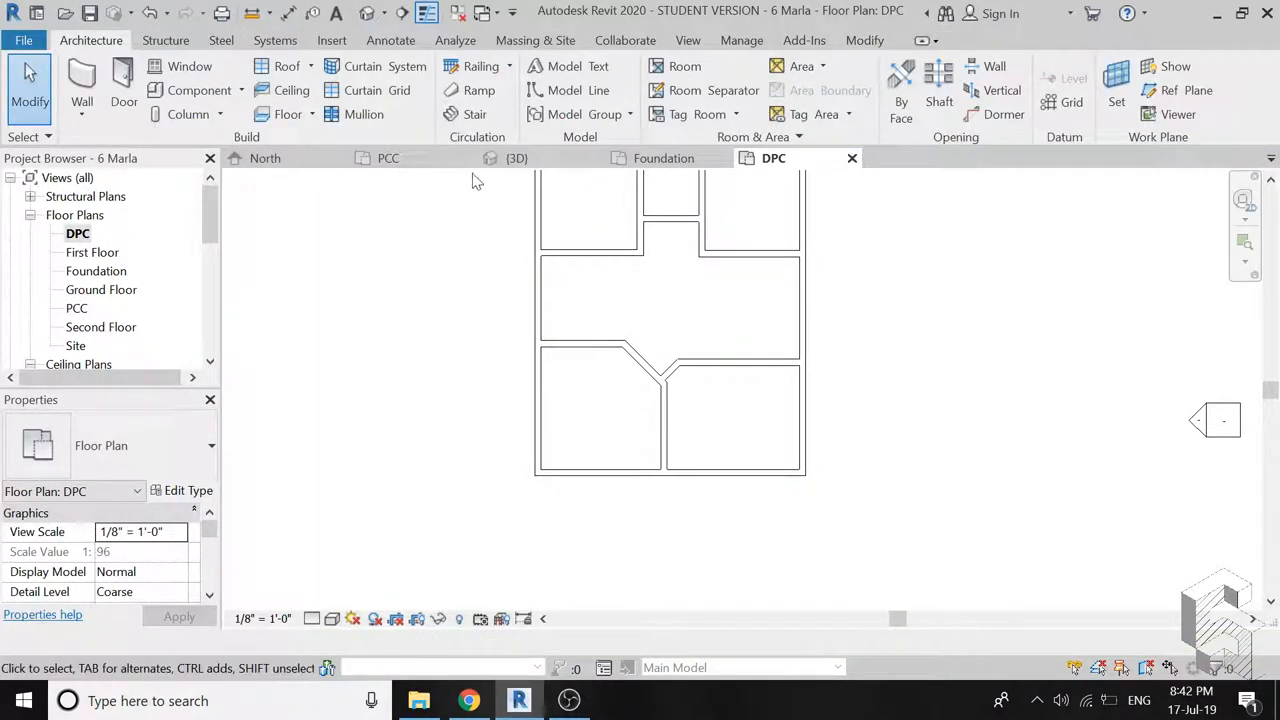
left_click(517, 158)
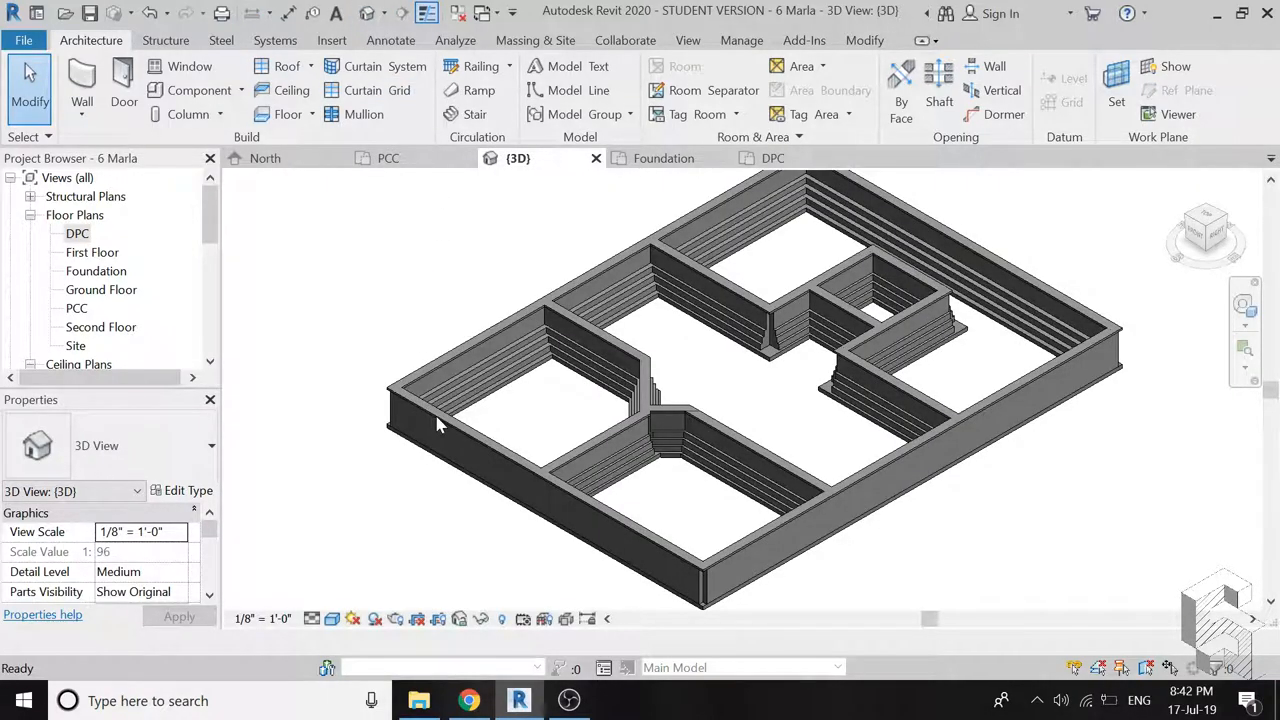